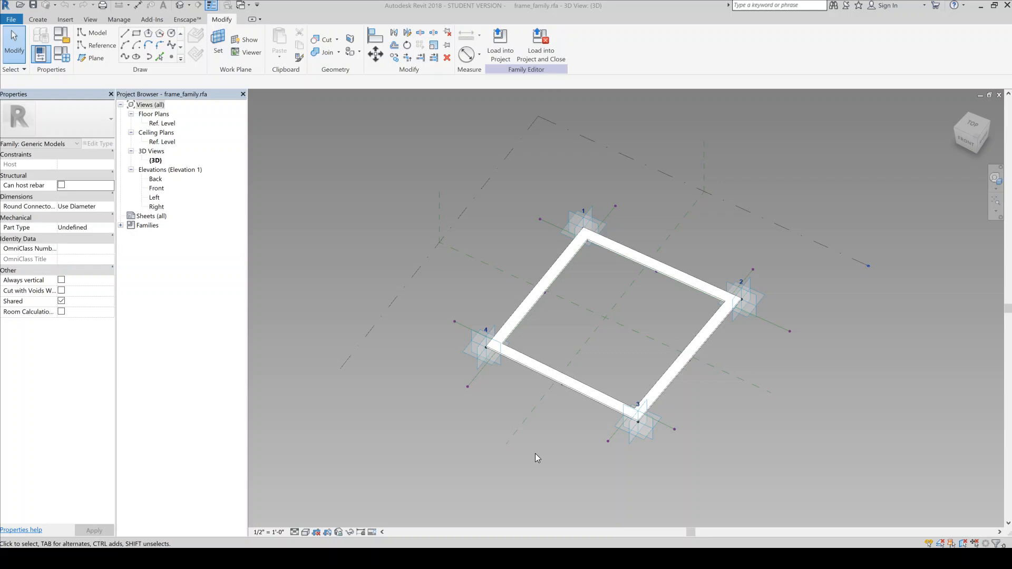
{"action": "mouse_move", "coordinate": [625, 453]}
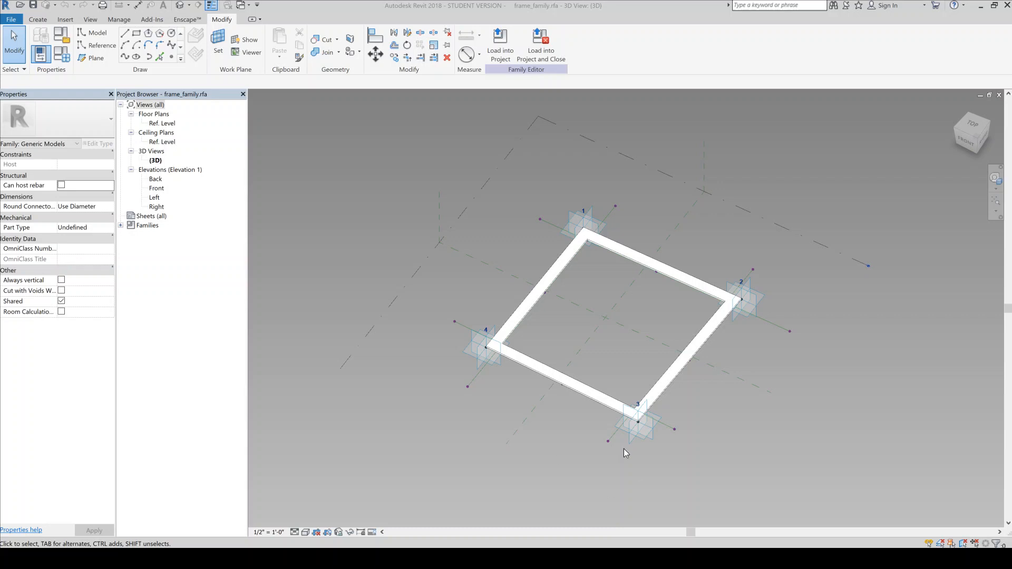
{"action": "mouse_move", "coordinate": [527, 321]}
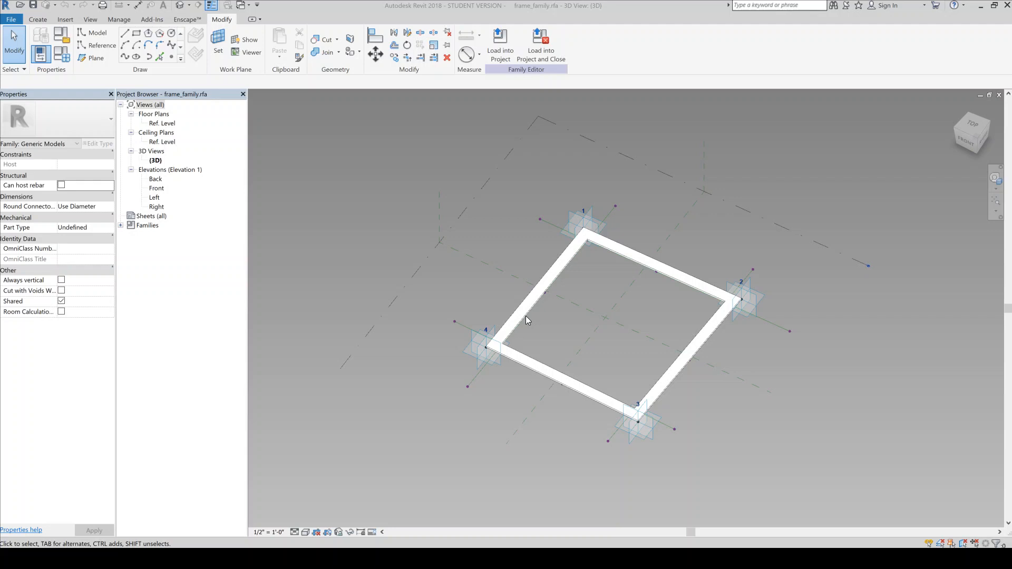
{"action": "mouse_move", "coordinate": [541, 325]}
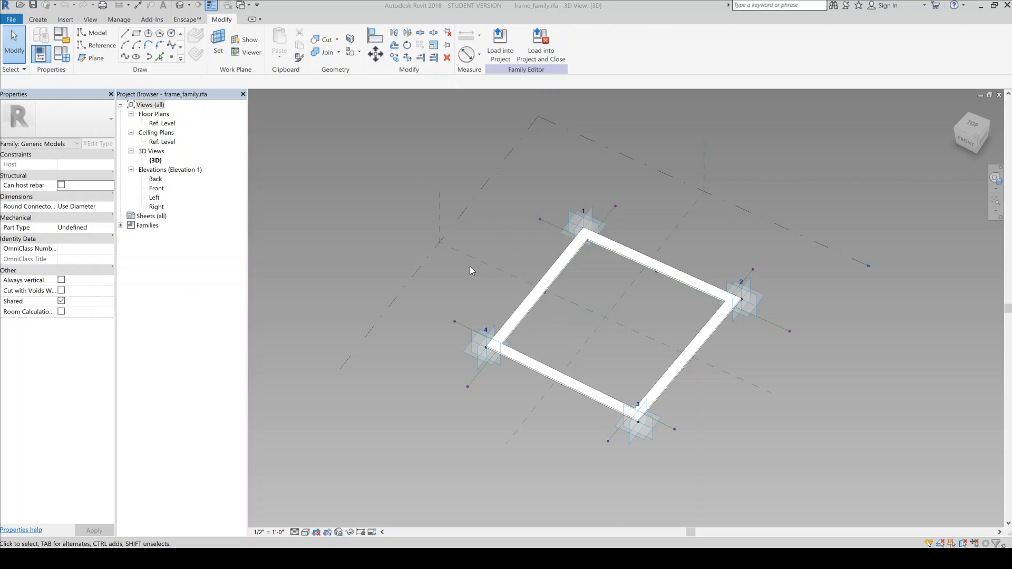
{"action": "mouse_move", "coordinate": [547, 249]}
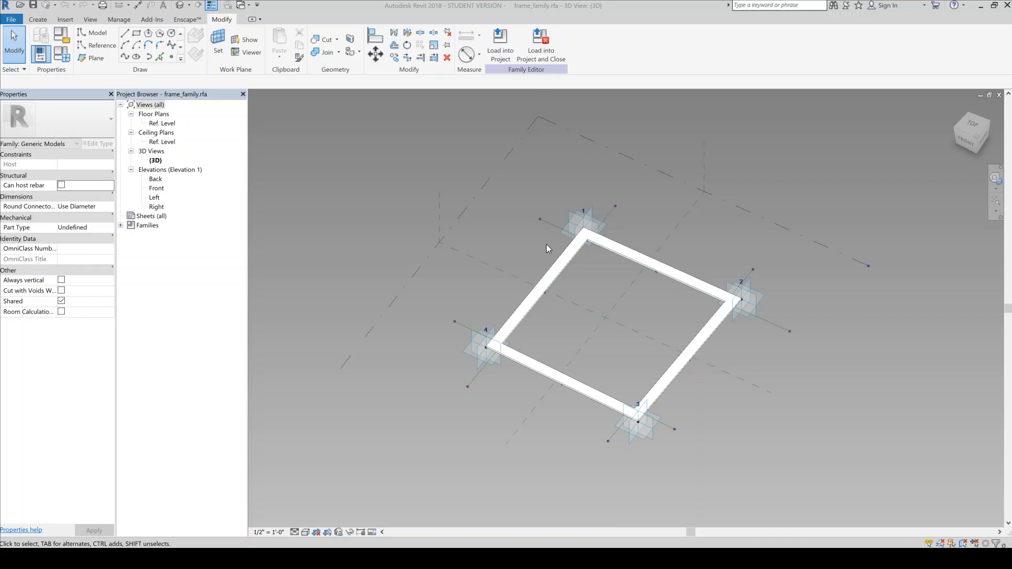
{"action": "mouse_move", "coordinate": [569, 223]}
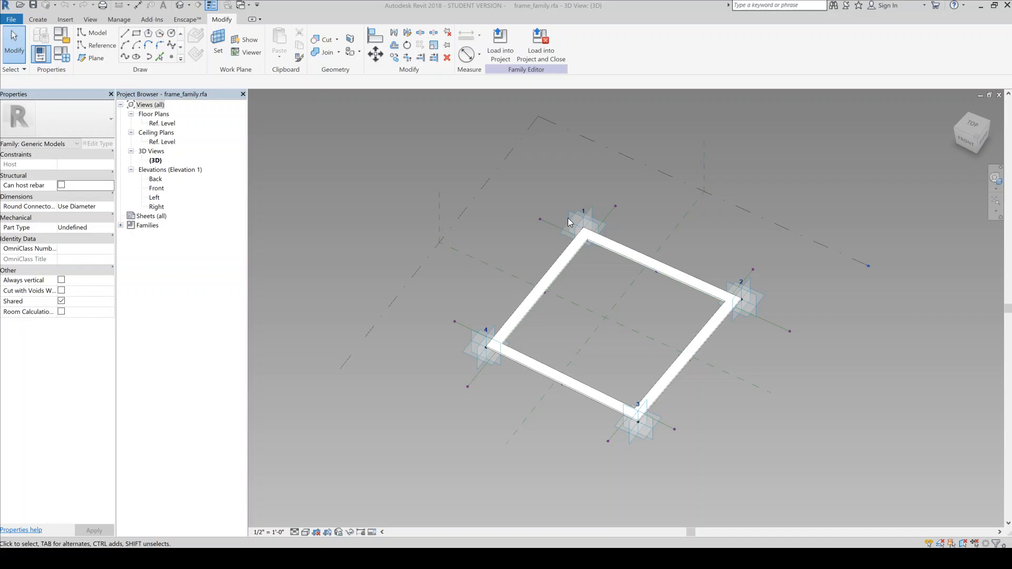
{"action": "mouse_move", "coordinate": [411, 337]}
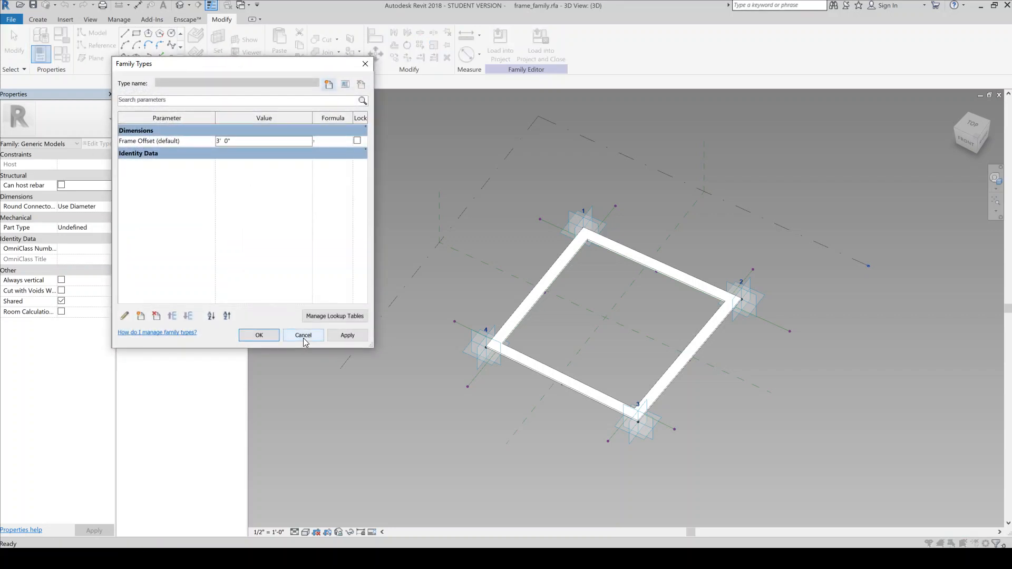
Leave Family Types unchanged and place a second frame_family panel in Project1, dismissing the save reminder.
{"action": "left_click", "coordinate": [303, 335]}
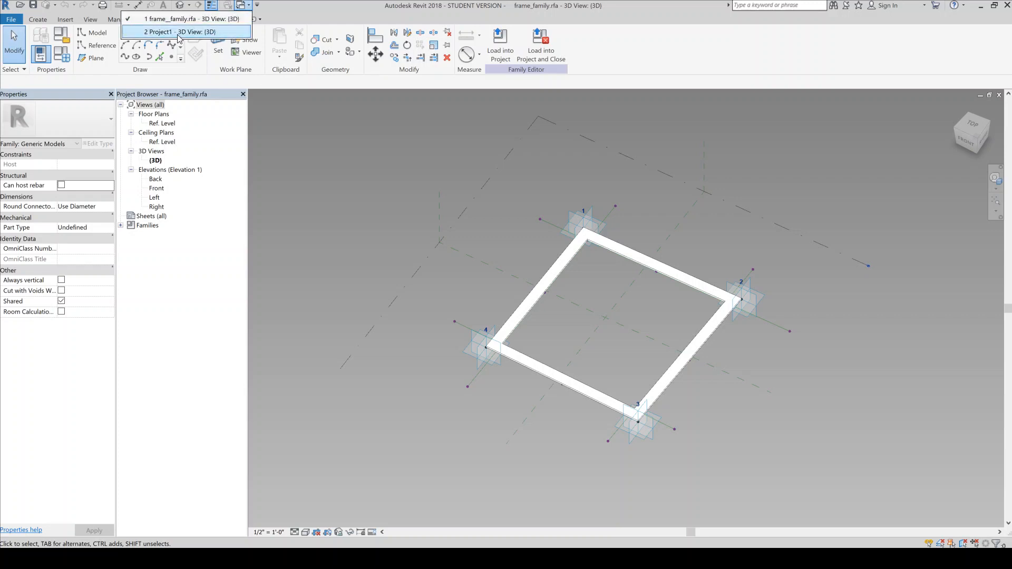
{"action": "left_click", "coordinate": [187, 32]}
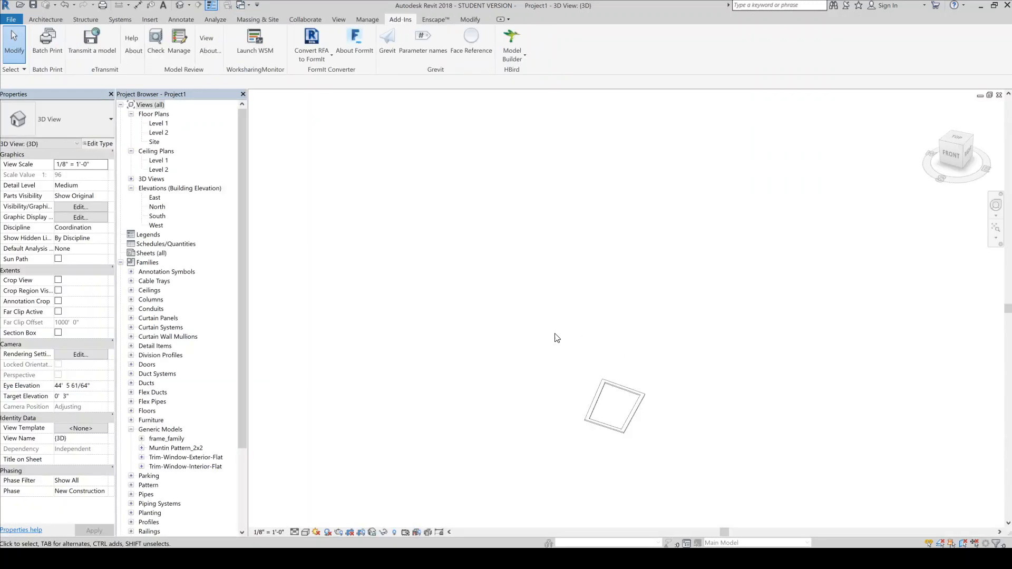
{"action": "left_click", "coordinate": [614, 406]}
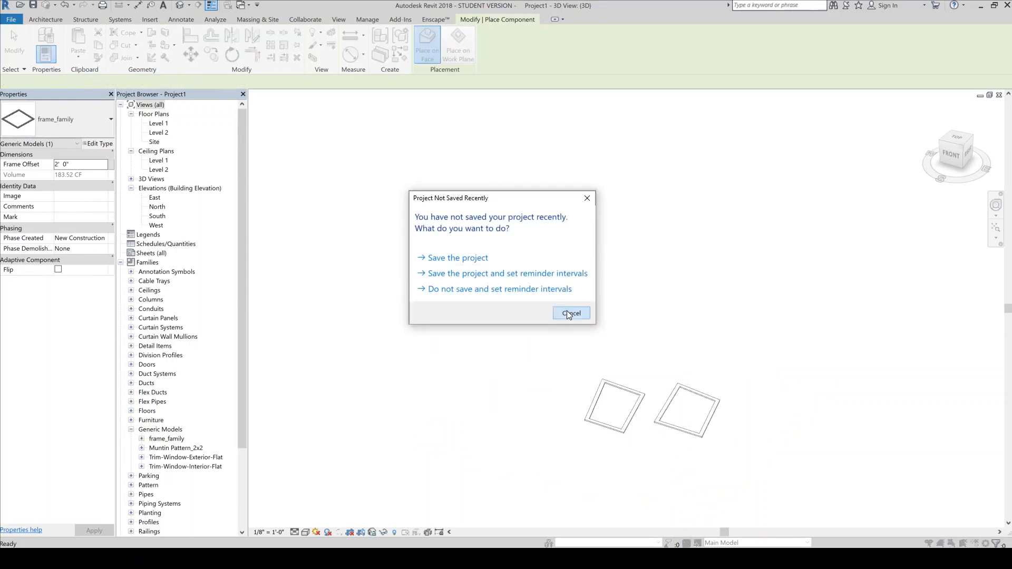
{"action": "left_click", "coordinate": [570, 313]}
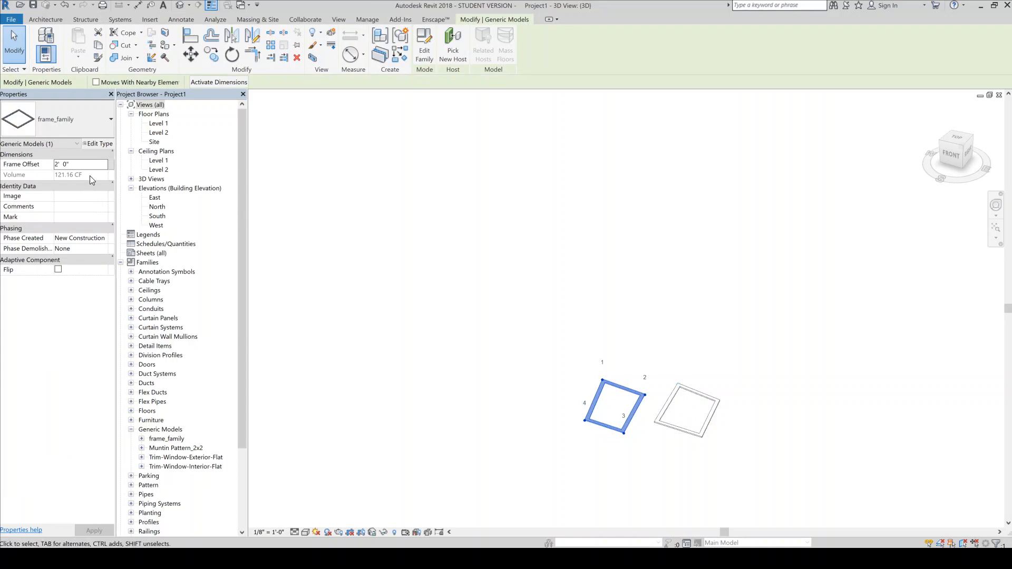
{"action": "type", "text": "3"}
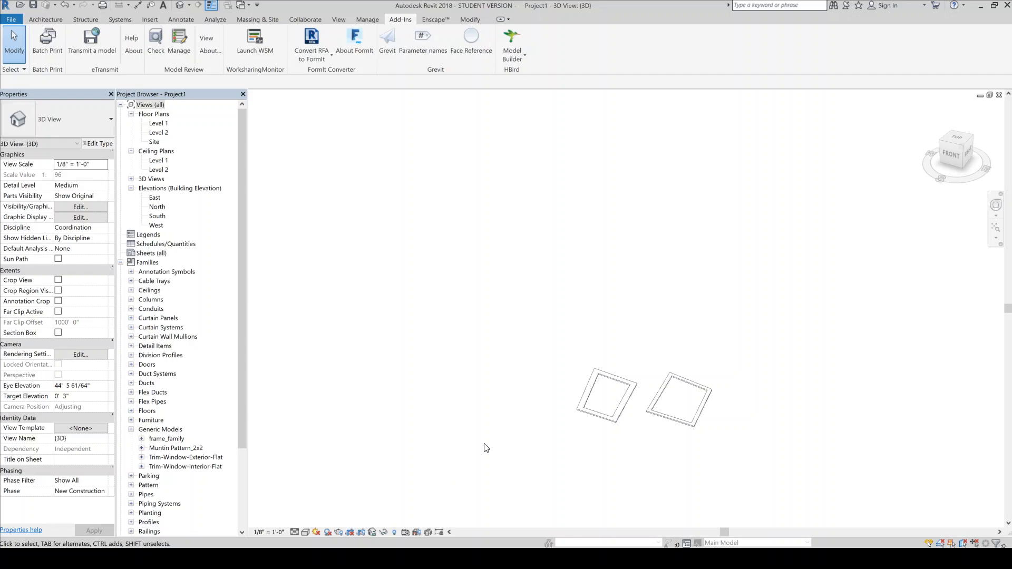
{"action": "mouse_move", "coordinate": [536, 428]}
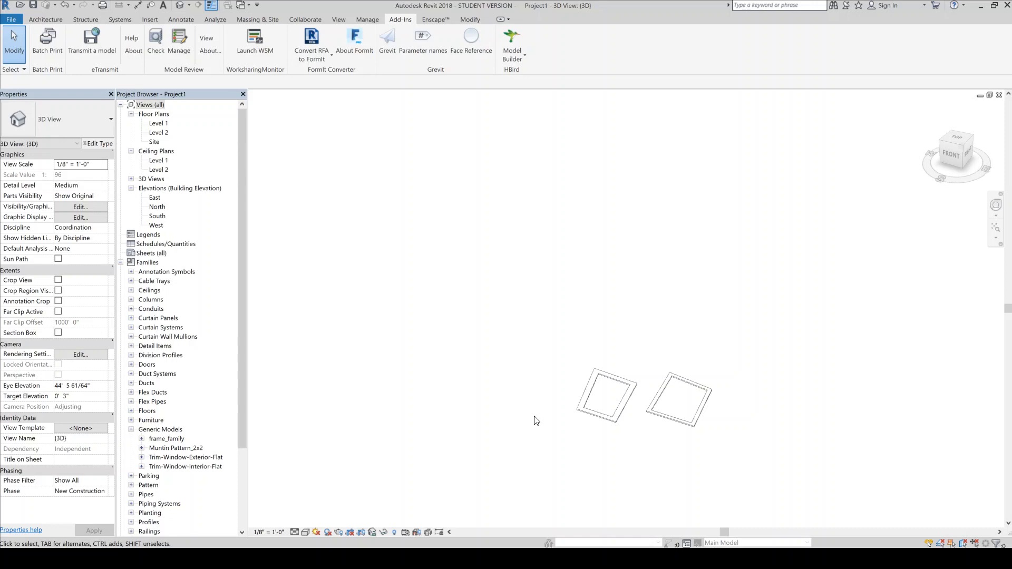
Select the left and right frame panels in turn to inspect their properties.
{"action": "left_click", "coordinate": [604, 394]}
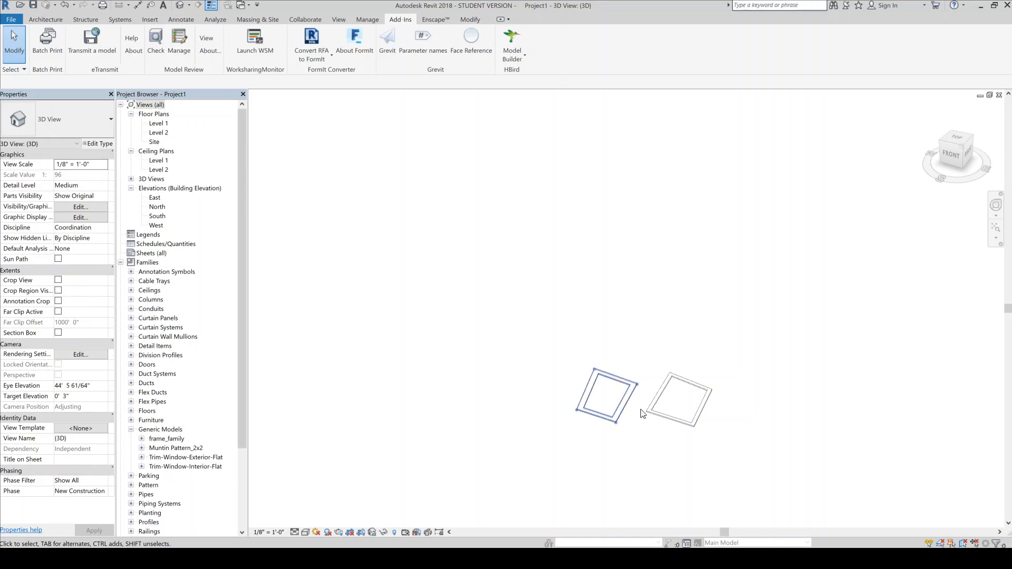
{"action": "mouse_move", "coordinate": [659, 407]}
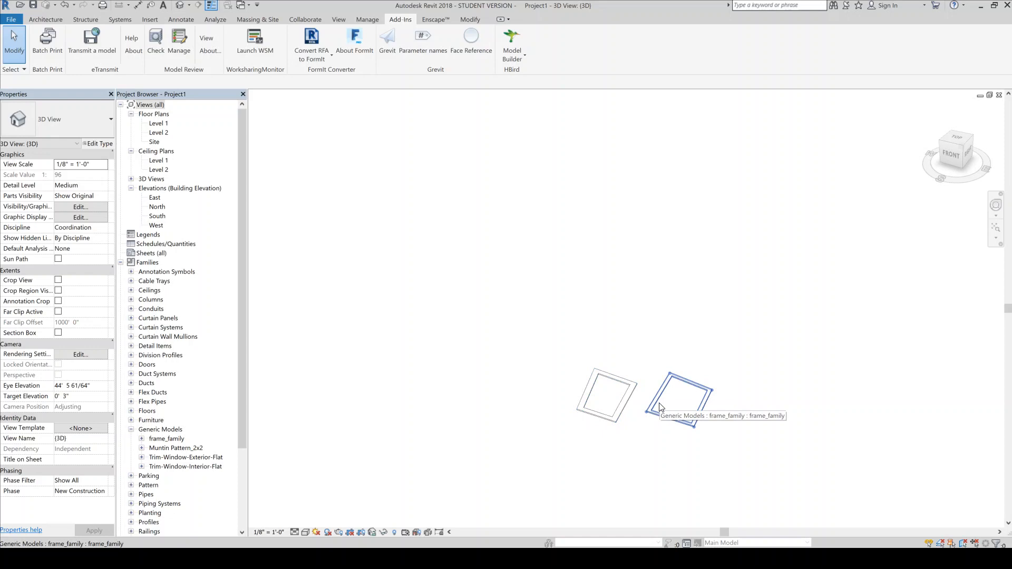
{"action": "left_click", "coordinate": [544, 478]}
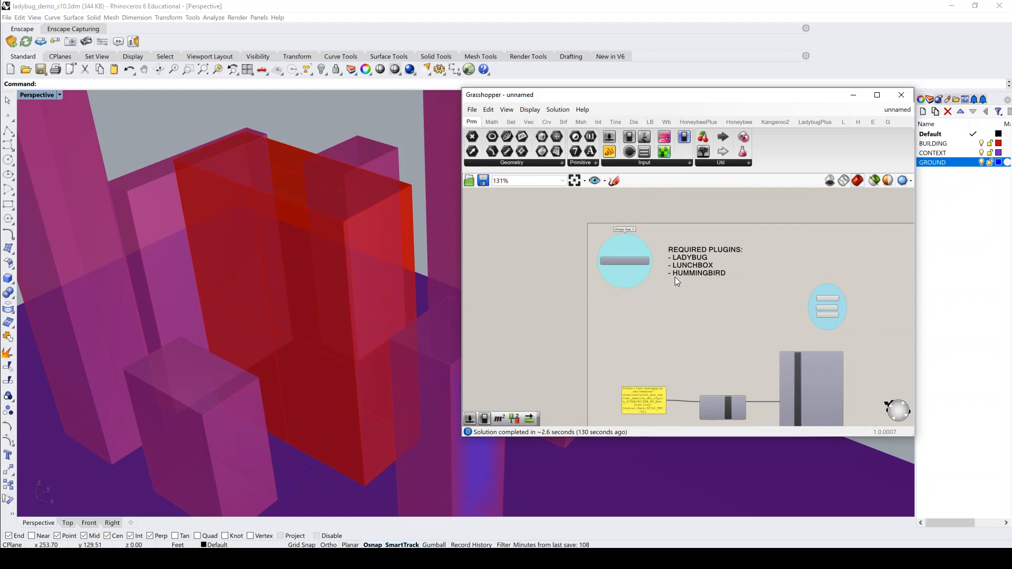
{"action": "mouse_move", "coordinate": [699, 282]}
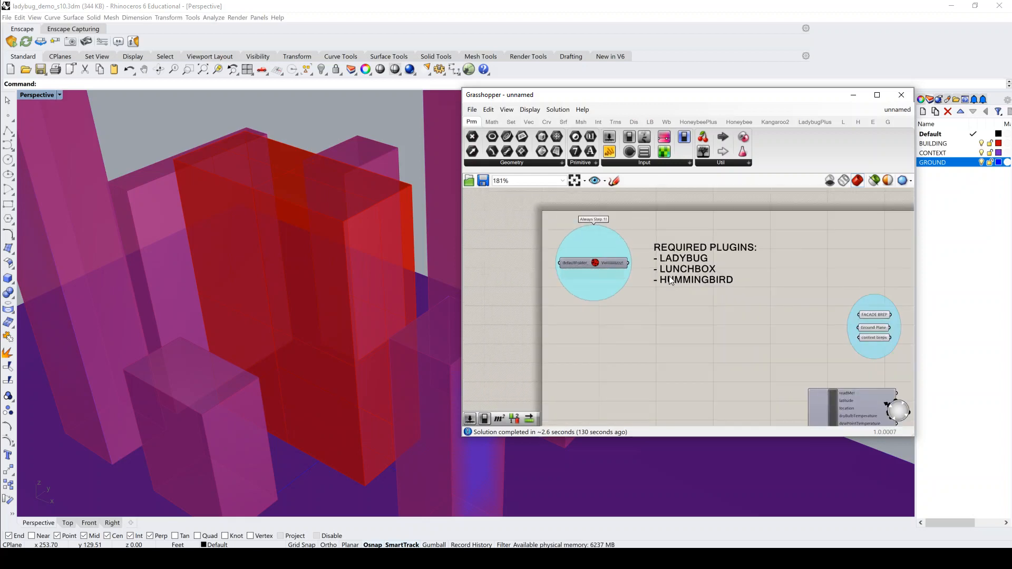
{"action": "mouse_move", "coordinate": [678, 286]}
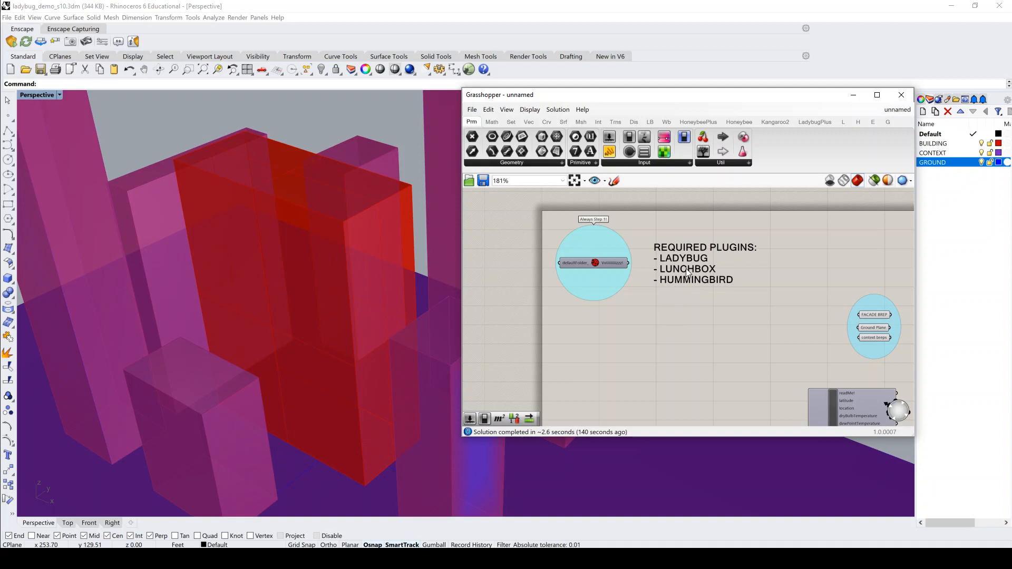
{"action": "mouse_move", "coordinate": [678, 297]}
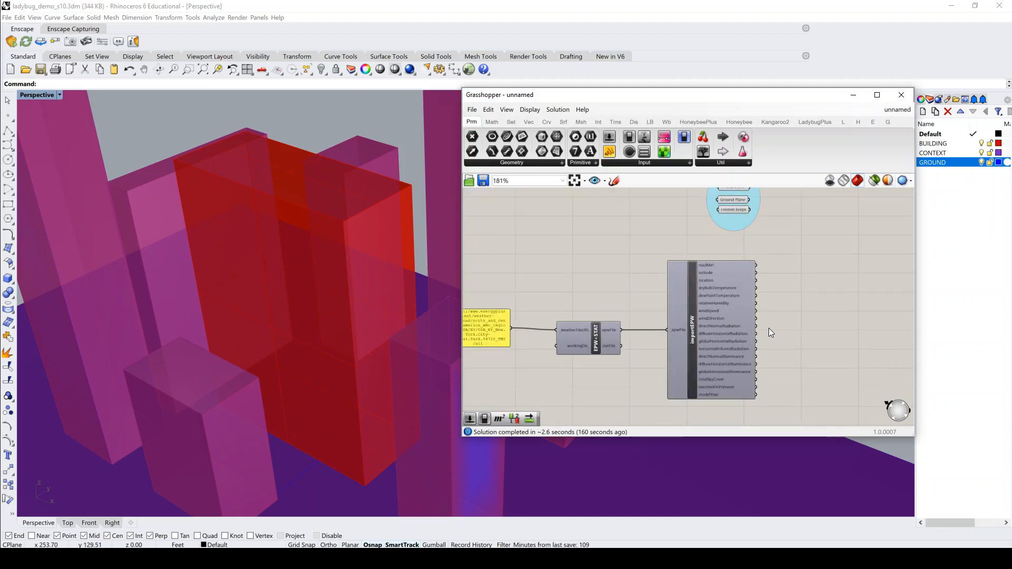
{"action": "scroll", "scroll_direction": "down", "scroll_amount": 3}
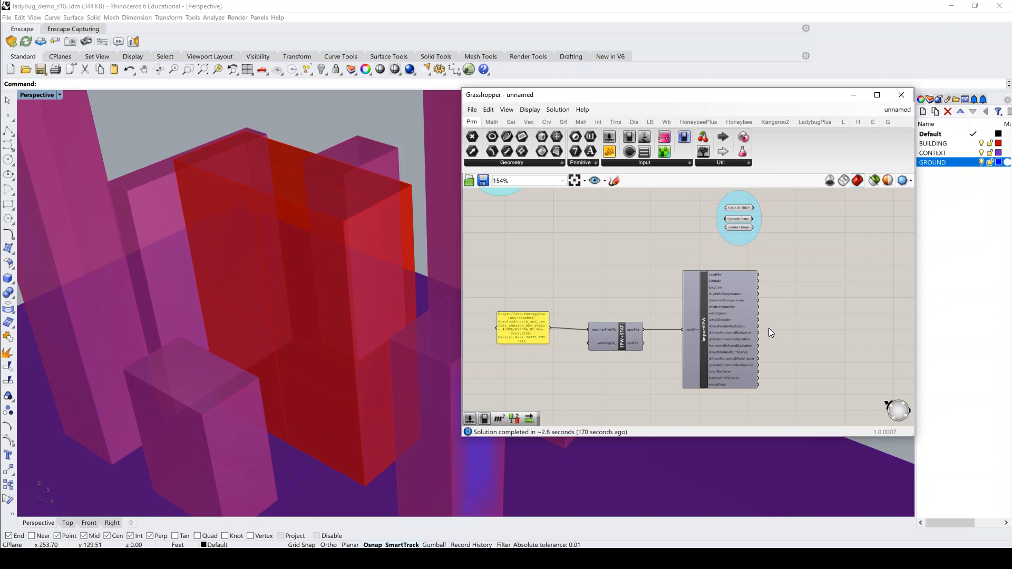
{"action": "mouse_move", "coordinate": [583, 361]}
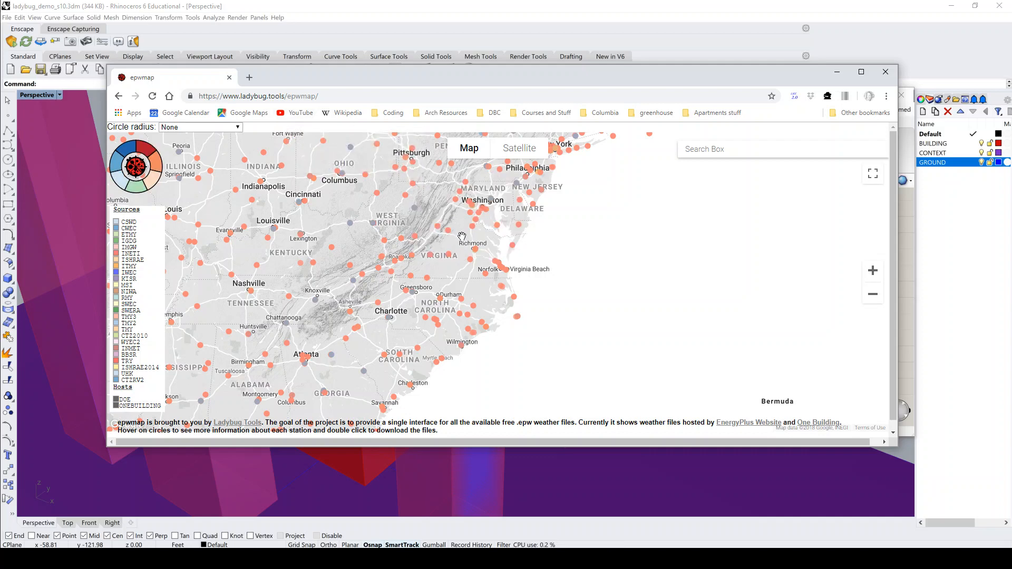
{"action": "mouse_move", "coordinate": [528, 316]}
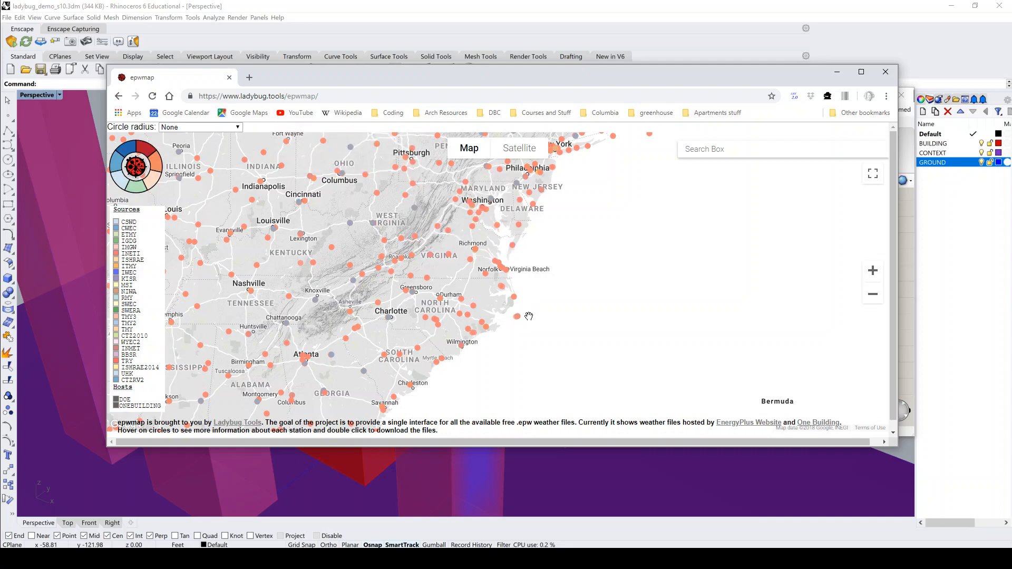
Copy the weather-file link for the Melfa_Accomack_Arpt station and close the prompt.
{"action": "double_click", "coordinate": [515, 245]}
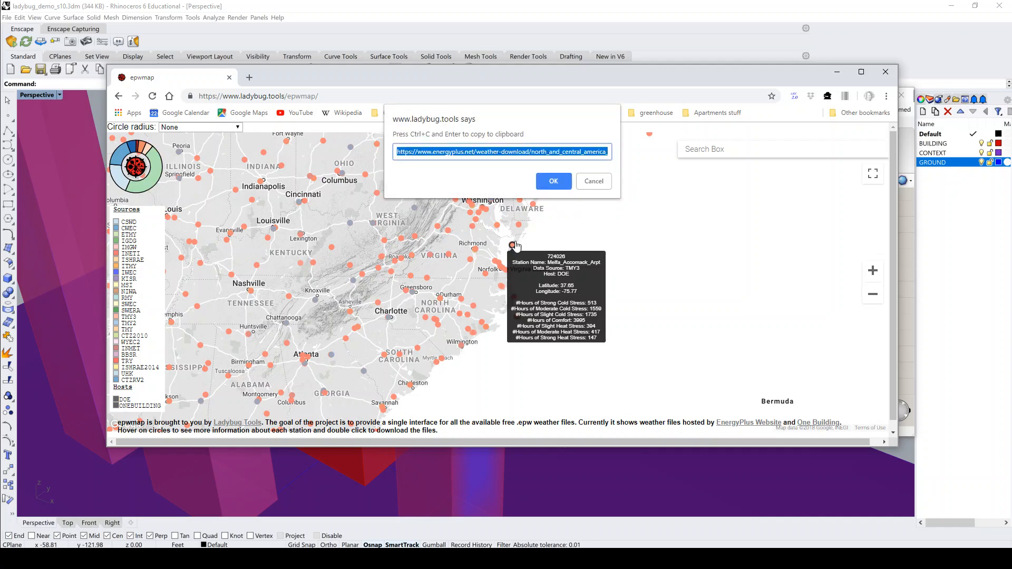
{"action": "left_click", "coordinate": [552, 182]}
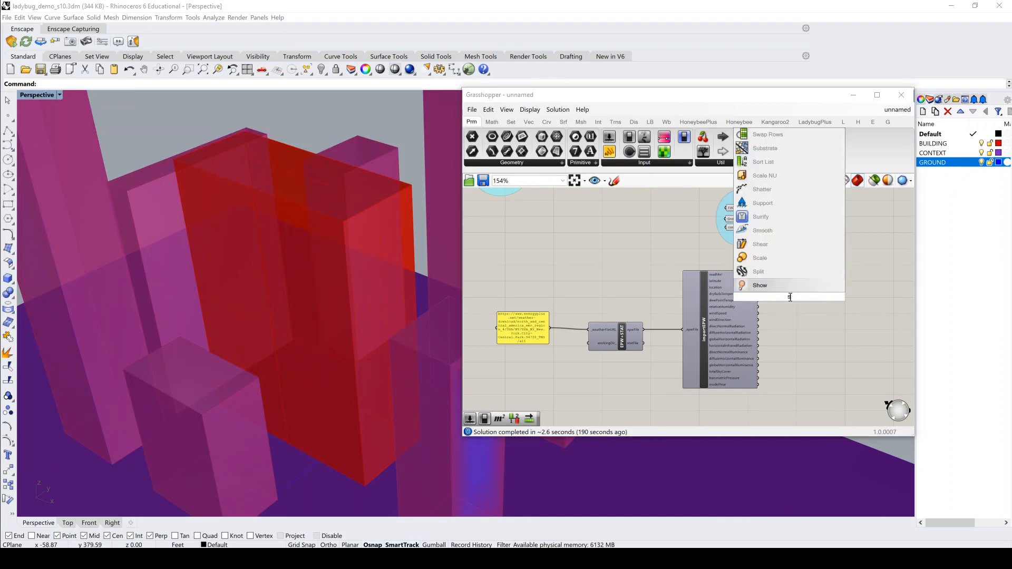
{"action": "mouse_move", "coordinate": [786, 285]}
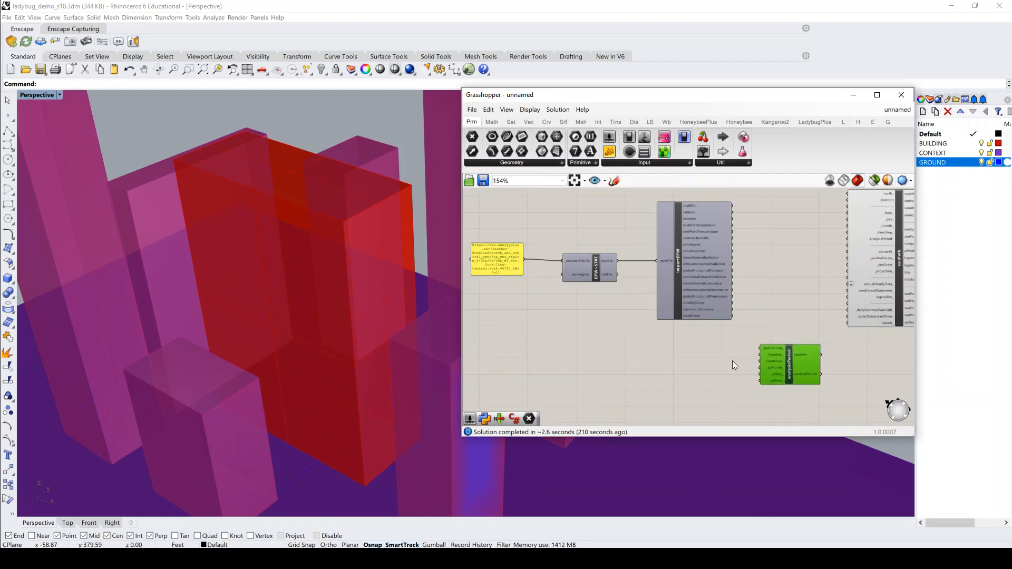
Add Ladybug sunPath and analysisPeriod components with two sliders, feeding analysisPeriod into sunPath.
{"action": "double_click", "coordinate": [704, 360]}
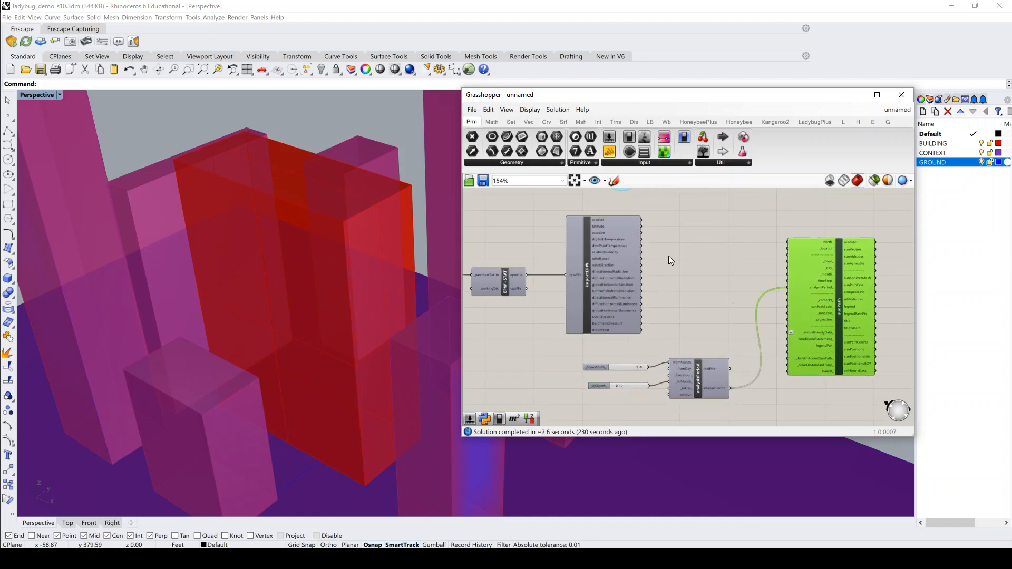
{"action": "scroll", "scroll_direction": "up", "scroll_amount": 3}
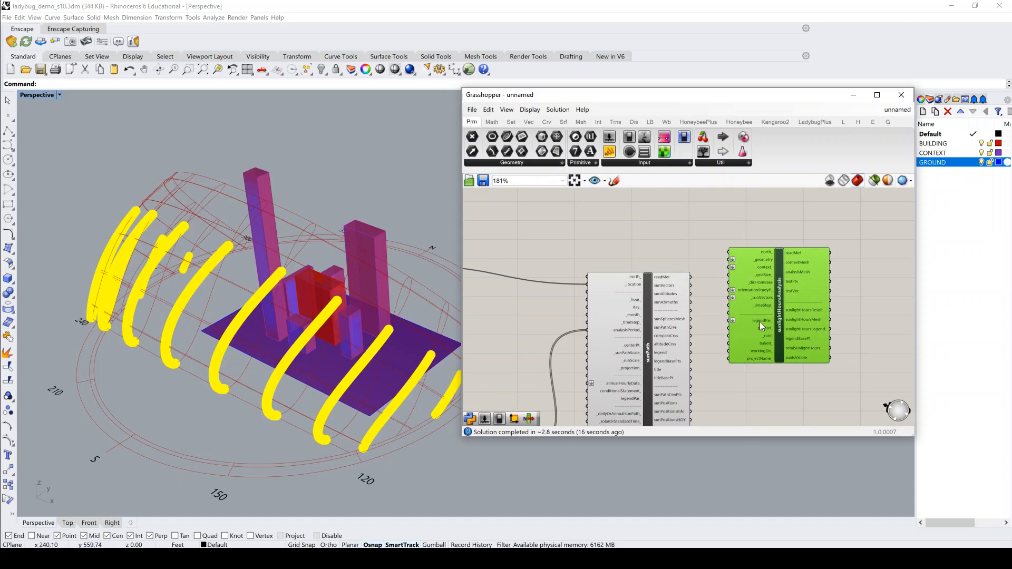
{"action": "mouse_move", "coordinate": [702, 304]}
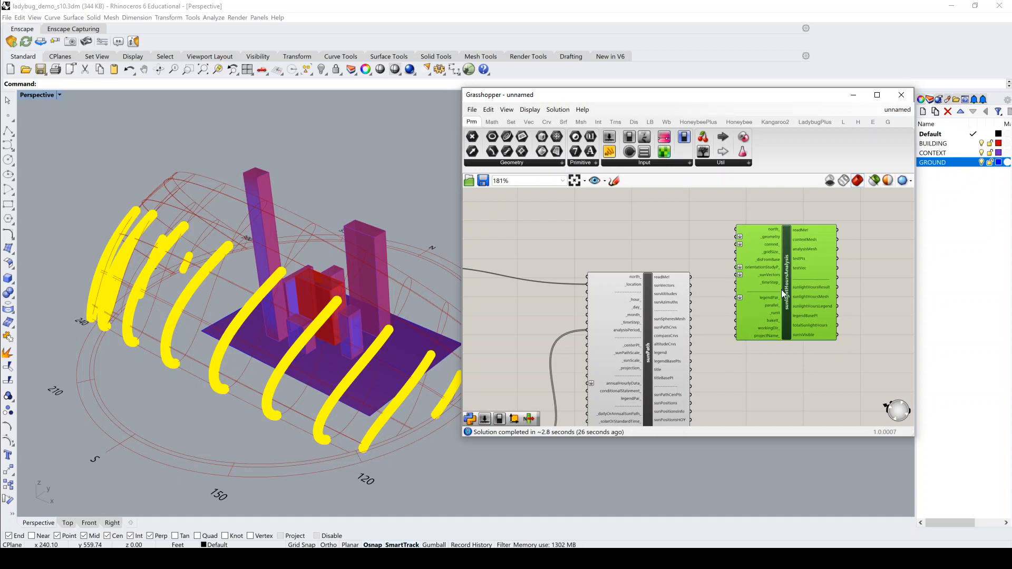
{"action": "mouse_move", "coordinate": [549, 304]}
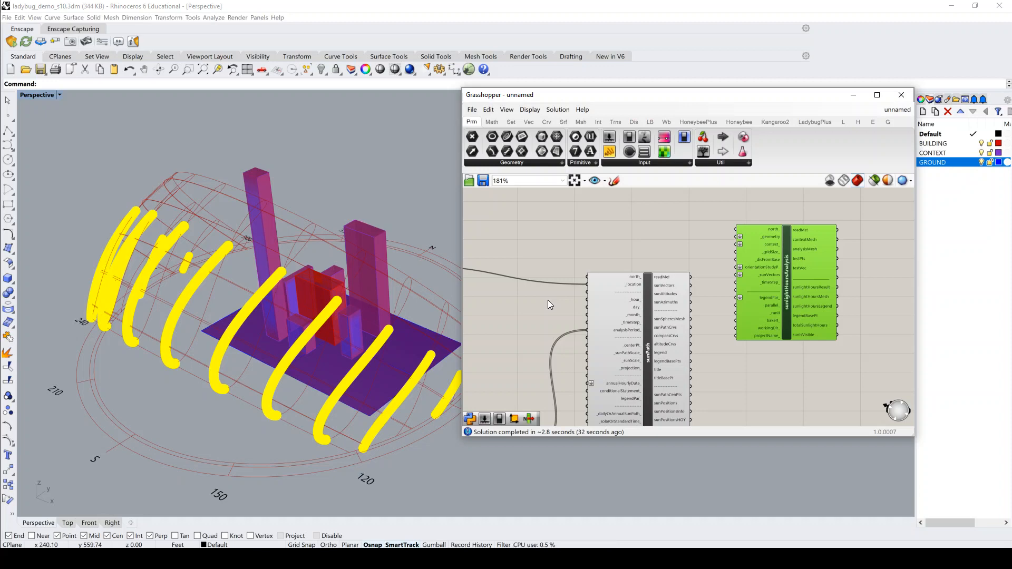
Highlight the Ground Plane parameter's geometry among the grouped facade, ground plane and context inputs.
{"action": "scroll", "scroll_direction": "down", "scroll_amount": 3}
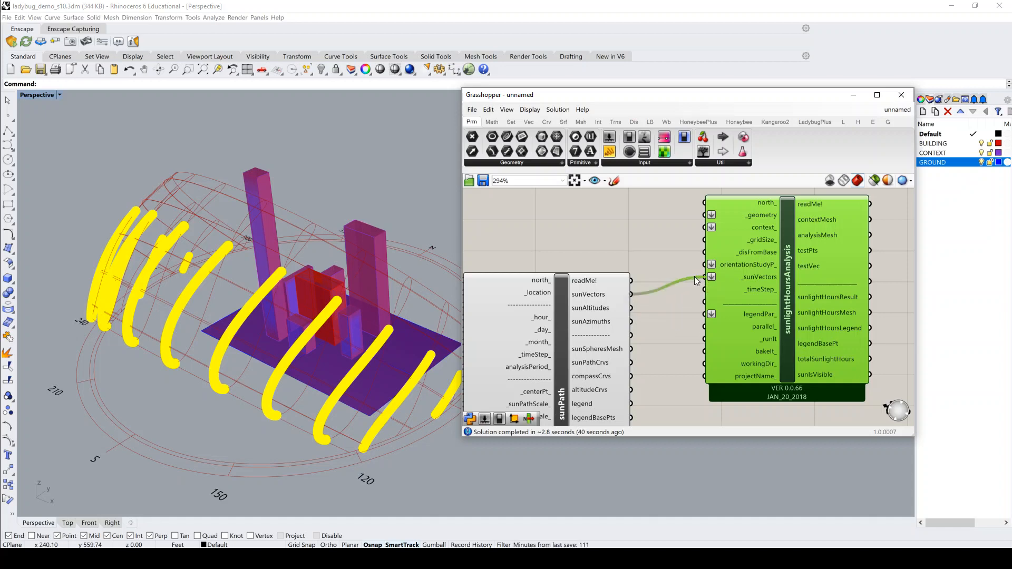
{"action": "scroll", "scroll_direction": "down", "scroll_amount": 3}
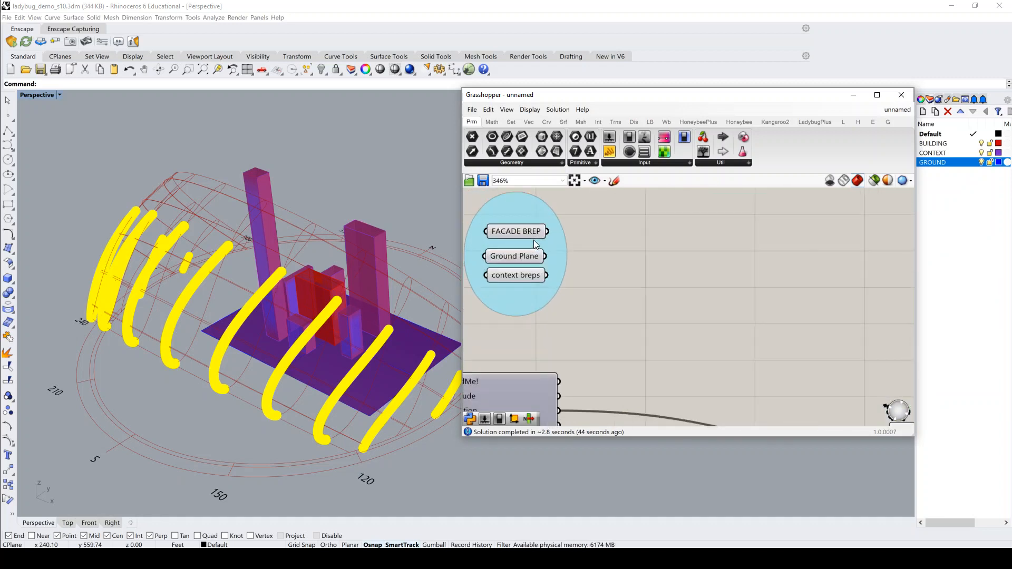
{"action": "left_click", "coordinate": [514, 256]}
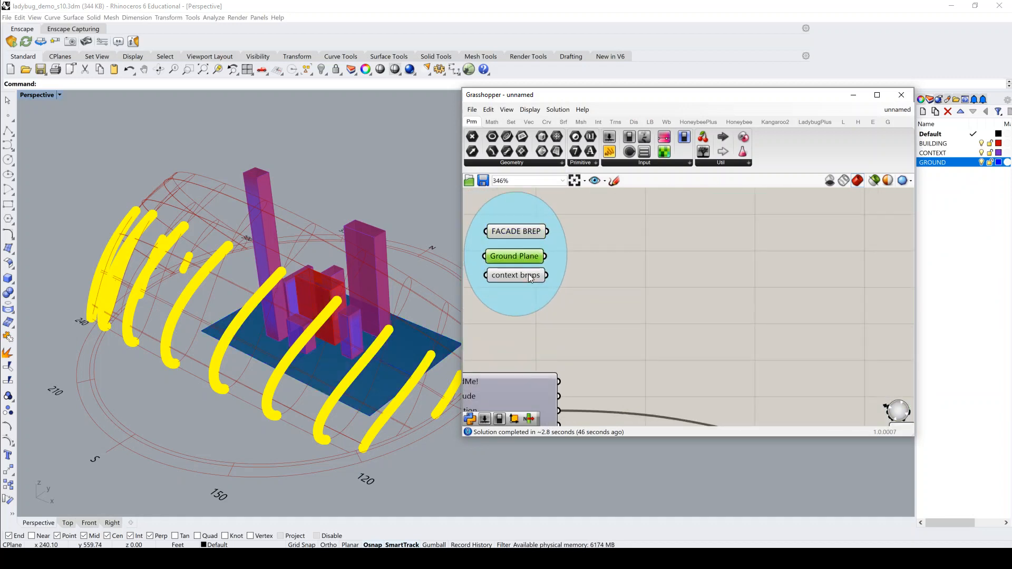
{"action": "mouse_move", "coordinate": [514, 256]}
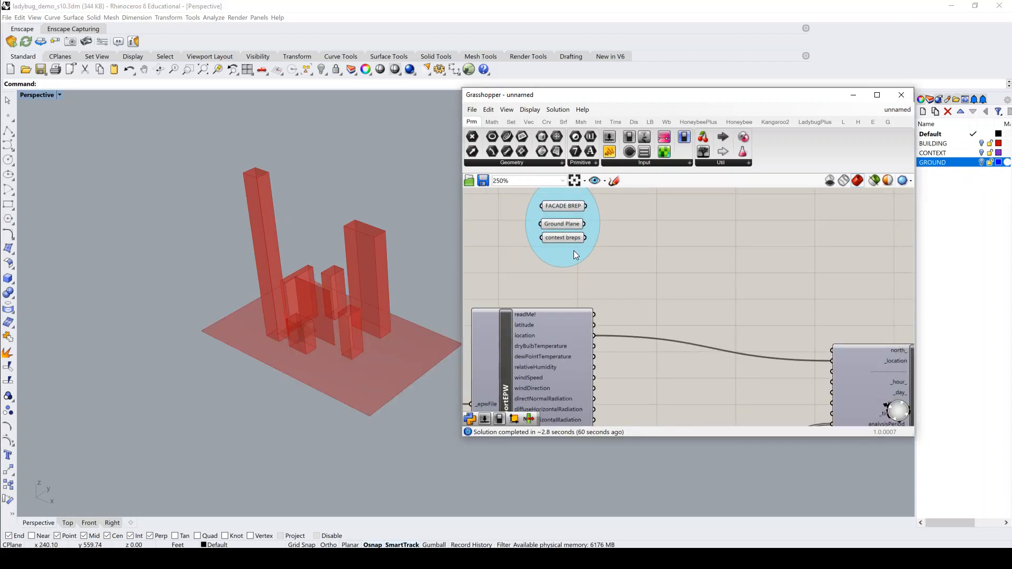
Feed sunlightHoursAnalysis a 5.0 grid size slider and a 0.1 distance-from-base slider.
{"action": "scroll", "scroll_direction": "down", "scroll_amount": 3}
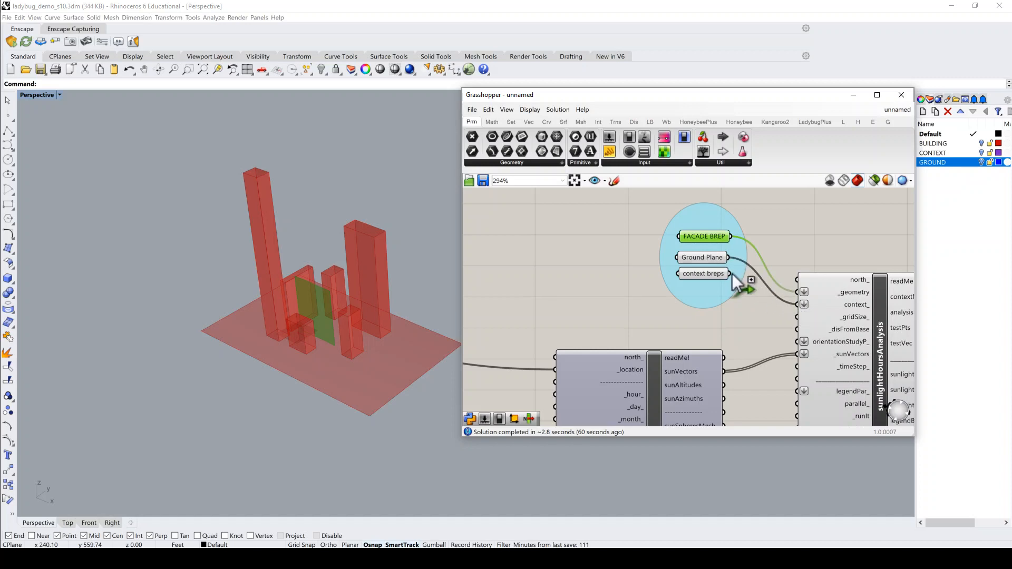
{"action": "mouse_move", "coordinate": [596, 250]}
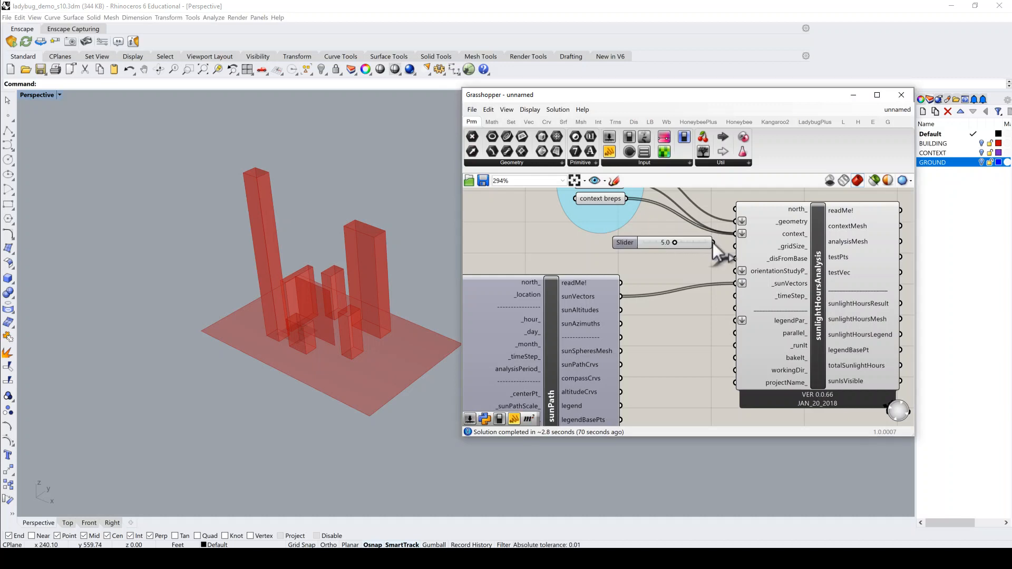
{"action": "left_click", "coordinate": [624, 246]}
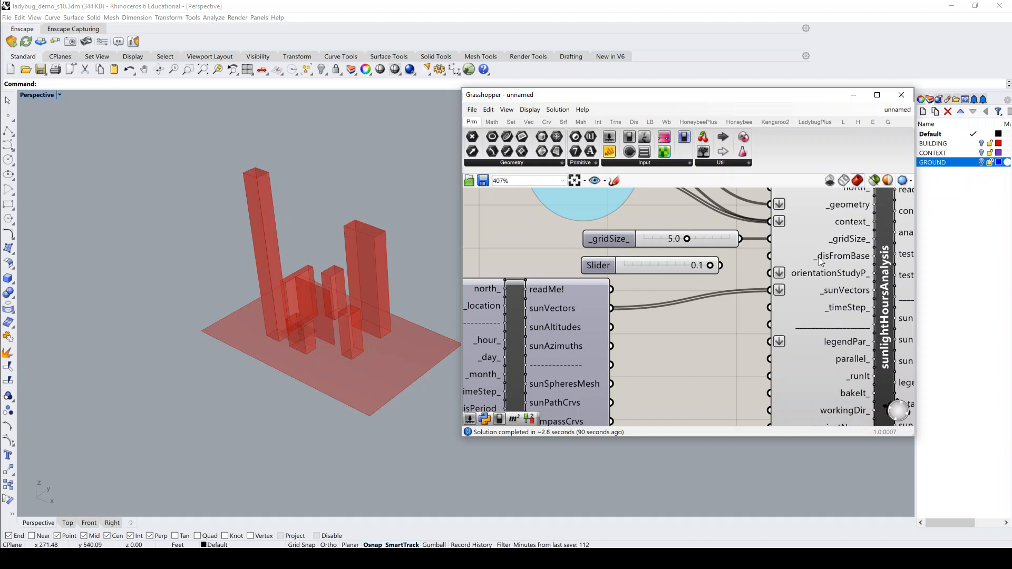
{"action": "mouse_move", "coordinate": [839, 256]}
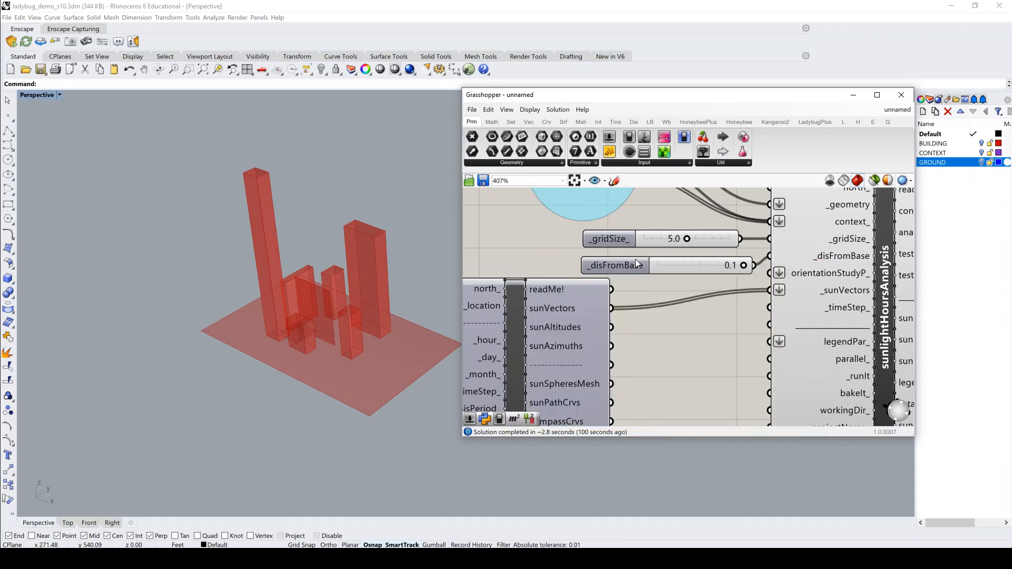
{"action": "left_click", "coordinate": [617, 261]}
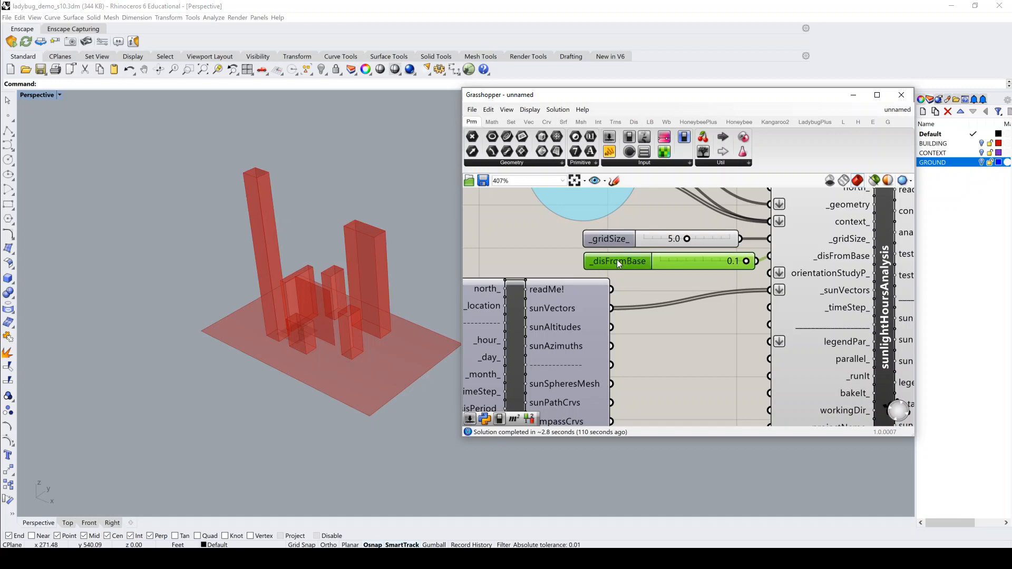
{"action": "scroll", "scroll_direction": "down", "scroll_amount": 3}
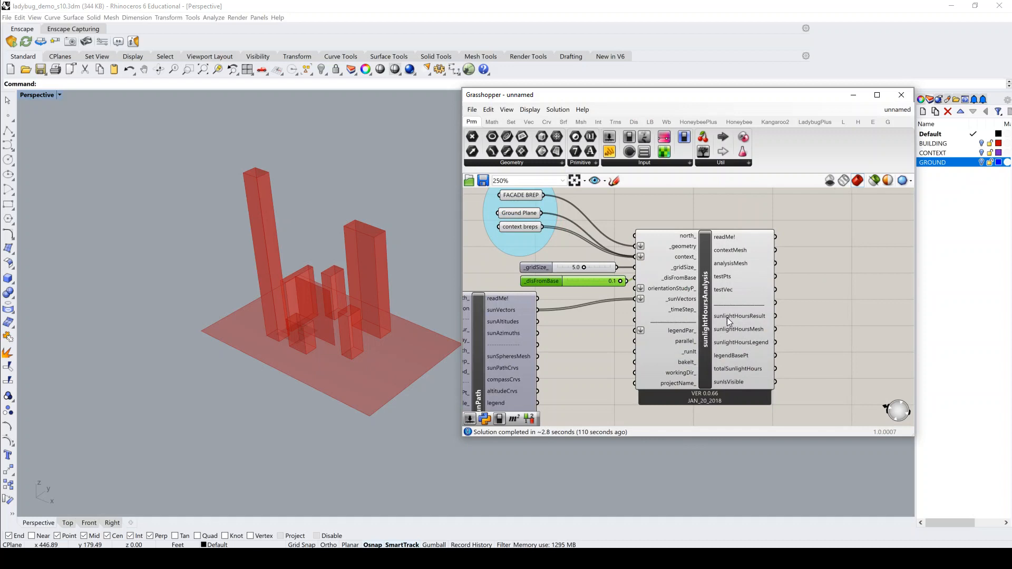
Run the sunlight hours analysis with a True Boolean Toggle and inspect the coloured facade in Rhino.
{"action": "right_click", "coordinate": [595, 374]}
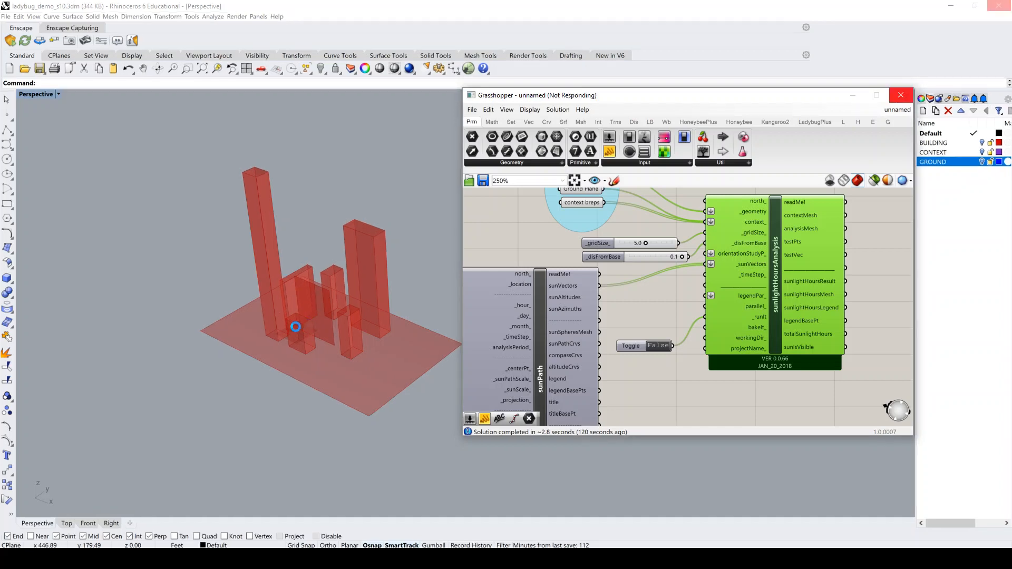
{"action": "mouse_move", "coordinate": [325, 292]}
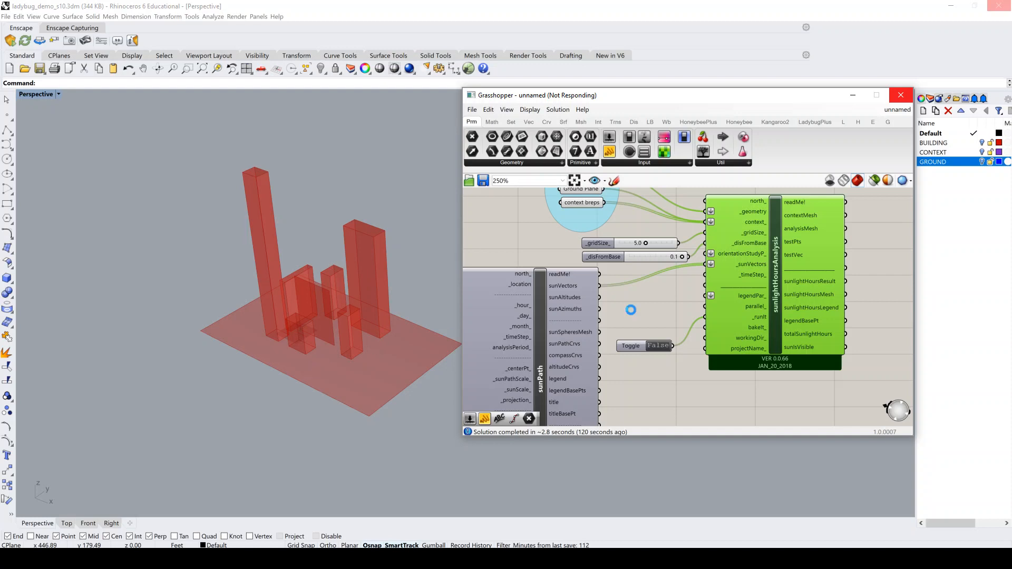
{"action": "mouse_move", "coordinate": [400, 319]}
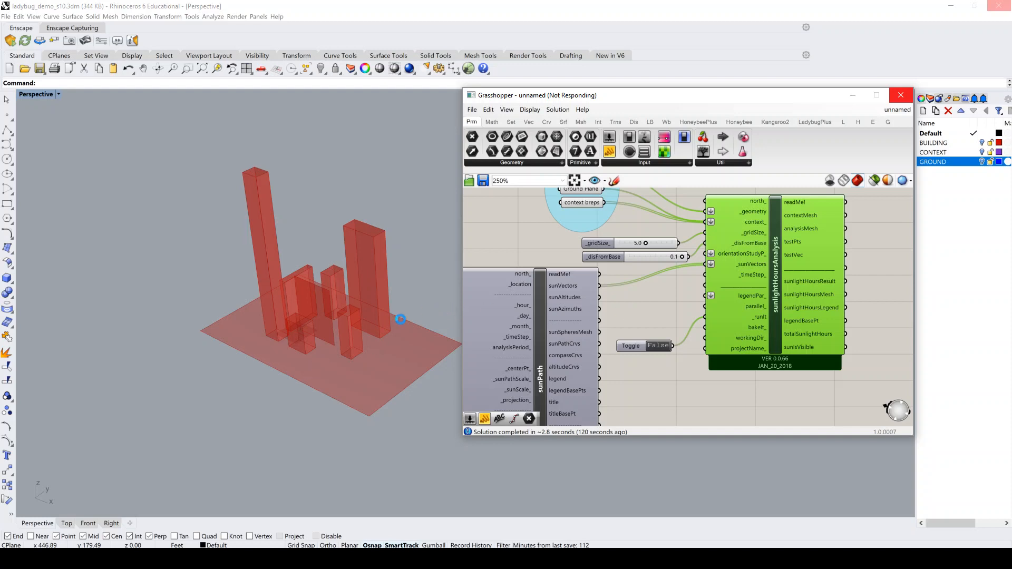
{"action": "left_click", "coordinate": [901, 95]}
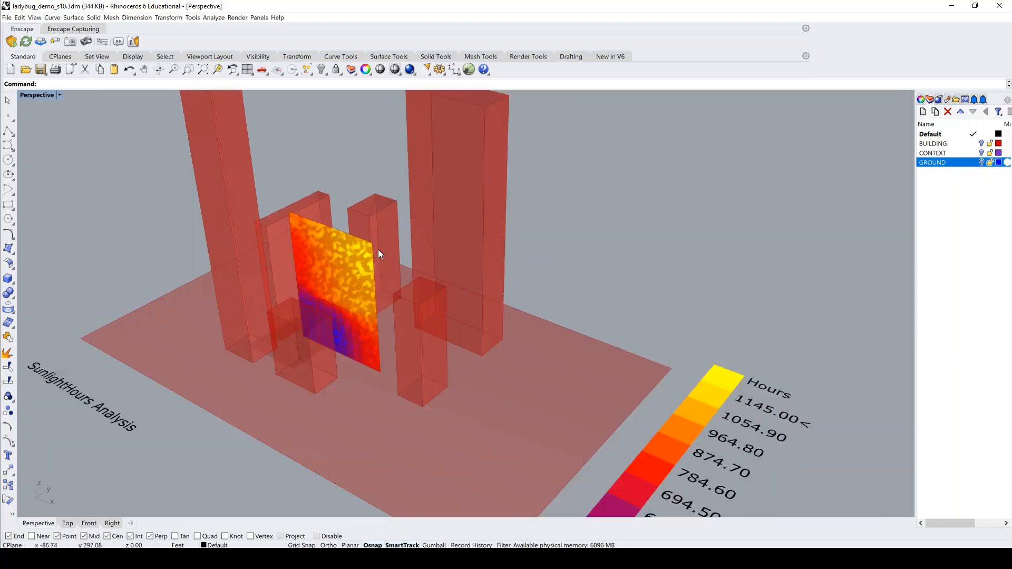
{"action": "left_click_drag", "start_coordinate": [378, 253], "coordinate": [353, 340]}
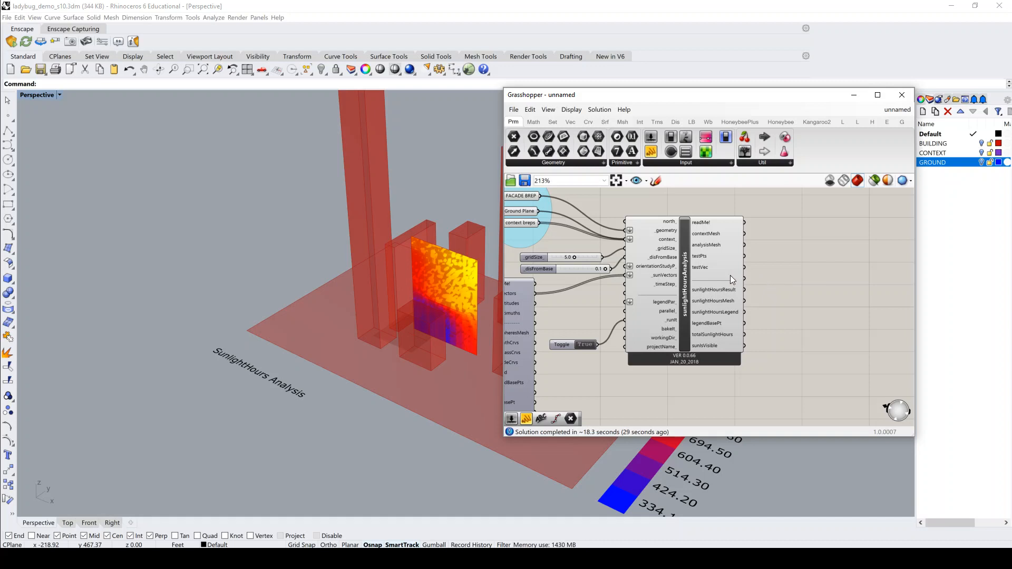
{"action": "mouse_move", "coordinate": [736, 261]}
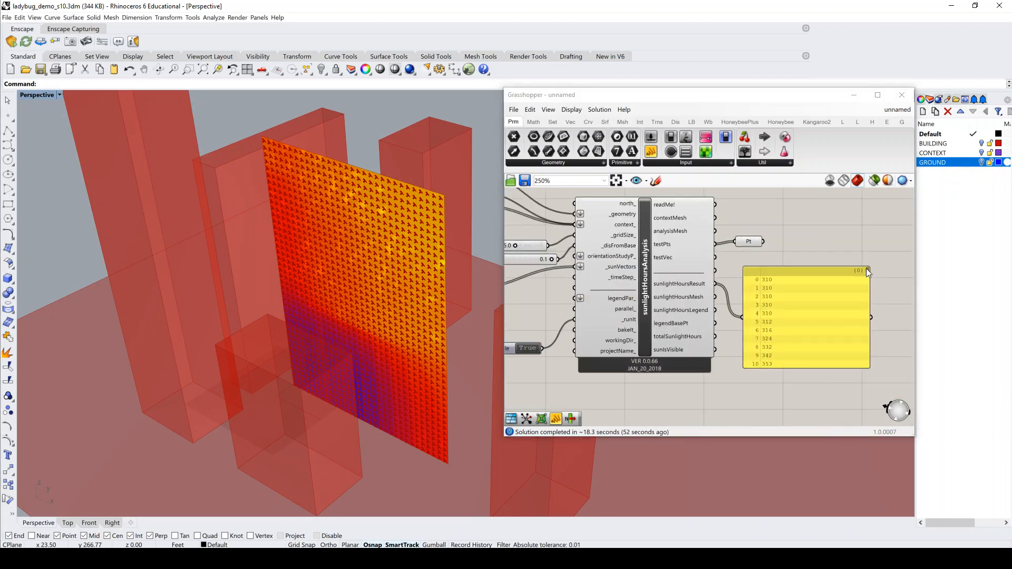
Show sunlightHoursResult values (310, 310, 310...) in a Panel and collect testPts in a Point parameter.
{"action": "scroll", "scroll_direction": "down", "scroll_amount": 3}
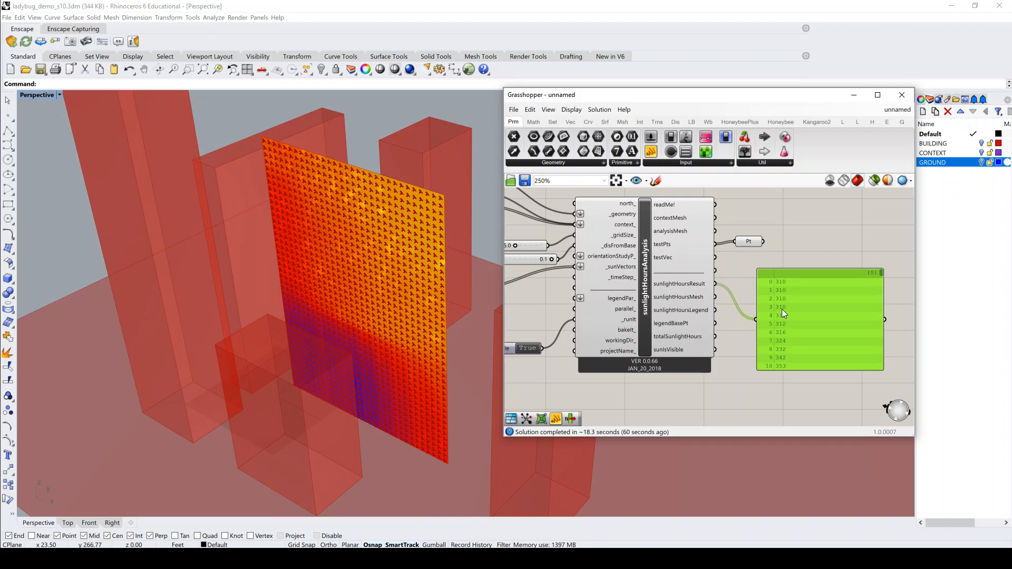
{"action": "mouse_move", "coordinate": [734, 314]}
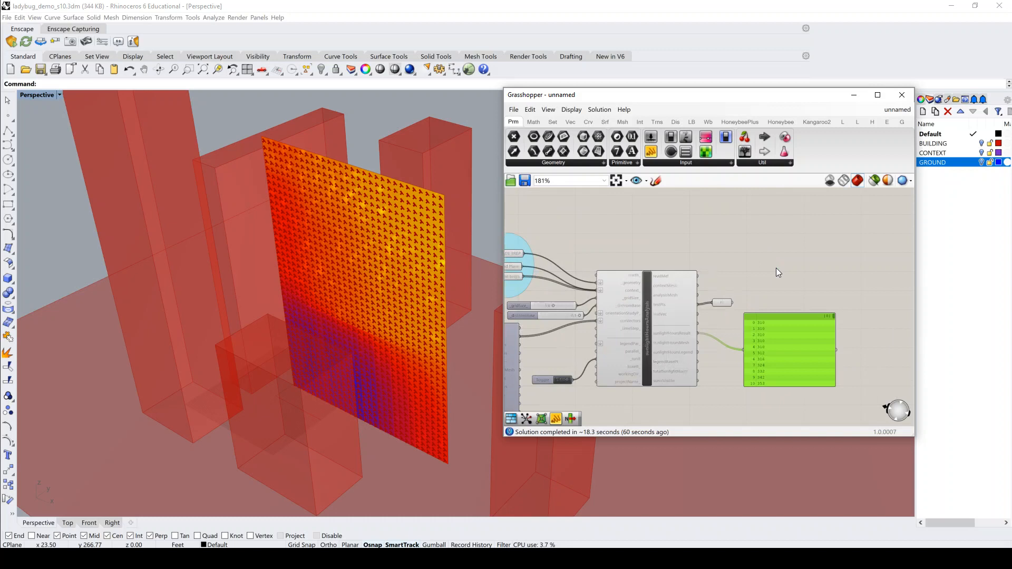
{"action": "scroll", "scroll_direction": "down", "scroll_amount": 3}
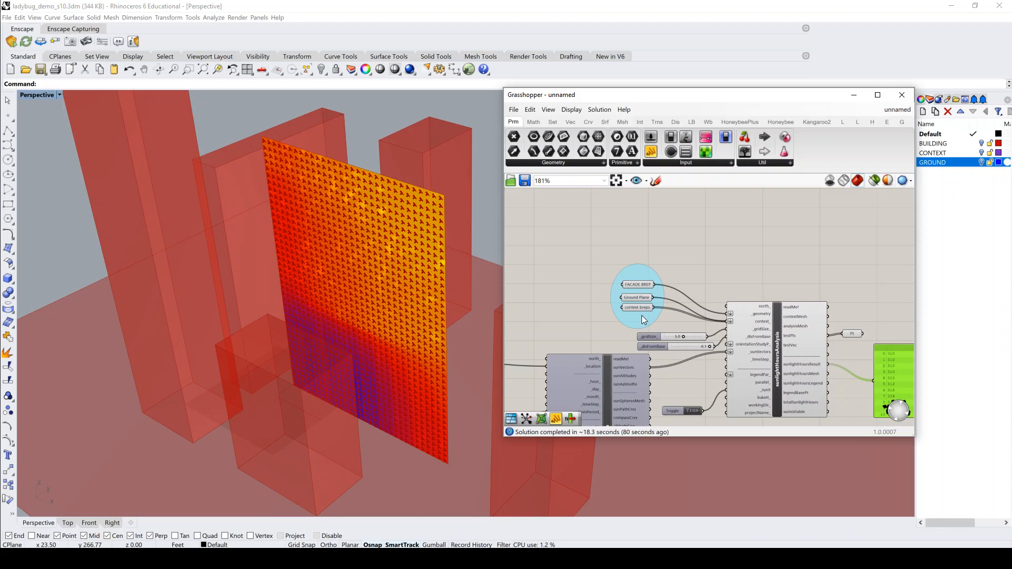
{"action": "scroll", "scroll_direction": "down", "scroll_amount": 3}
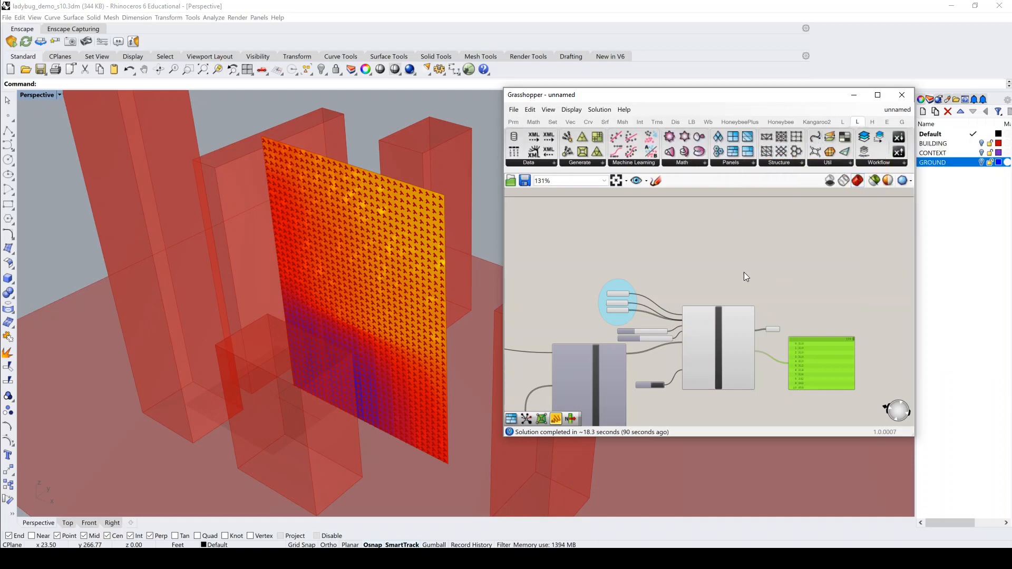
{"action": "mouse_move", "coordinate": [735, 152]}
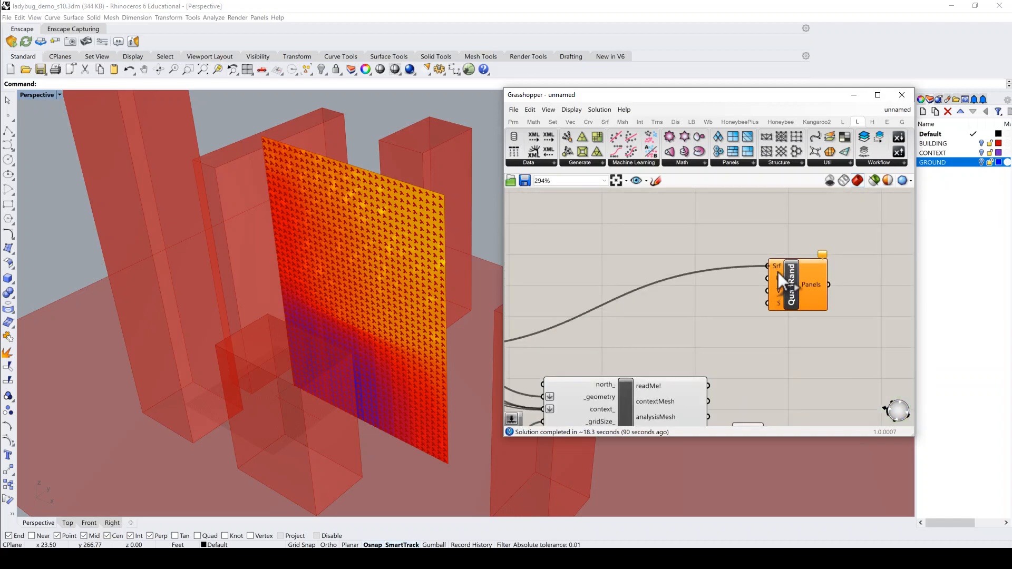
Feed the facade surface into LunchBox QuadRand with U Divisions 20 and V Divisions 30 sliders.
{"action": "left_click", "coordinate": [823, 289]}
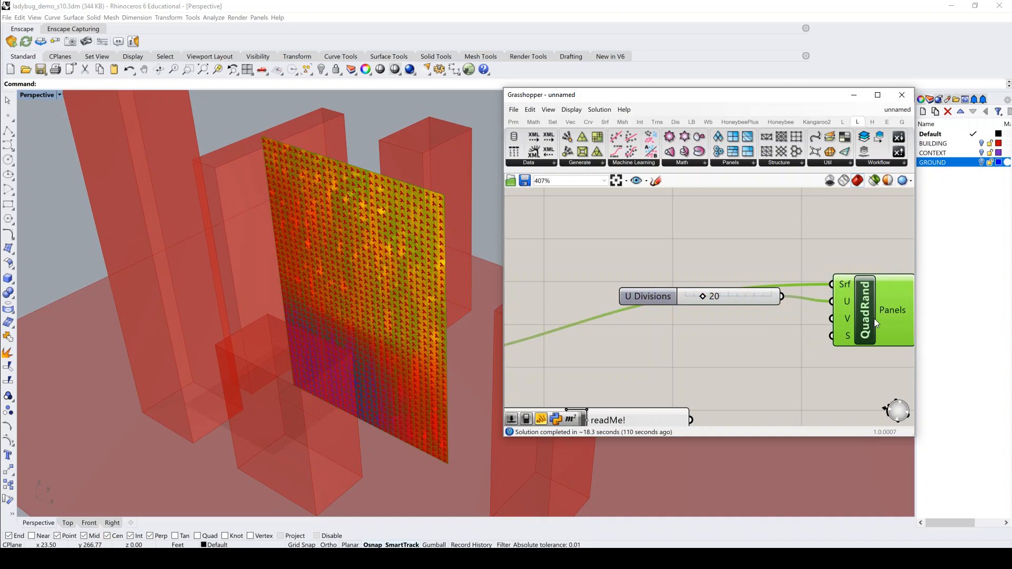
{"action": "double_click", "coordinate": [714, 329]}
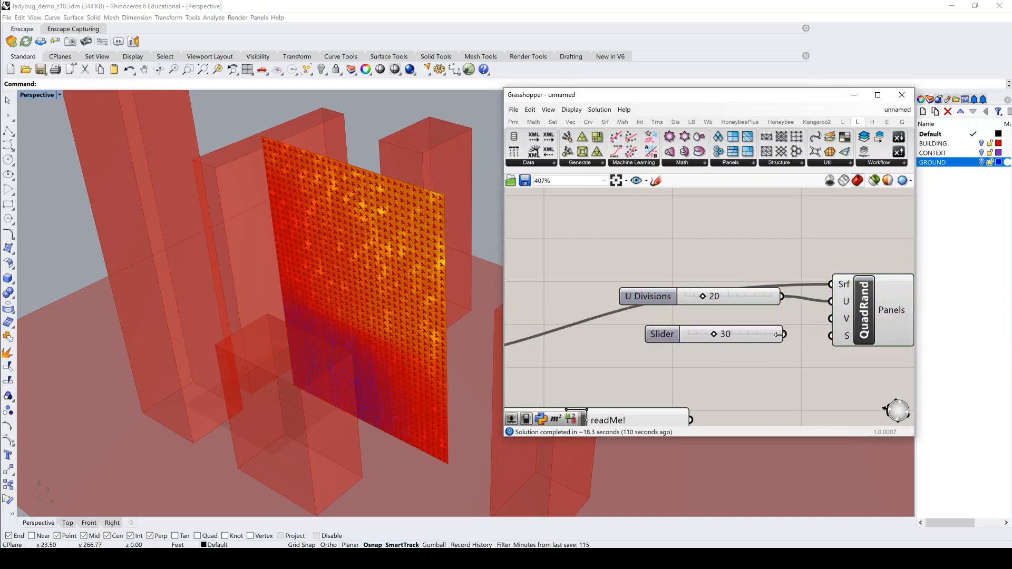
{"action": "left_click", "coordinate": [662, 330]}
{"action": "type", "text": "V Divisions"}
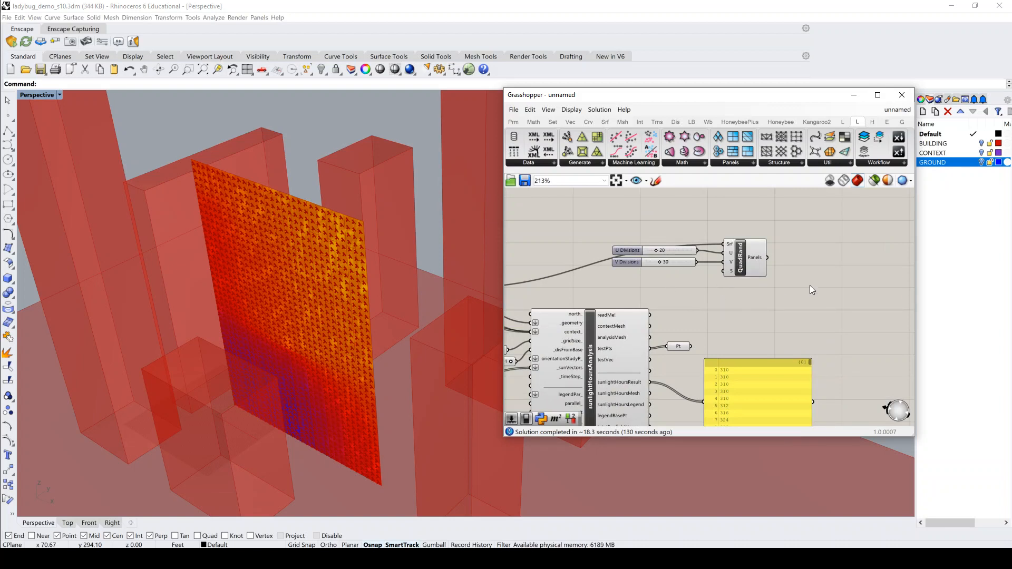
{"action": "mouse_move", "coordinate": [813, 290]}
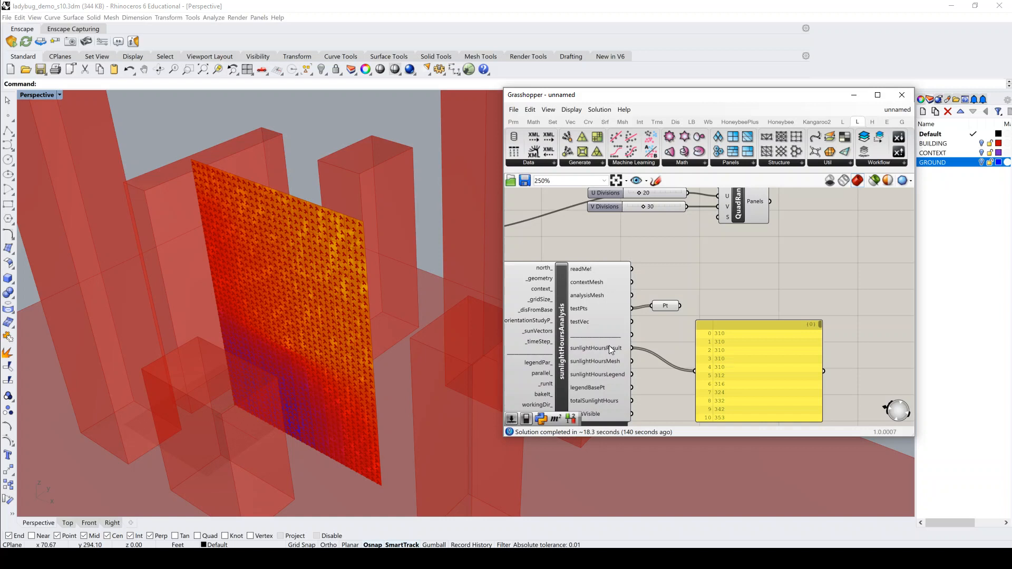
{"action": "mouse_move", "coordinate": [596, 348]}
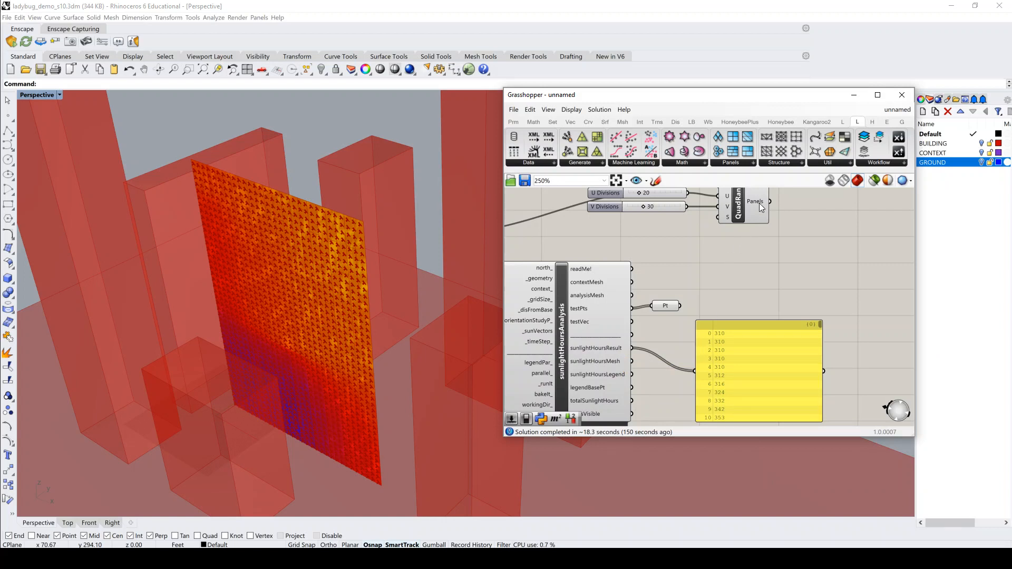
{"action": "mouse_move", "coordinate": [754, 202]}
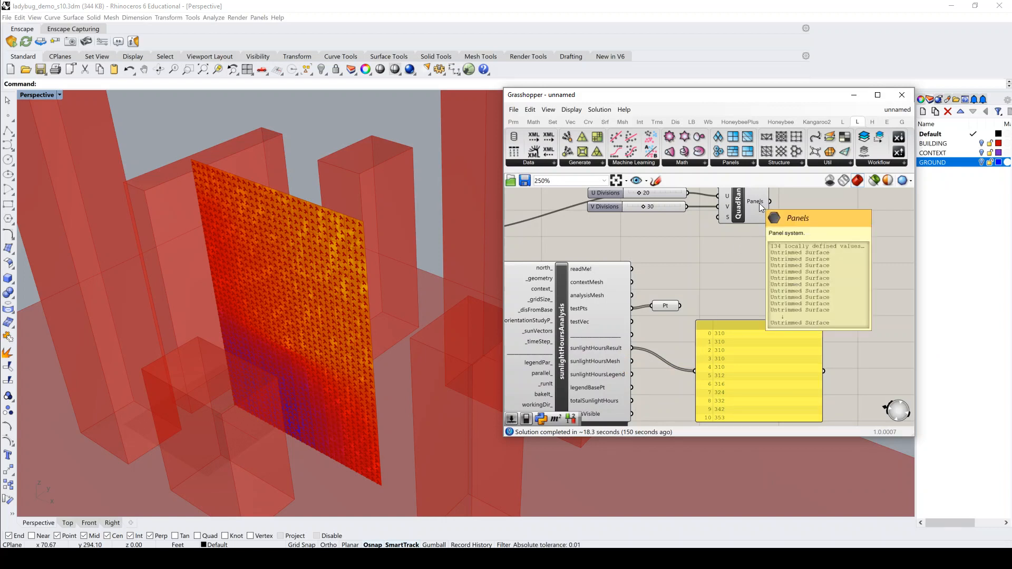
{"action": "mouse_move", "coordinate": [732, 285]}
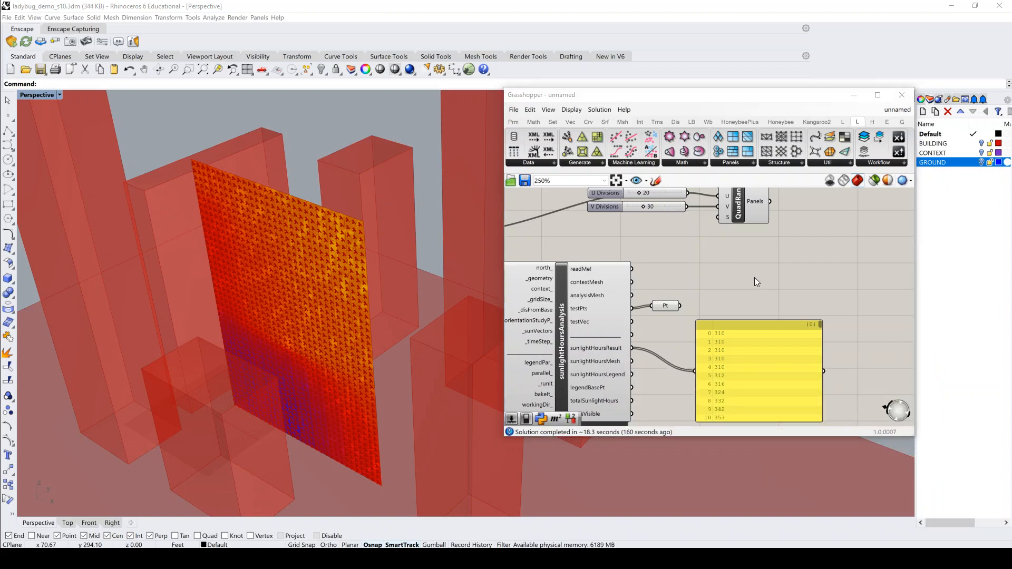
Add a Closest Point component to find each panel's nearest test point.
{"action": "type", "text": "closes"}
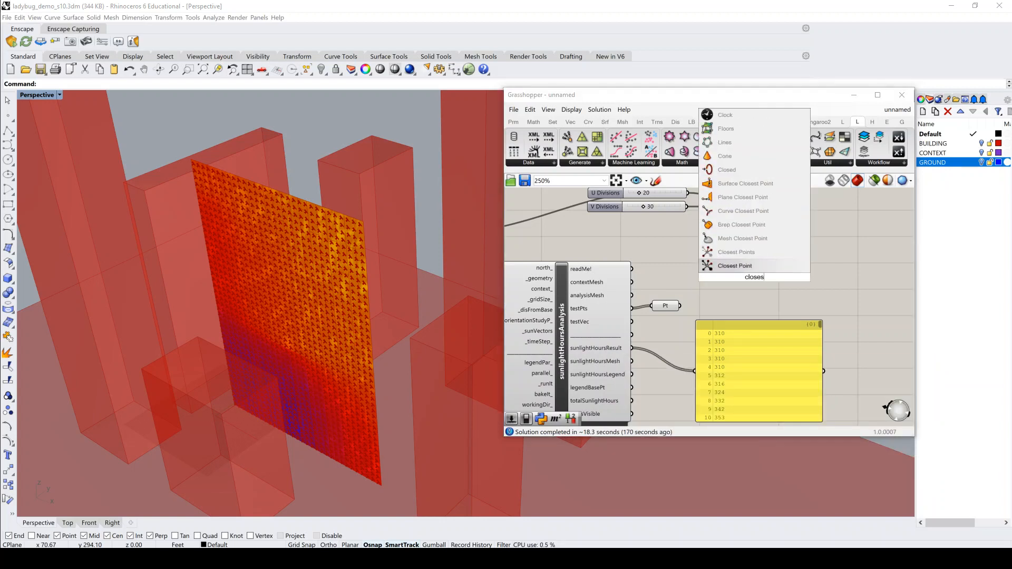
{"action": "left_click", "coordinate": [734, 266]}
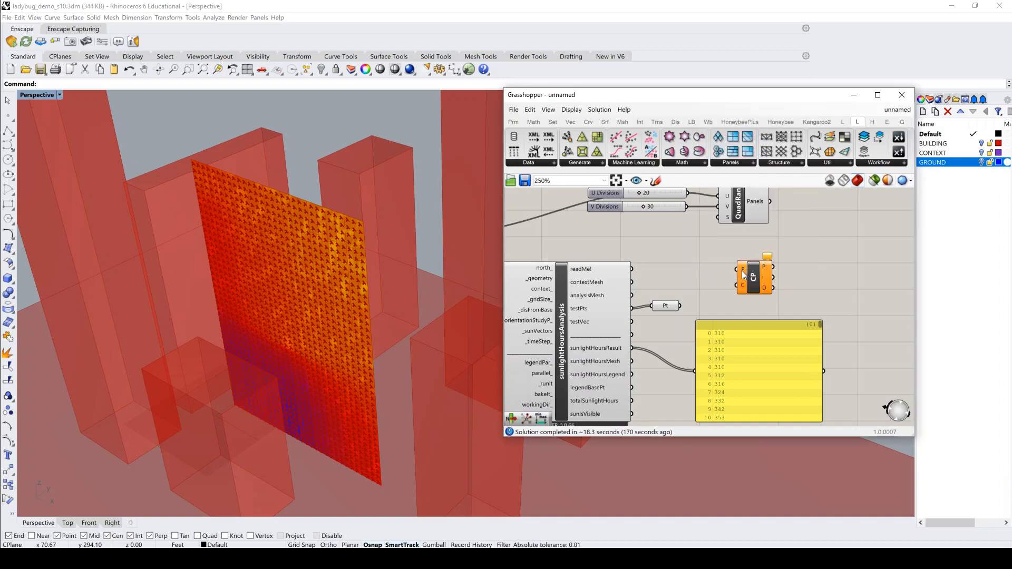
{"action": "double_click", "coordinate": [753, 274]}
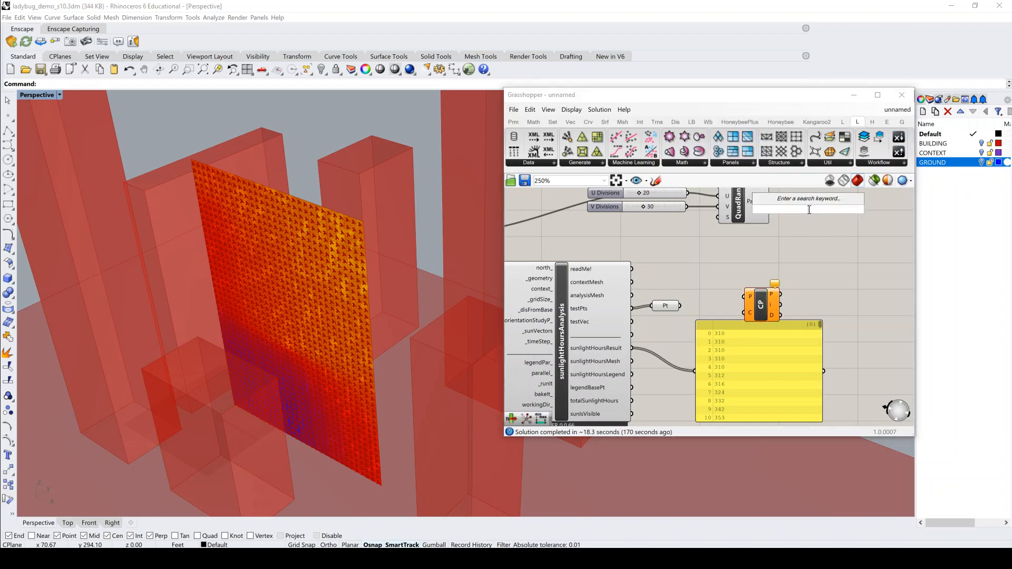
Add an Area component on the quad panels and feed its centroids into Closest Point.
{"action": "type", "text": "area"}
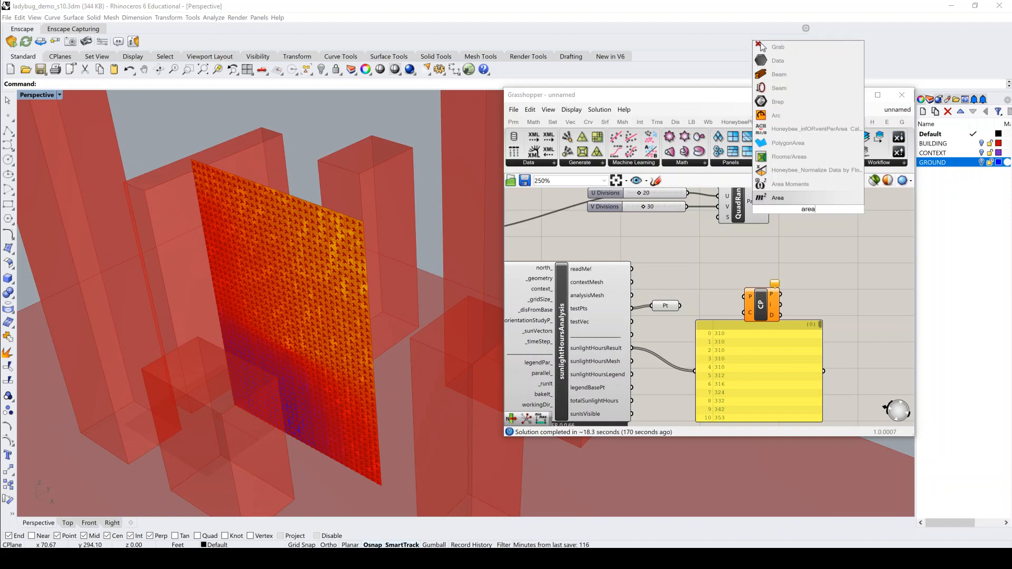
{"action": "left_click", "coordinate": [777, 198]}
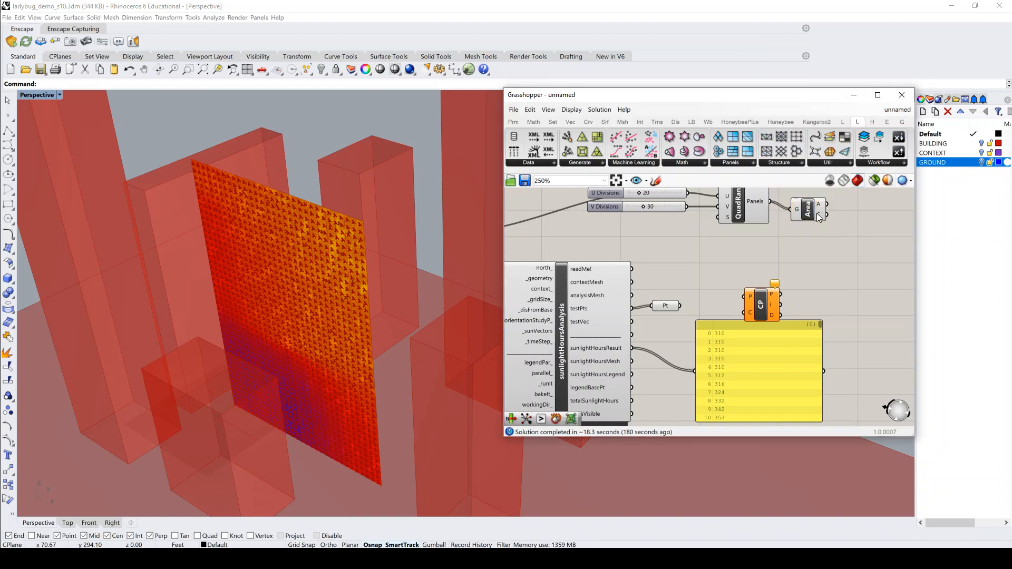
{"action": "left_click", "coordinate": [809, 210]}
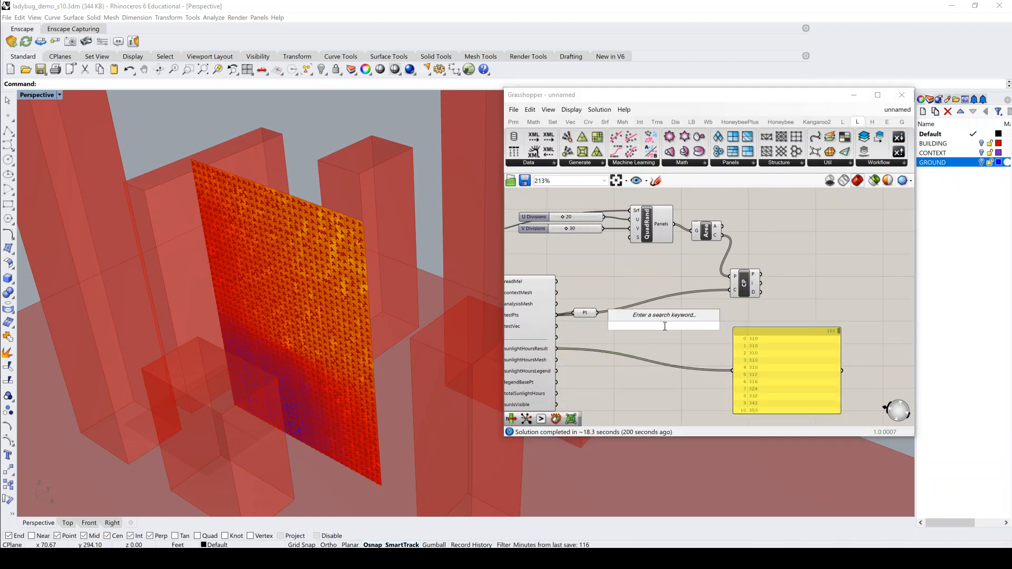
Use List Item with the closest-point index to pull 134 per-panel sunlight hours (316, 565...).
{"action": "type", "text": "list item"}
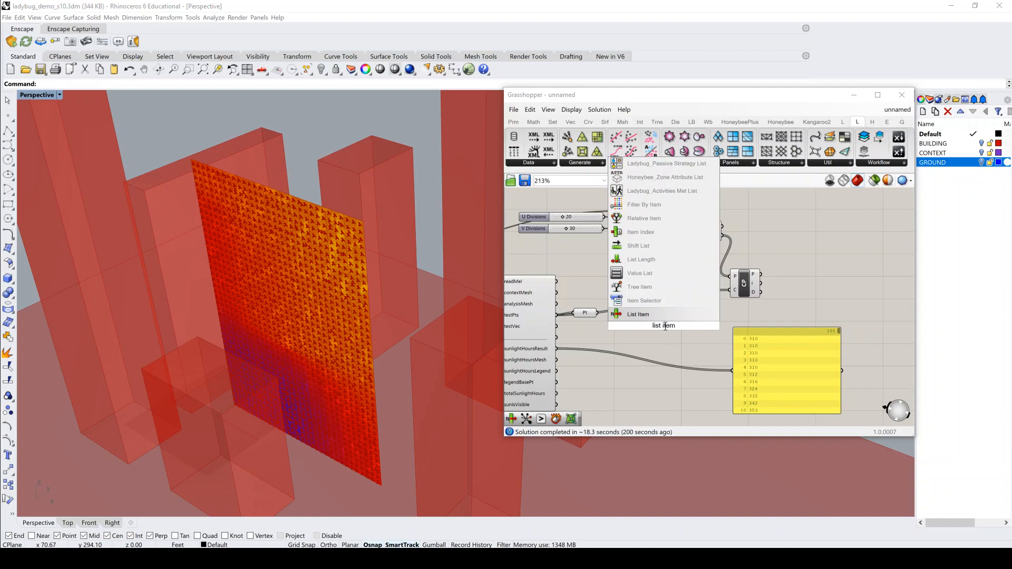
{"action": "left_click", "coordinate": [638, 314]}
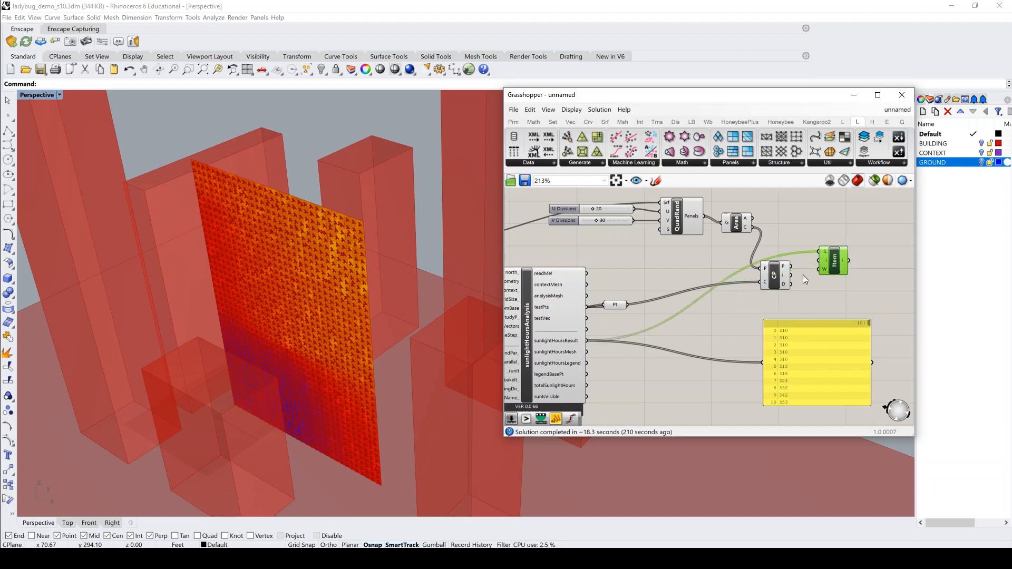
{"action": "mouse_move", "coordinate": [783, 267]}
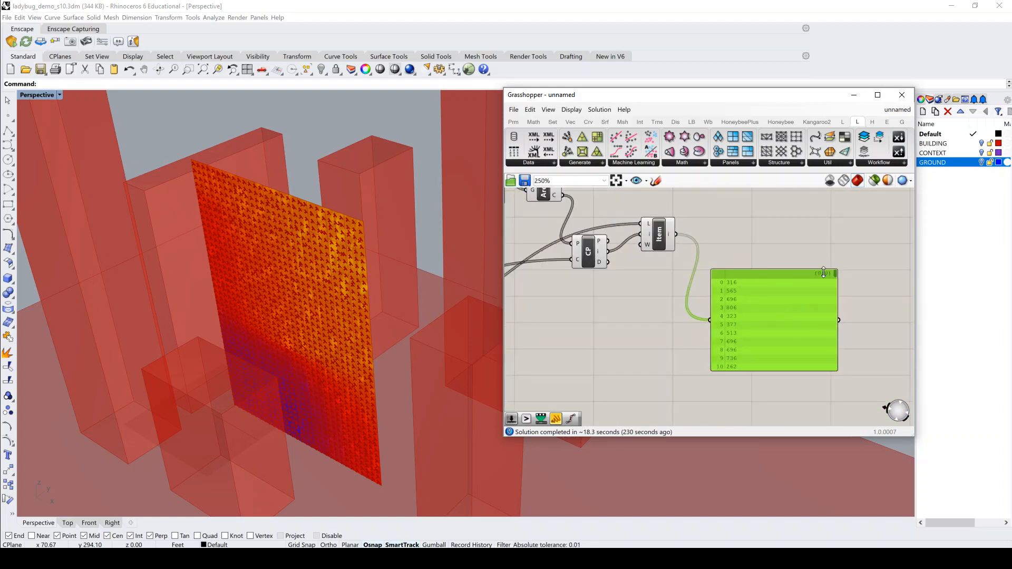
{"action": "scroll", "scroll_direction": "down", "scroll_amount": 3}
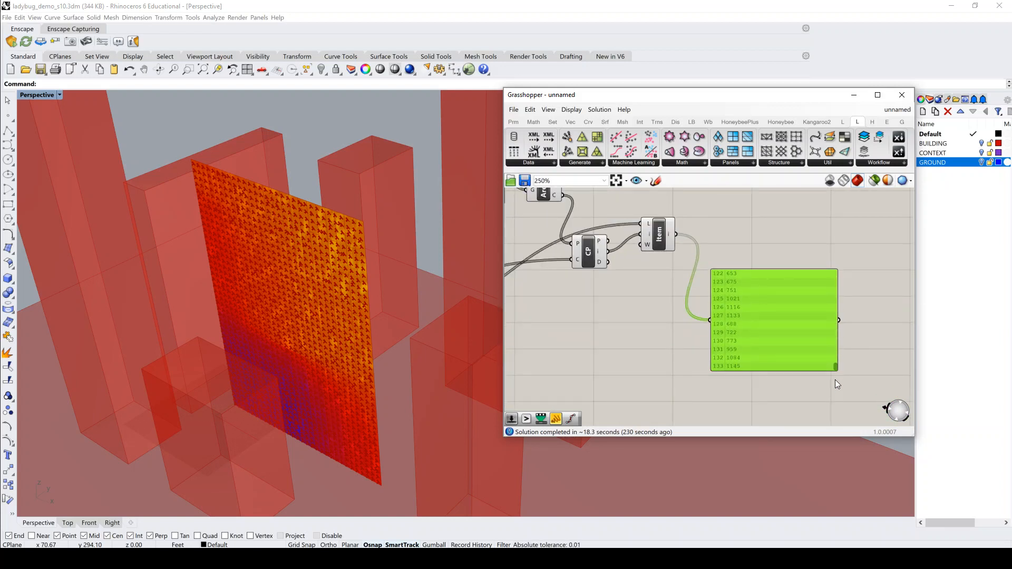
{"action": "scroll", "scroll_direction": "down", "scroll_amount": 3}
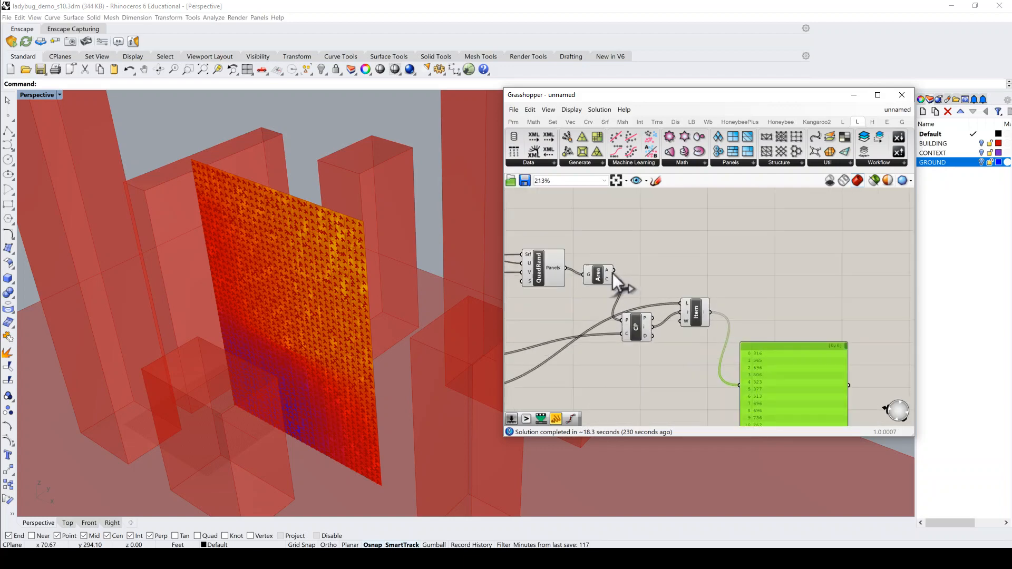
{"action": "mouse_move", "coordinate": [701, 297]}
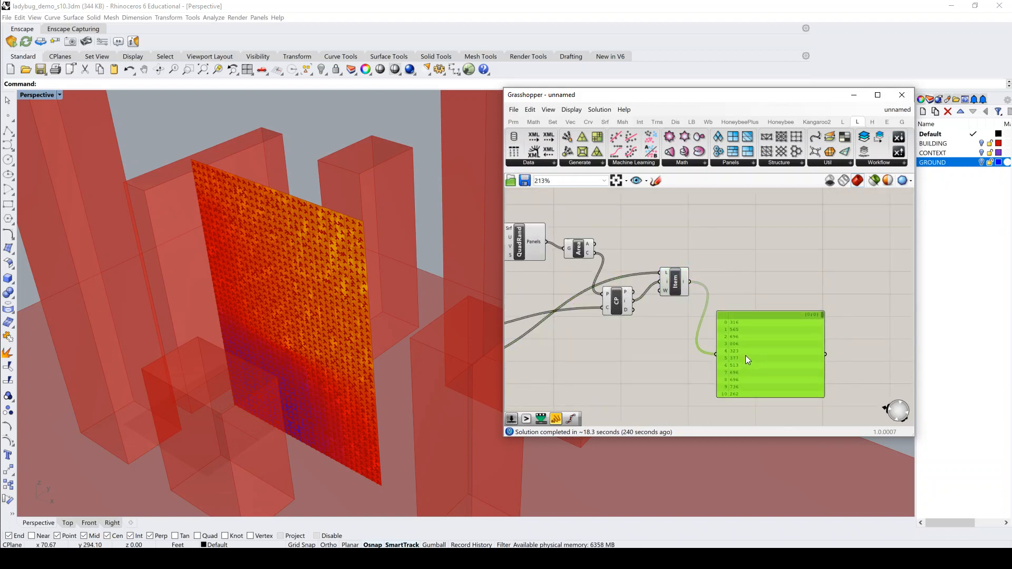
{"action": "scroll", "scroll_direction": "down", "scroll_amount": 3}
{"action": "type", "text": "remap"}
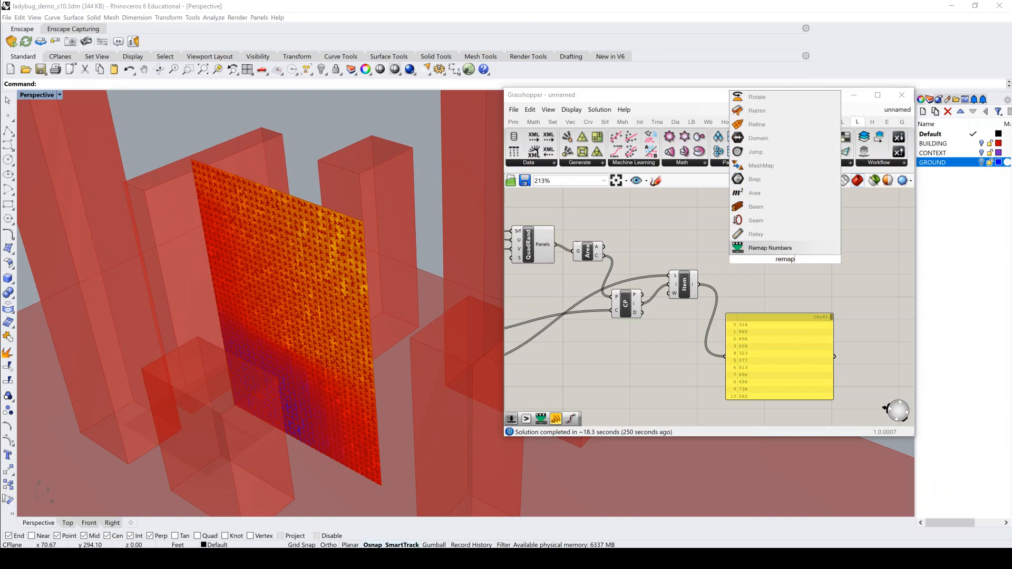
Remap the sunlight-hours list through Bounds onto a Construct Domain of 0.5 to 3.0.
{"action": "left_click", "coordinate": [770, 248]}
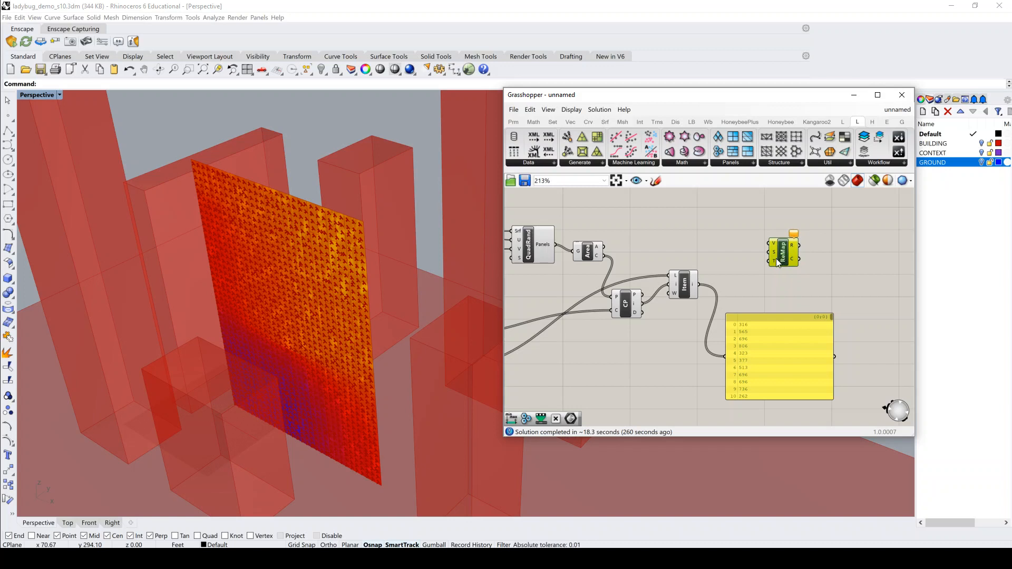
{"action": "mouse_move", "coordinate": [773, 263]}
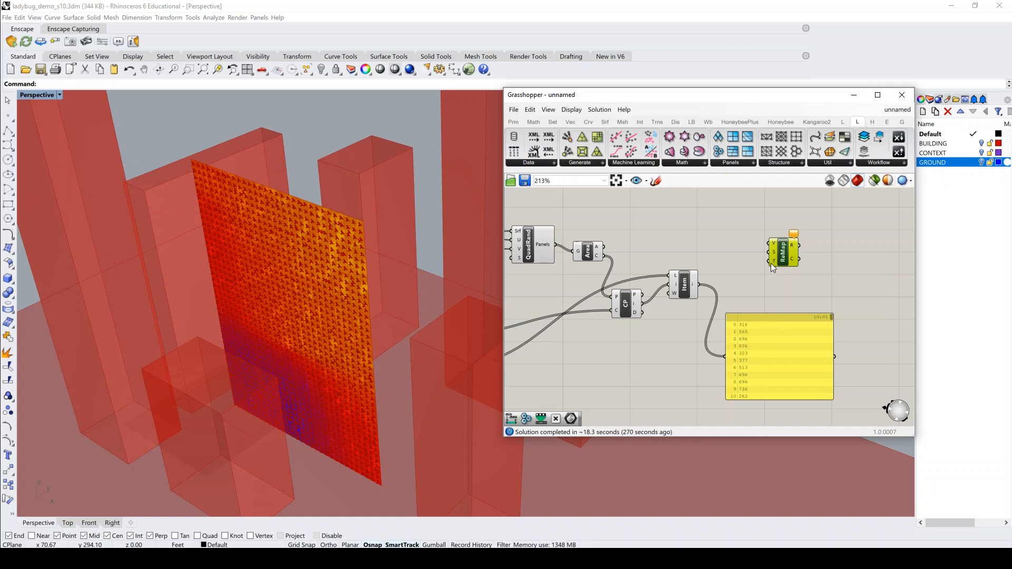
{"action": "mouse_move", "coordinate": [721, 285]}
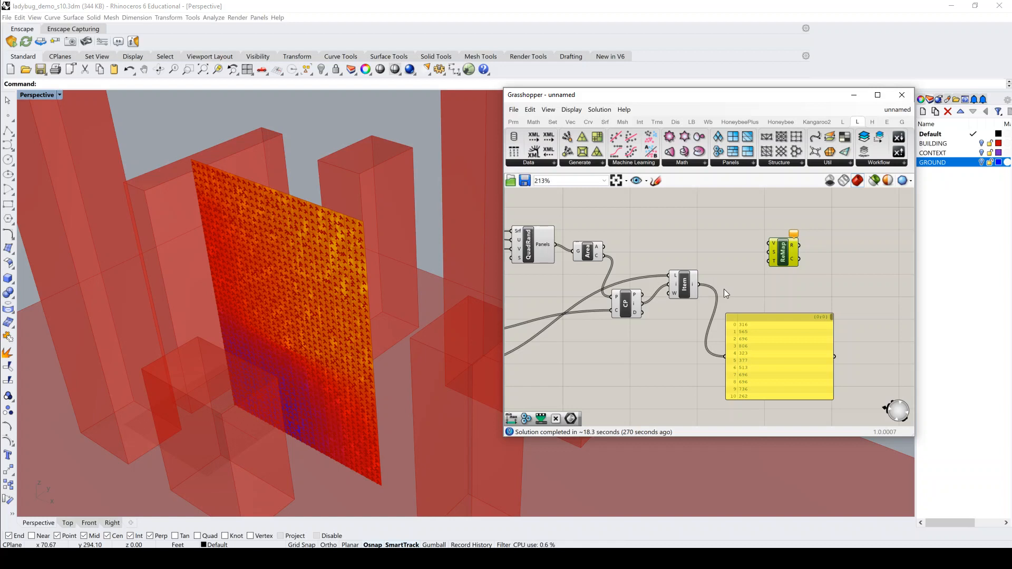
{"action": "mouse_move", "coordinate": [724, 294]}
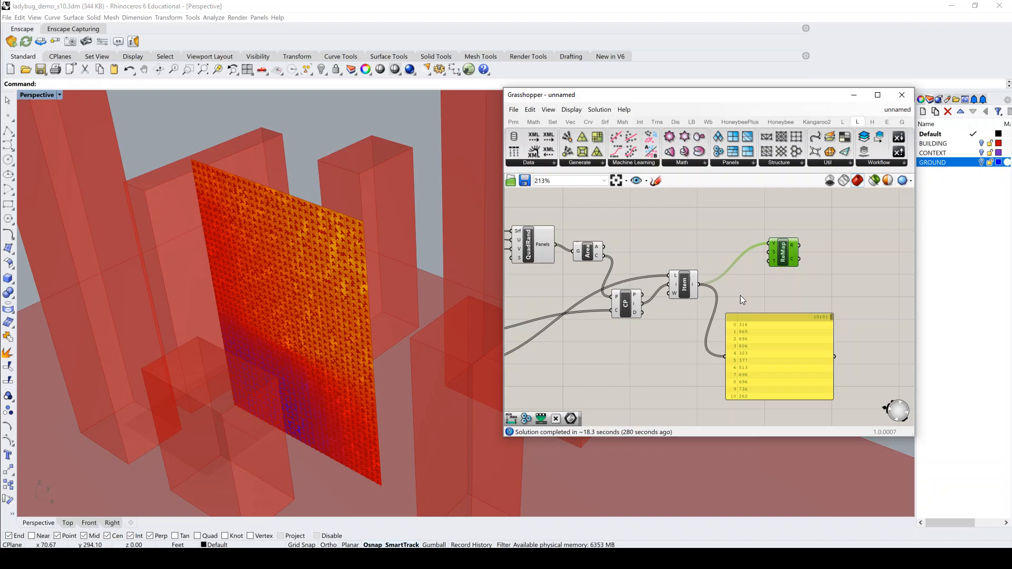
{"action": "type", "text": "boun"}
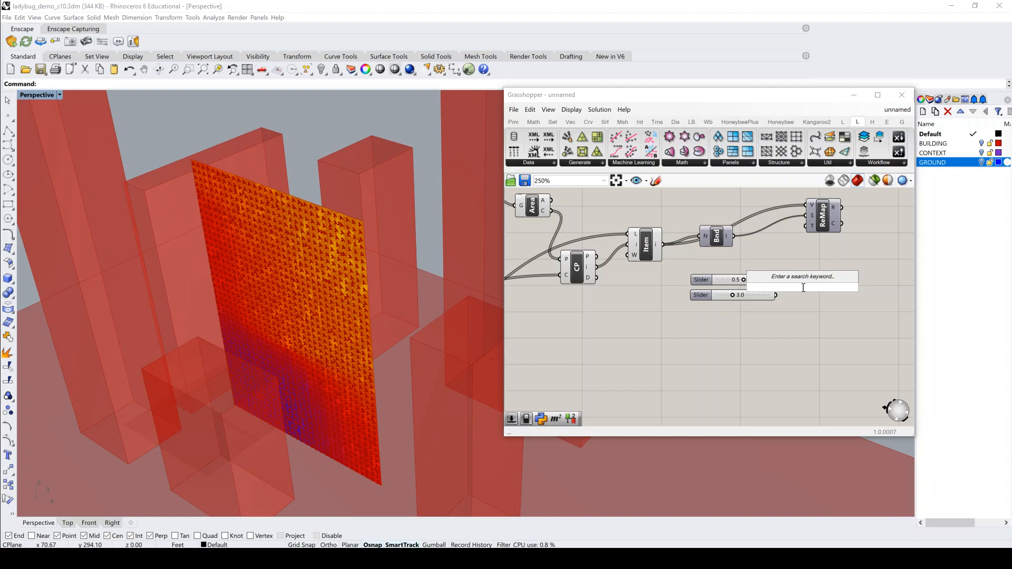
{"action": "type", "text": "construct"}
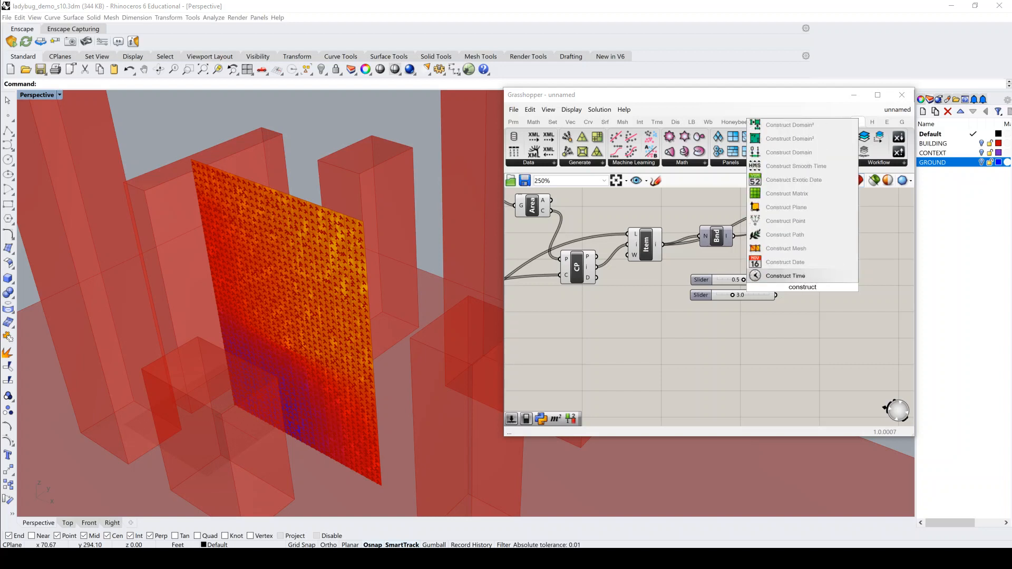
{"action": "mouse_move", "coordinate": [797, 166]}
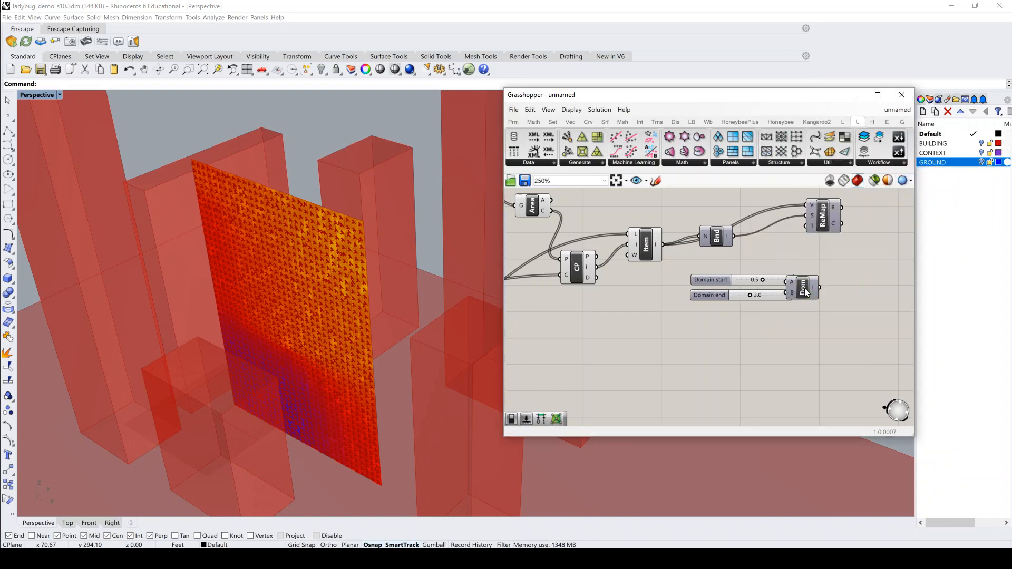
{"action": "mouse_move", "coordinate": [823, 291]}
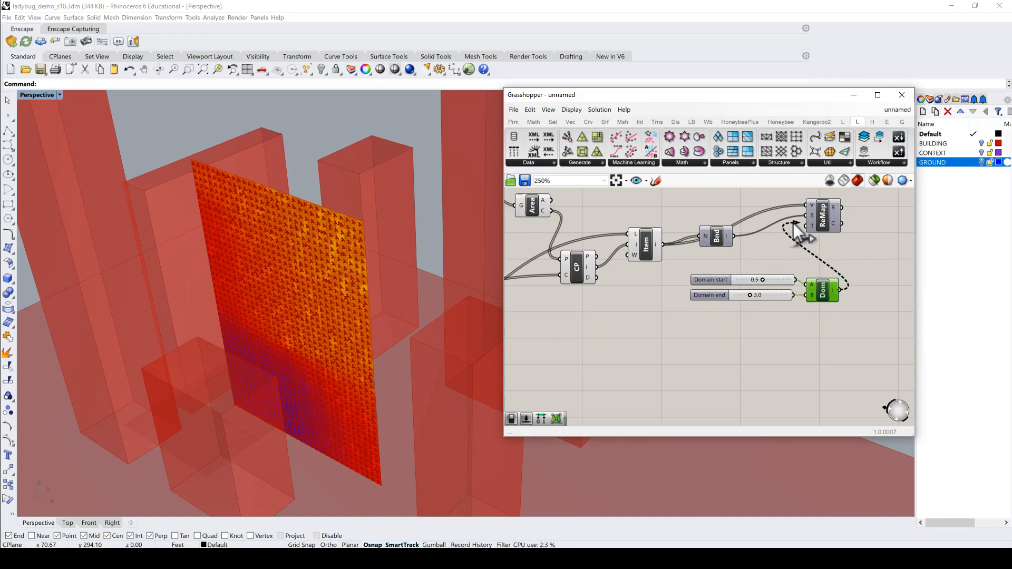
{"action": "scroll", "scroll_direction": "down", "scroll_amount": 3}
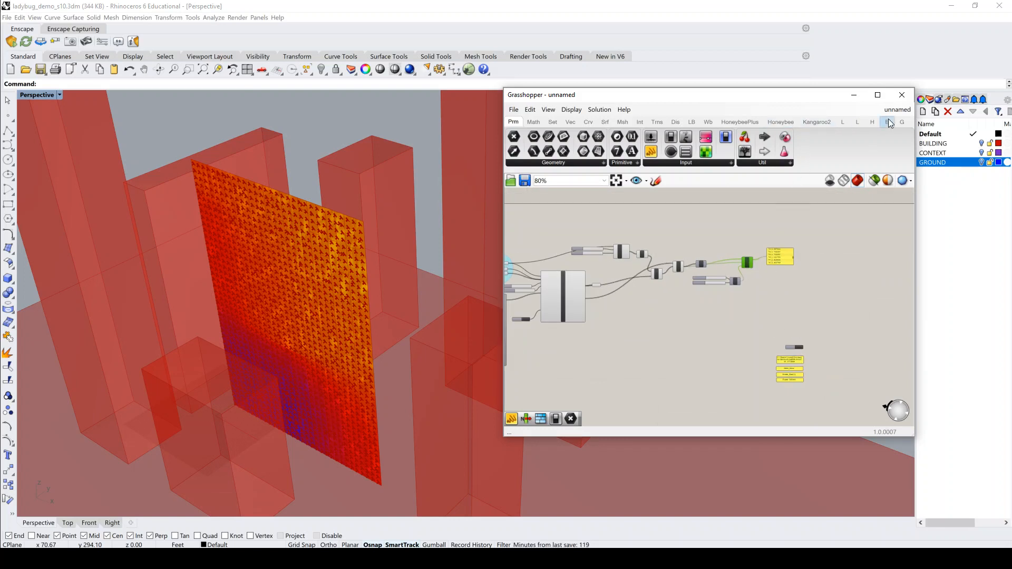
Place the Hummingbird AdaptiveComponents writer beside the path, file and family panels.
{"action": "left_click", "coordinate": [887, 122]}
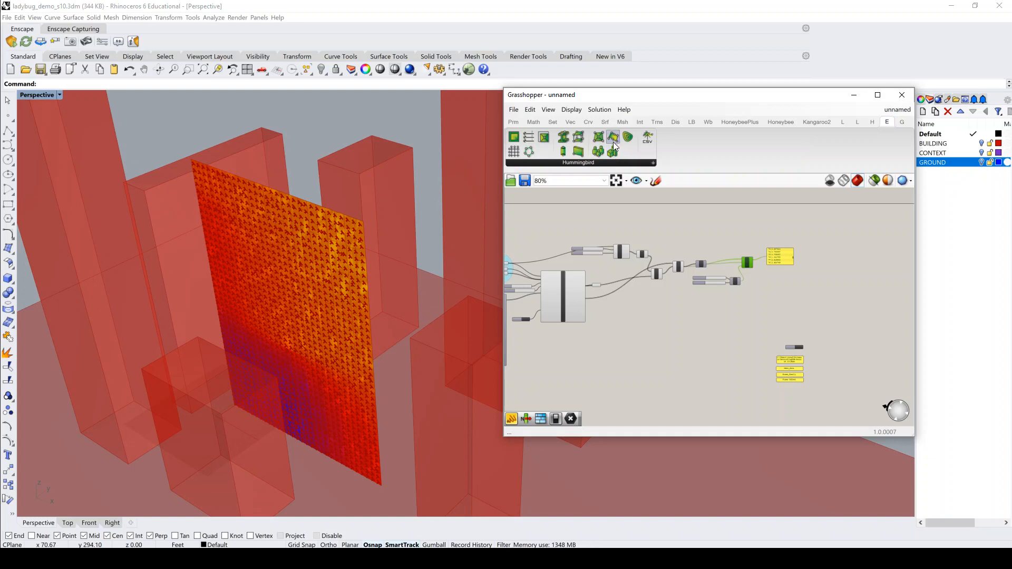
{"action": "mouse_move", "coordinate": [599, 137]}
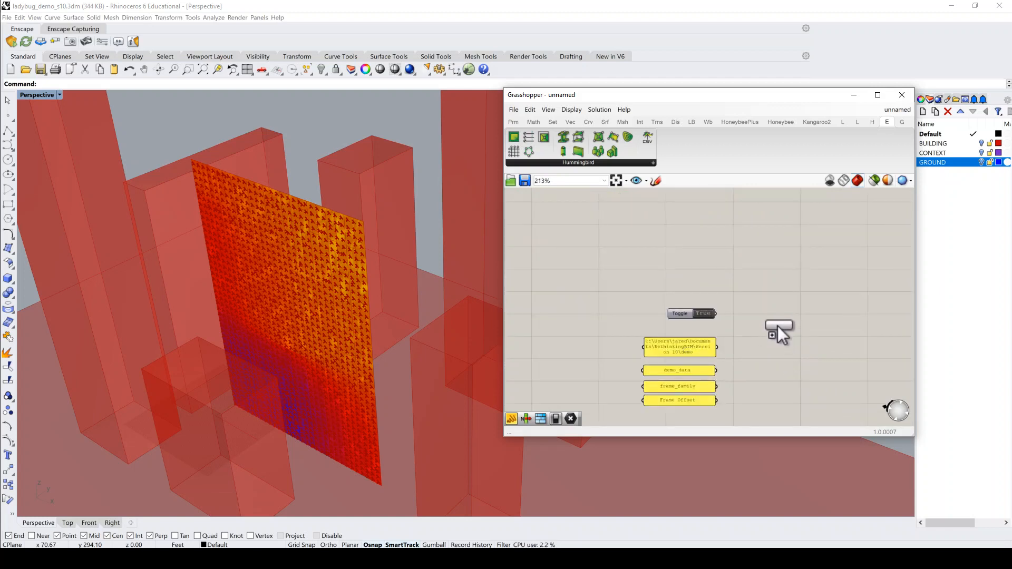
{"action": "left_click", "coordinate": [779, 332]}
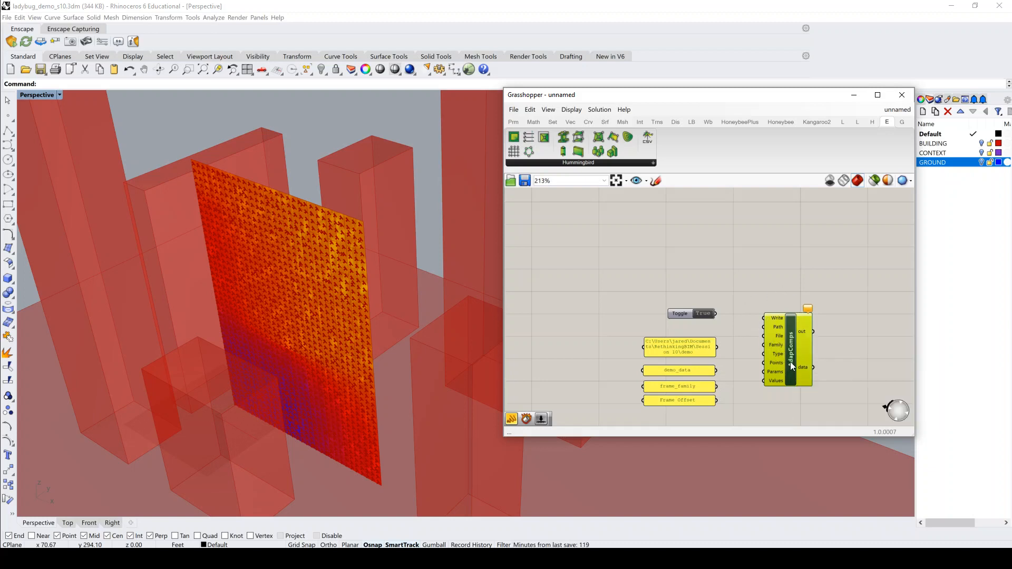
{"action": "left_click_drag", "start_coordinate": [791, 349], "coordinate": [778, 359]}
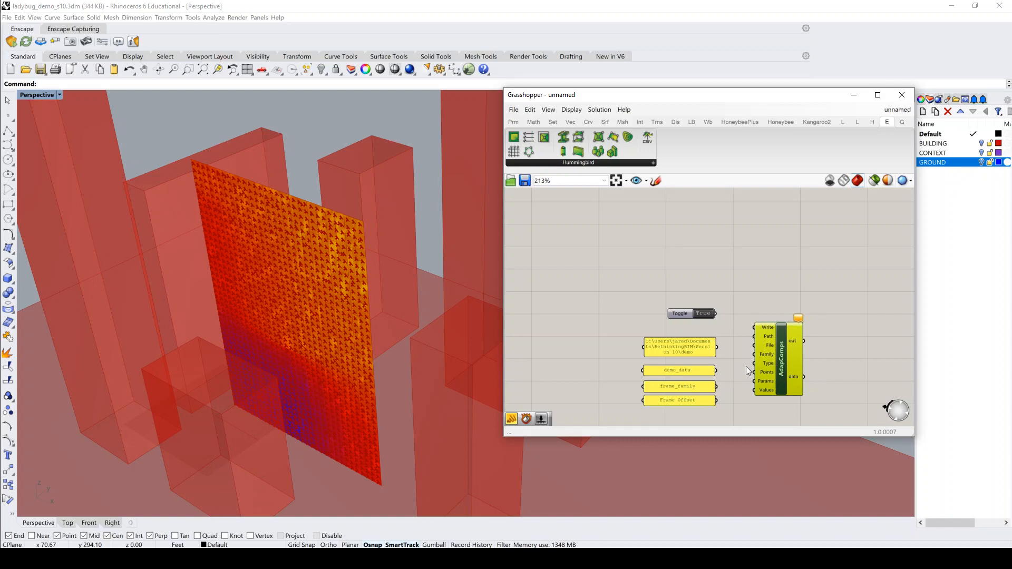
{"action": "mouse_move", "coordinate": [743, 385]}
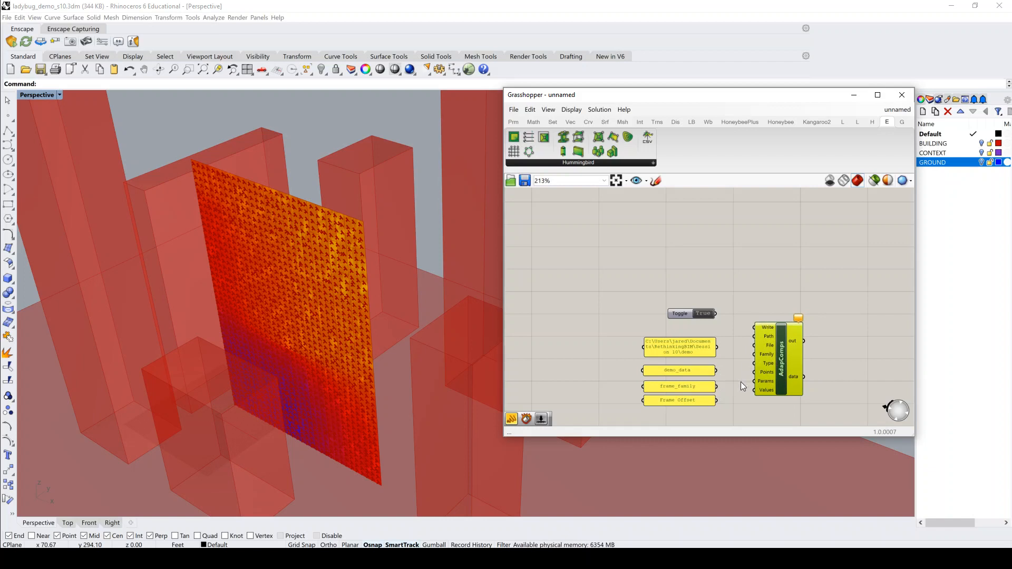
{"action": "mouse_move", "coordinate": [725, 406]}
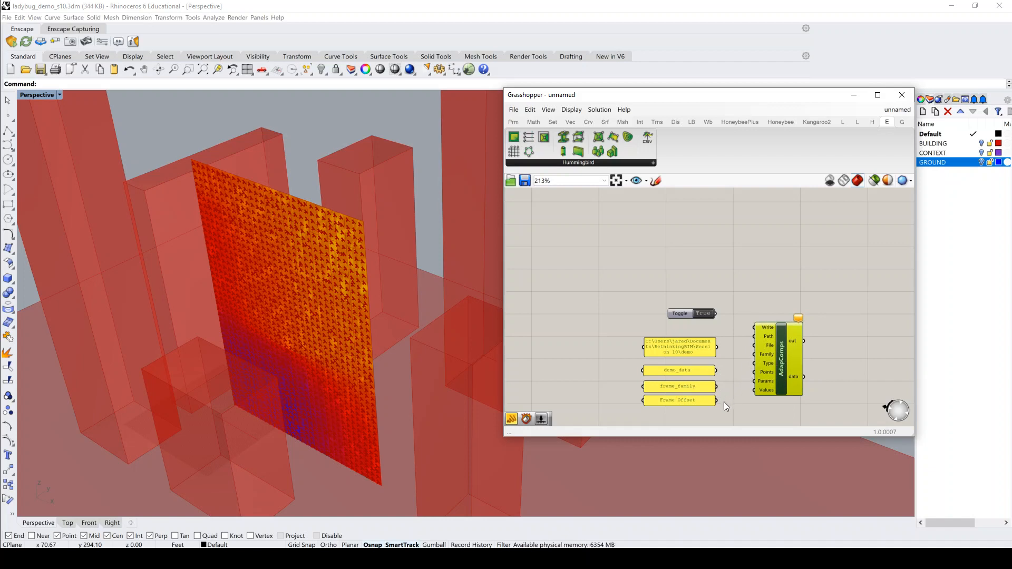
Set the writer's Boolean write toggle to False.
{"action": "scroll", "scroll_direction": "up", "scroll_amount": 3}
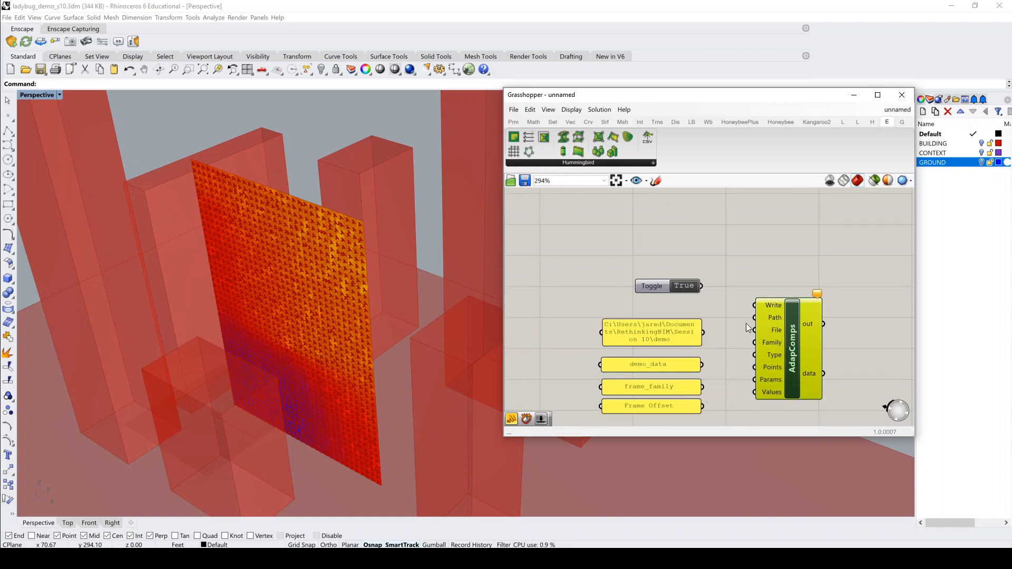
{"action": "left_click", "coordinate": [683, 286]}
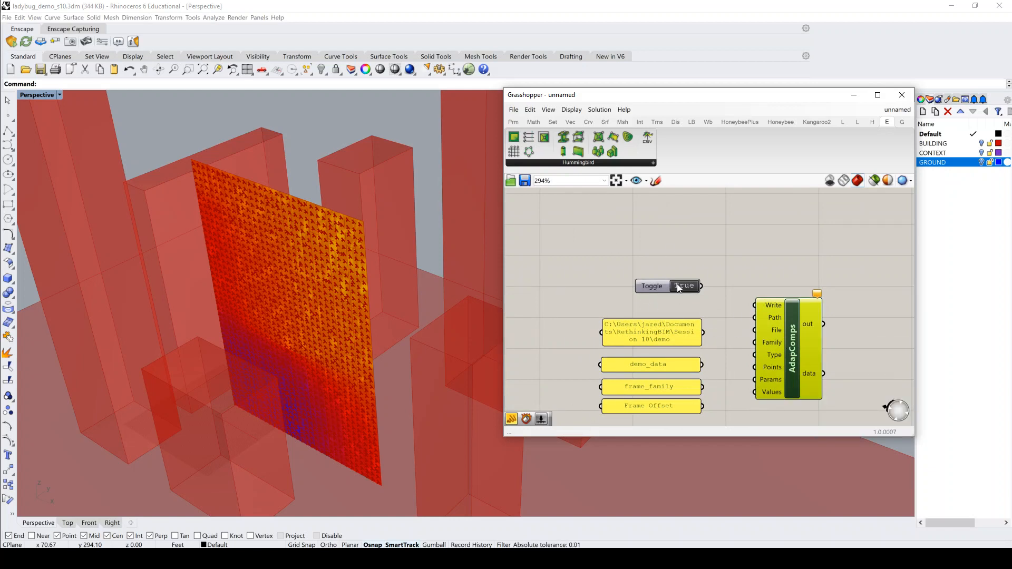
{"action": "left_click", "coordinate": [683, 285]}
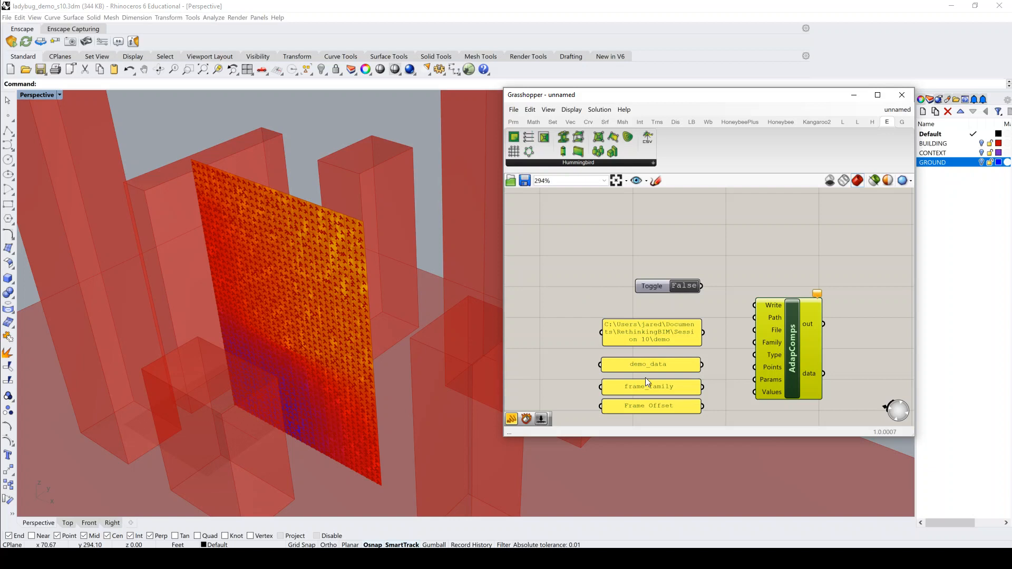
{"action": "mouse_move", "coordinate": [710, 348]}
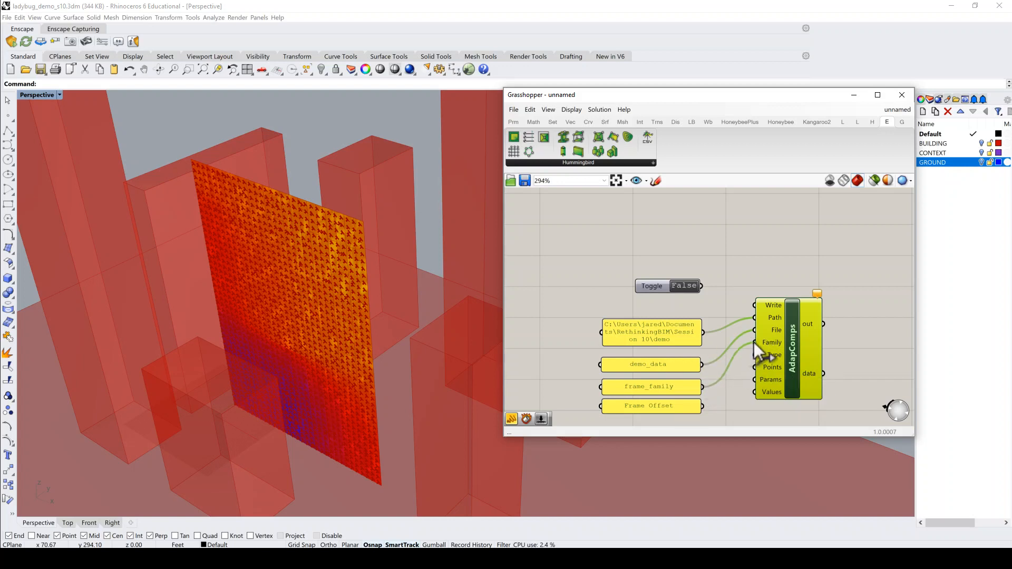
{"action": "mouse_move", "coordinate": [749, 362]}
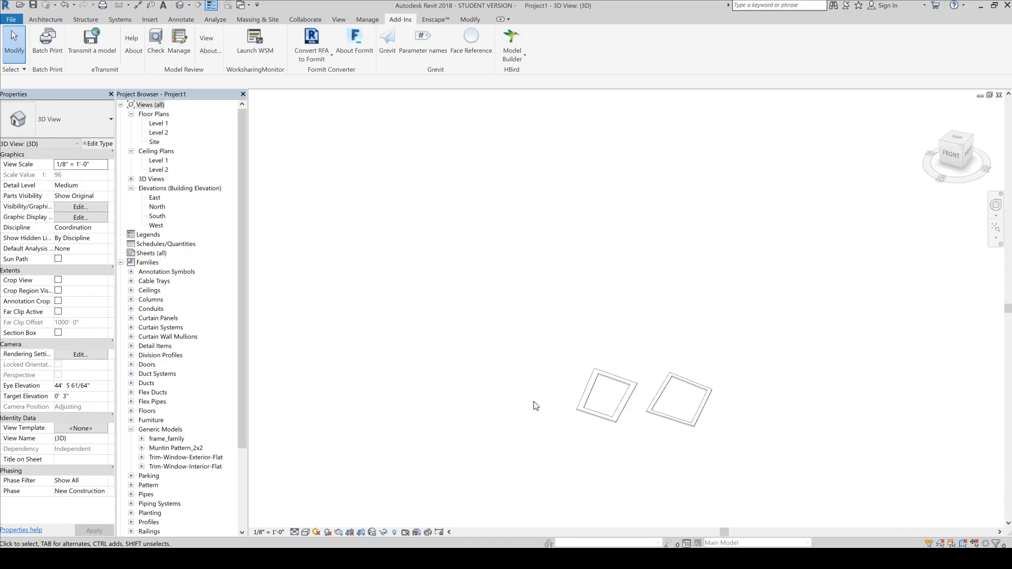
{"action": "left_click", "coordinate": [679, 397]}
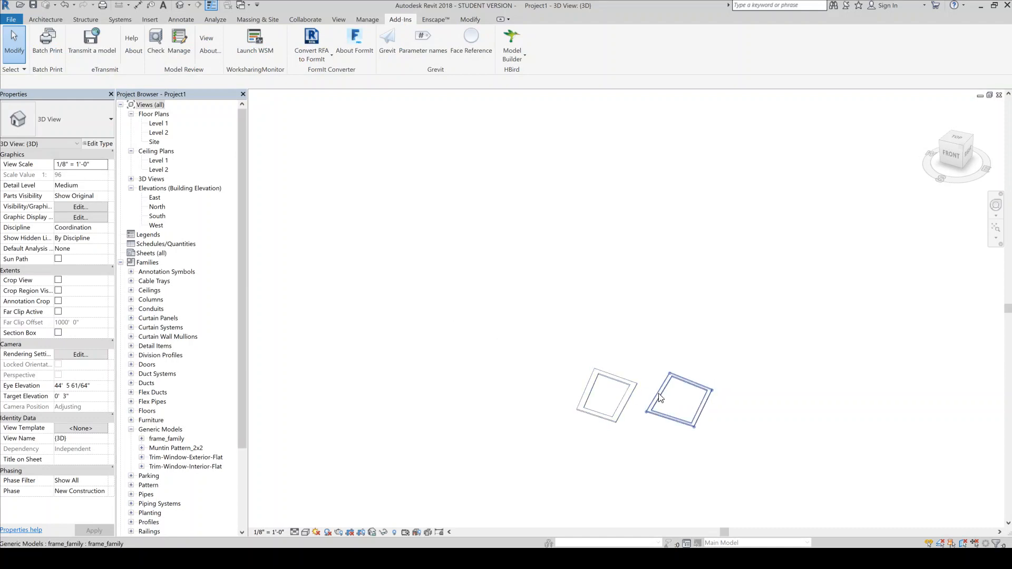
{"action": "left_click", "coordinate": [679, 399]}
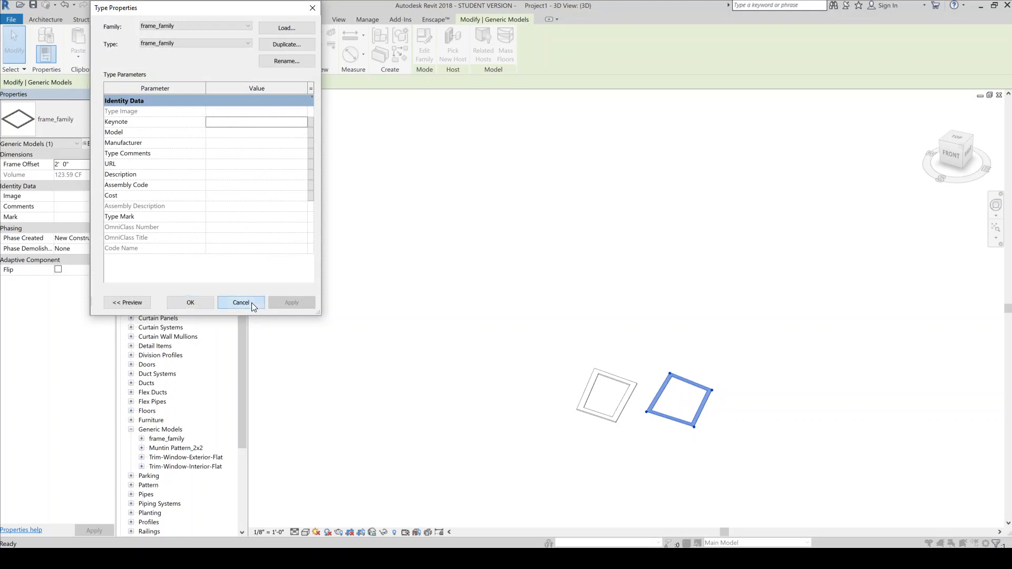
{"action": "left_click", "coordinate": [241, 302]}
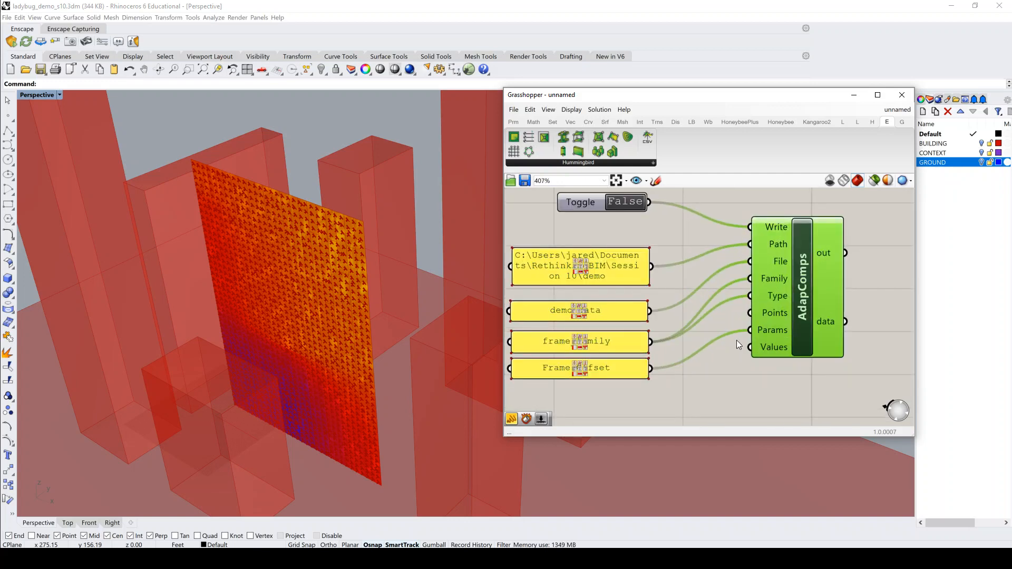
{"action": "mouse_move", "coordinate": [769, 319]}
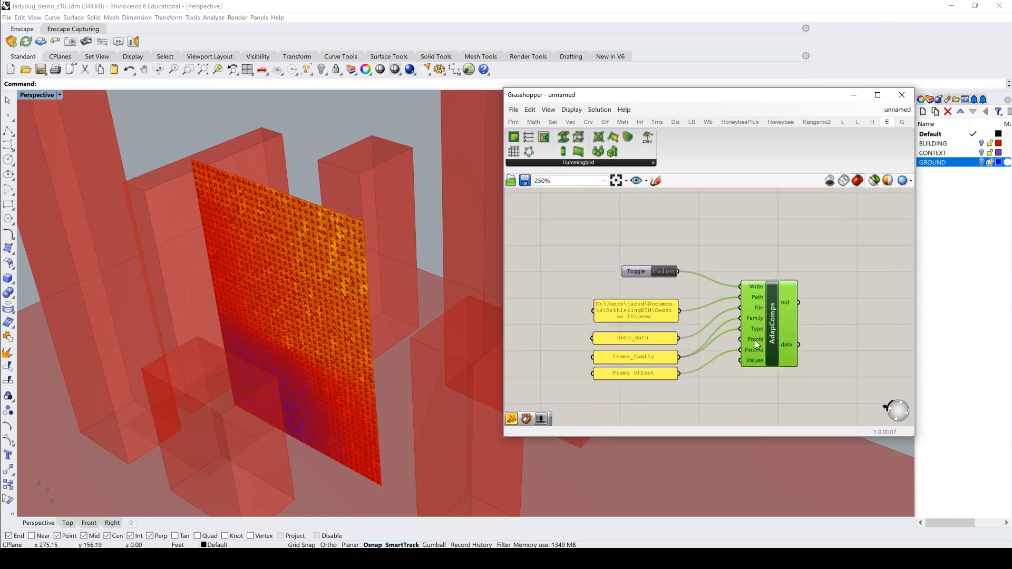
Zoom out toward the QuadRand panels to search for a deconstruct component.
{"action": "scroll", "scroll_direction": "down", "scroll_amount": 3}
{"action": "type", "text": "deconstruc"}
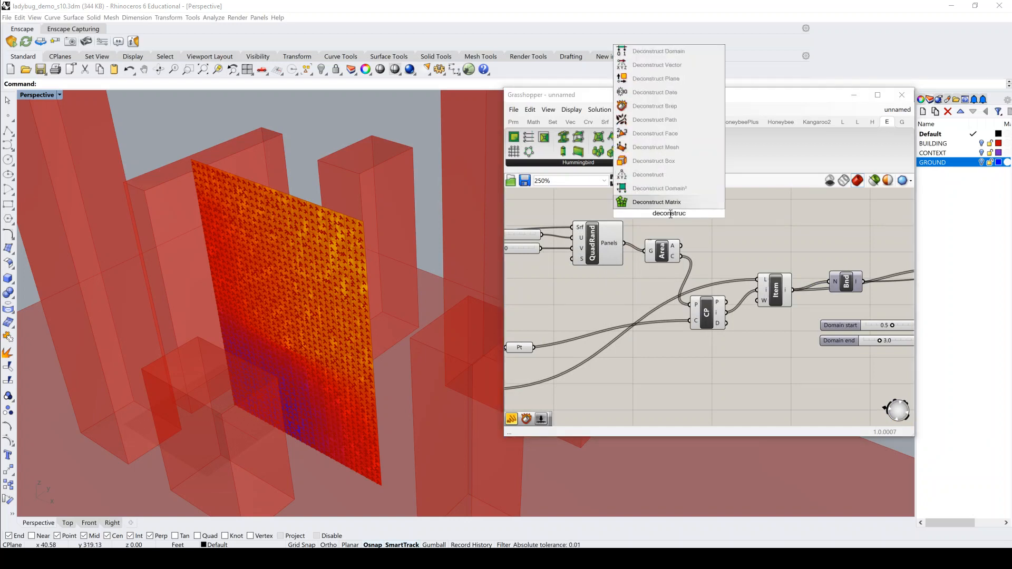
Deconstruct the QuadRand panels into vertices, giving a tree of 134 branches.
{"action": "left_click", "coordinate": [655, 106]}
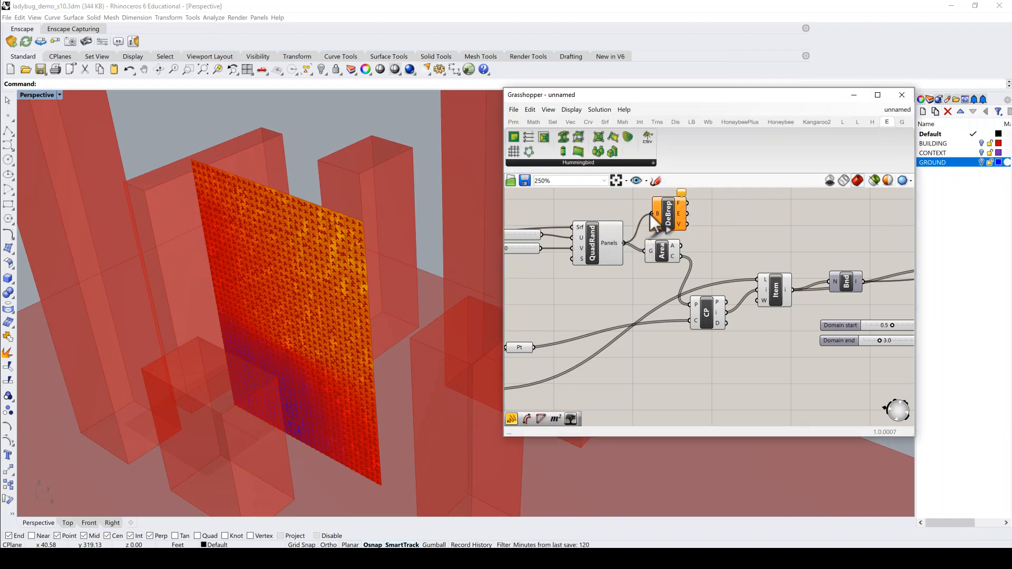
{"action": "left_click_drag", "start_coordinate": [668, 213], "coordinate": [645, 294]}
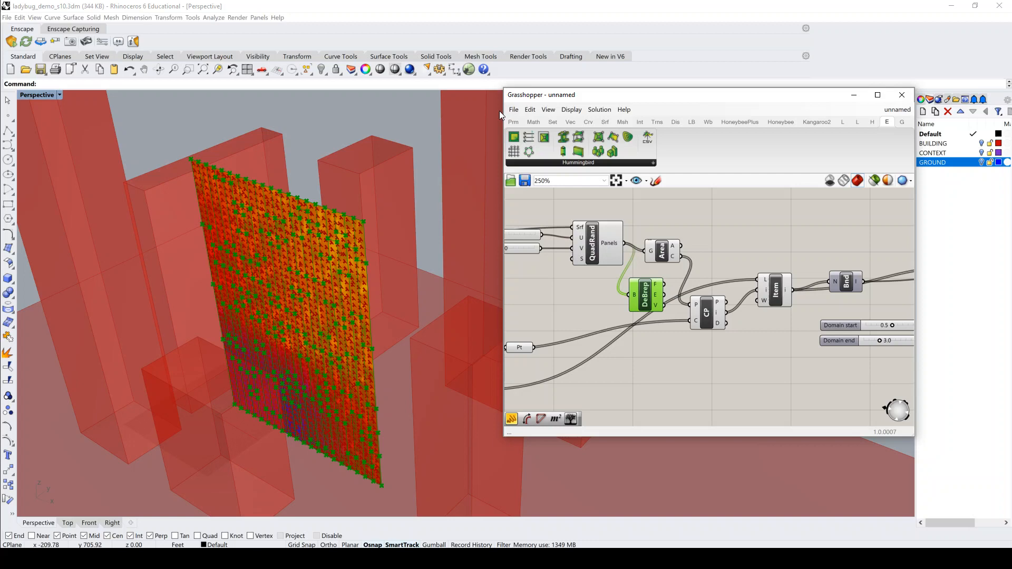
{"action": "left_click", "coordinate": [512, 122]}
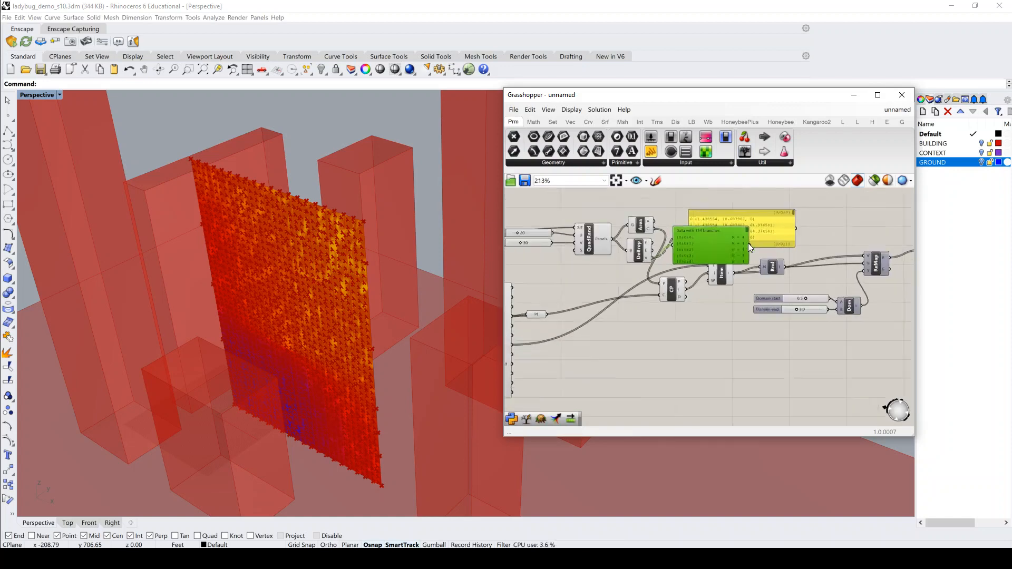
Bring the panel vertices and remapped values (0.79–2.46) toward AdapComps Points and Values.
{"action": "scroll", "scroll_direction": "down", "scroll_amount": 3}
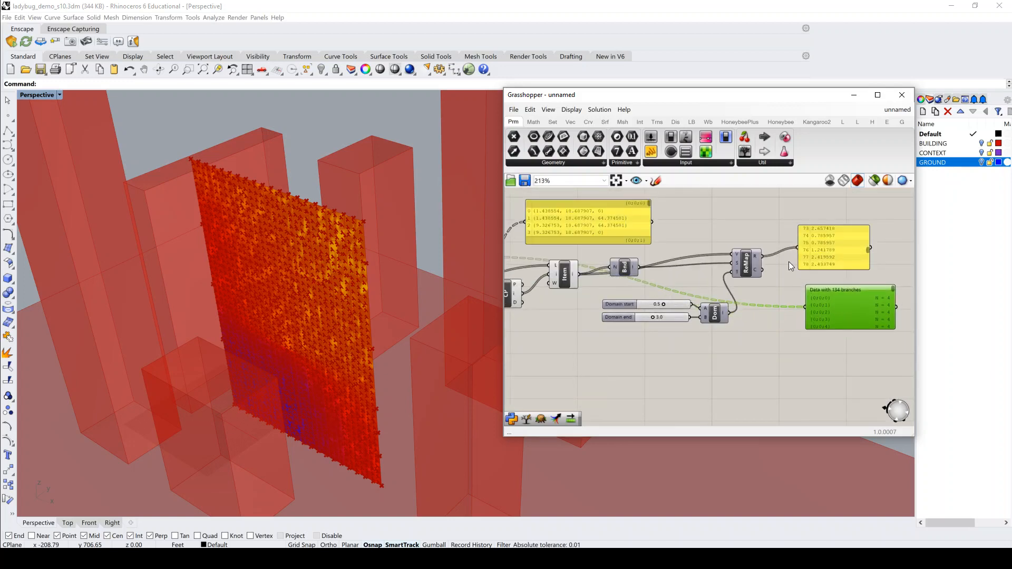
{"action": "mouse_move", "coordinate": [755, 261]}
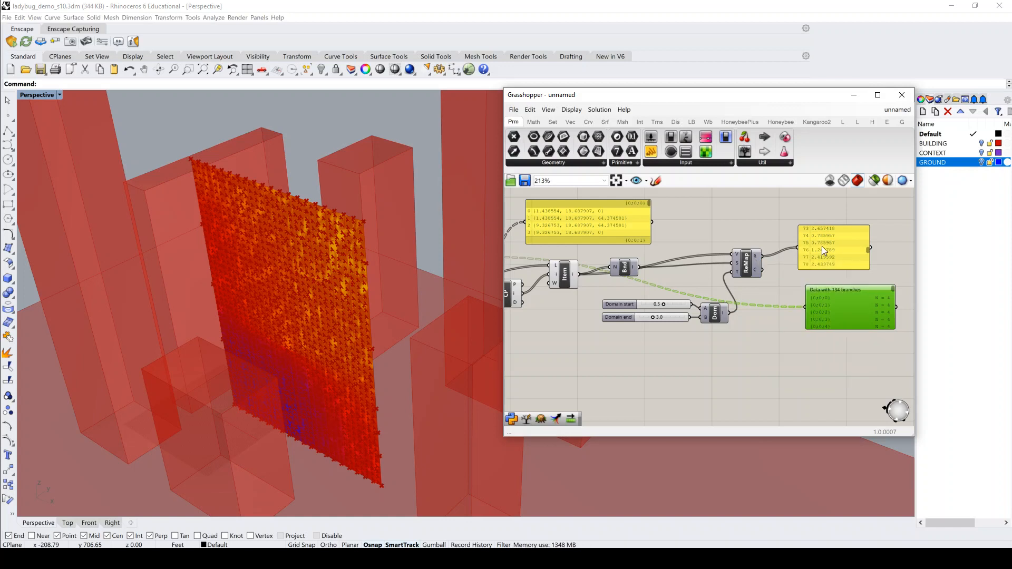
{"action": "right_click", "coordinate": [757, 256]}
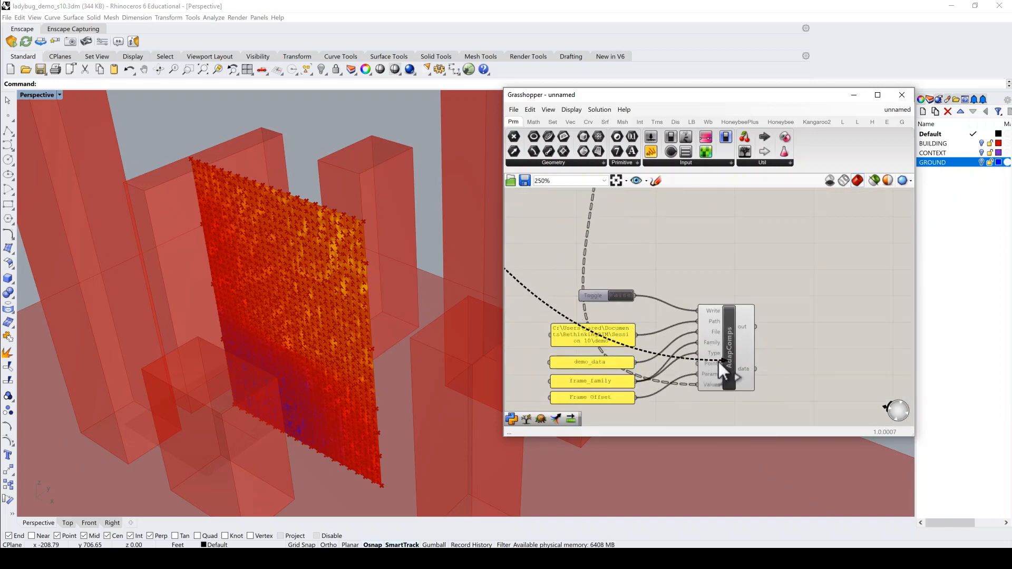
Finish the Values wire into AdapComps and flip Write to True to export the CSV.
{"action": "left_click", "coordinate": [621, 296]}
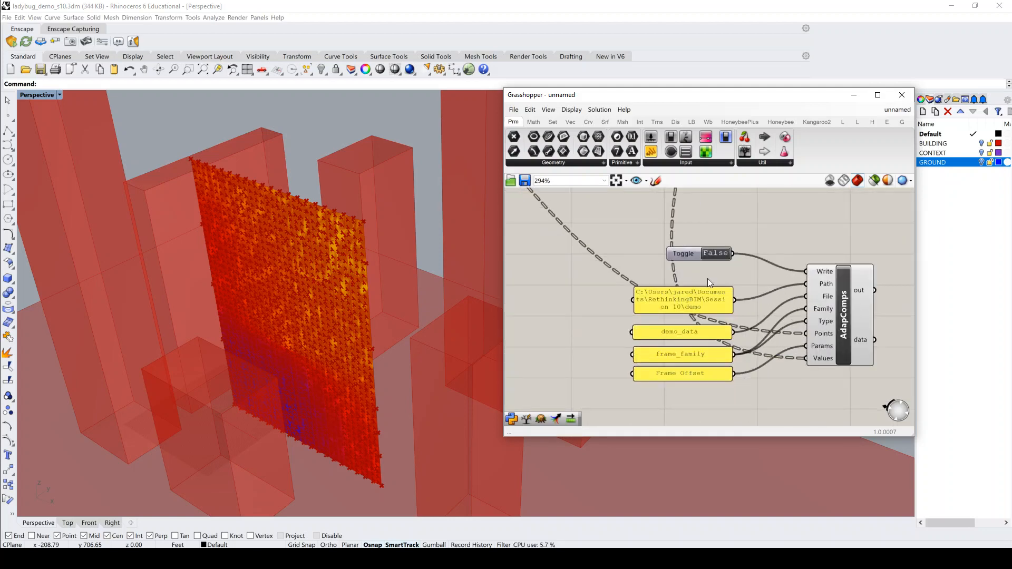
{"action": "mouse_move", "coordinate": [715, 253]}
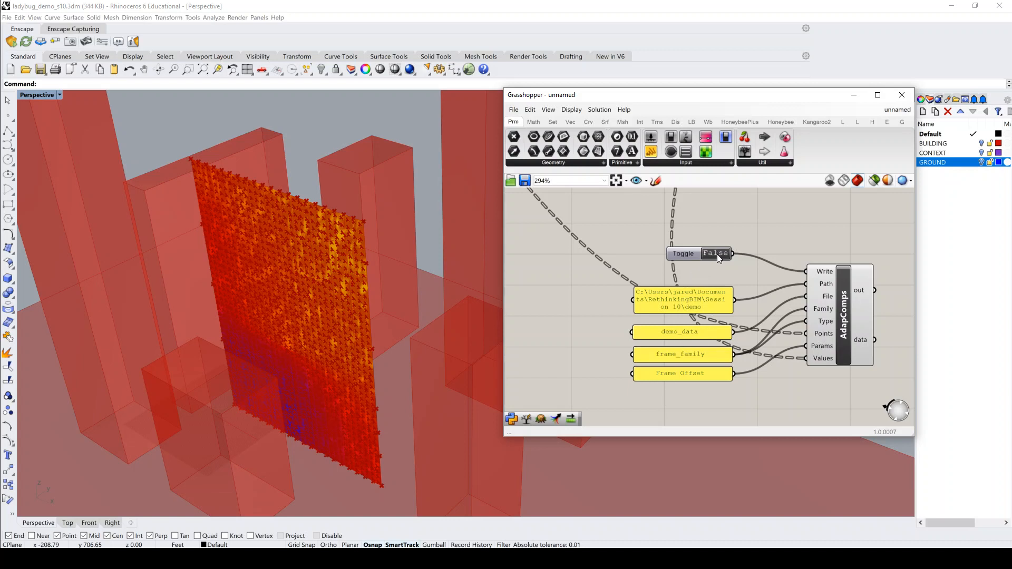
{"action": "left_click", "coordinate": [716, 253]}
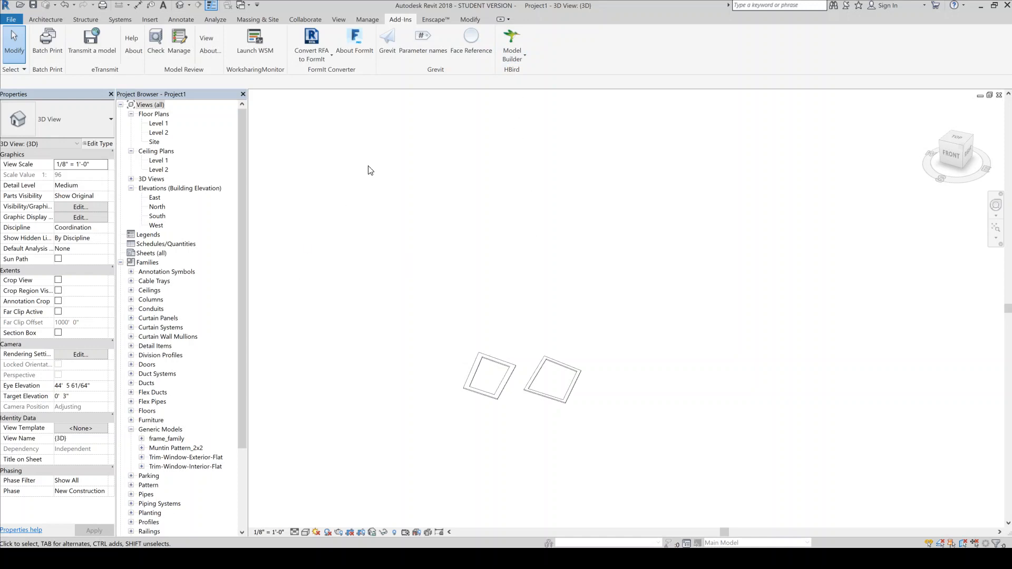
{"action": "mouse_move", "coordinate": [512, 38]}
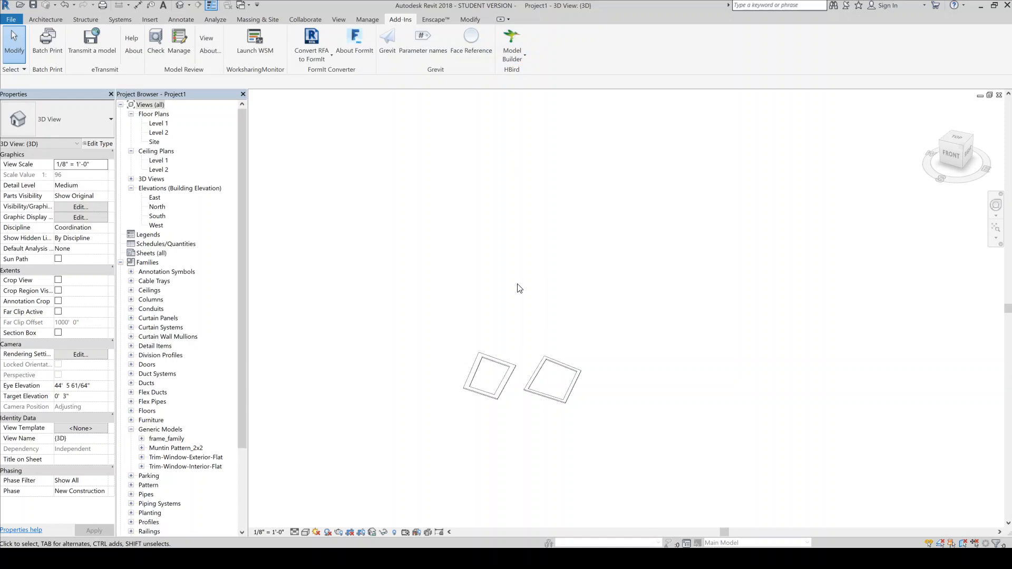
Run Hummingbird Model Builder's Create Elements from File on demo_data.csv in Revit.
{"action": "left_click", "coordinate": [512, 42]}
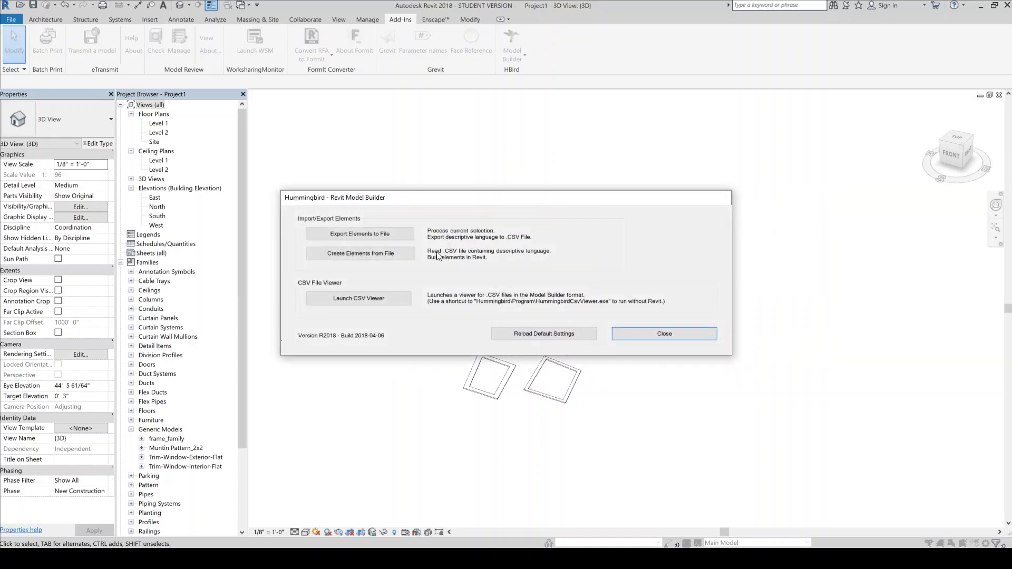
{"action": "left_click", "coordinate": [360, 255]}
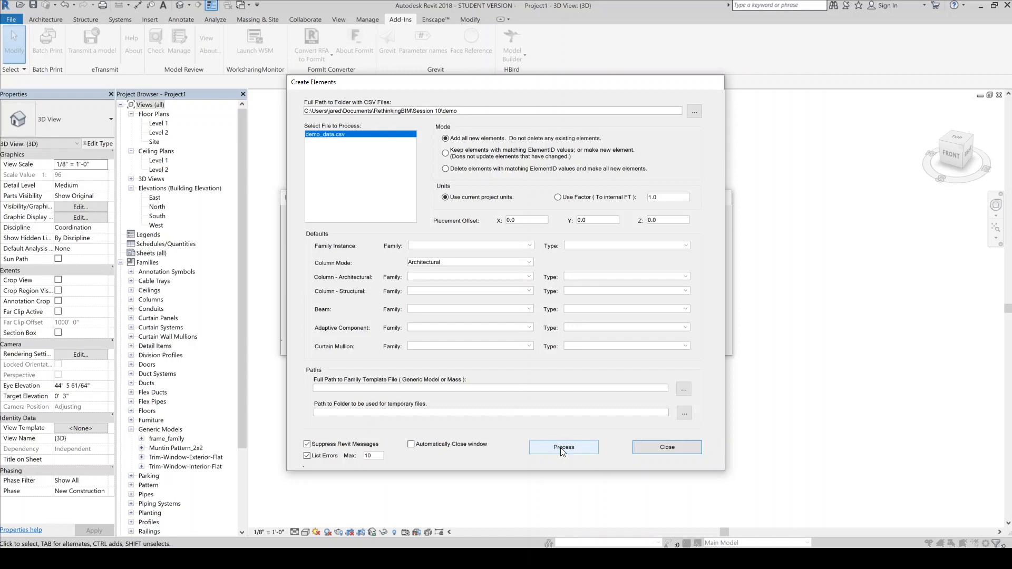
{"action": "left_click", "coordinate": [563, 447]}
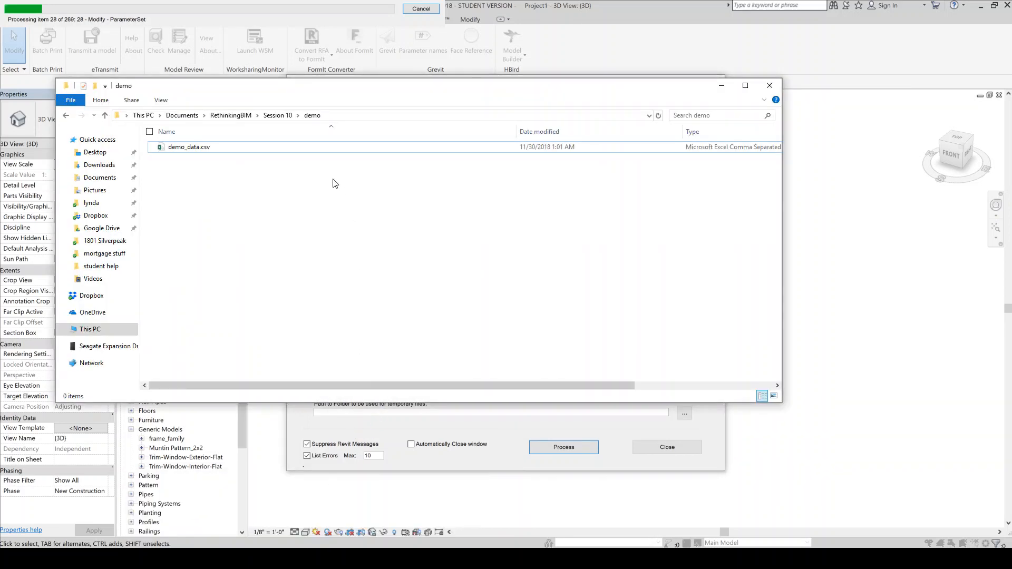
View demo_data.csv in Notepad, showing Add AdaptiveComponent and Frame Offset rows.
{"action": "right_click", "coordinate": [334, 183]}
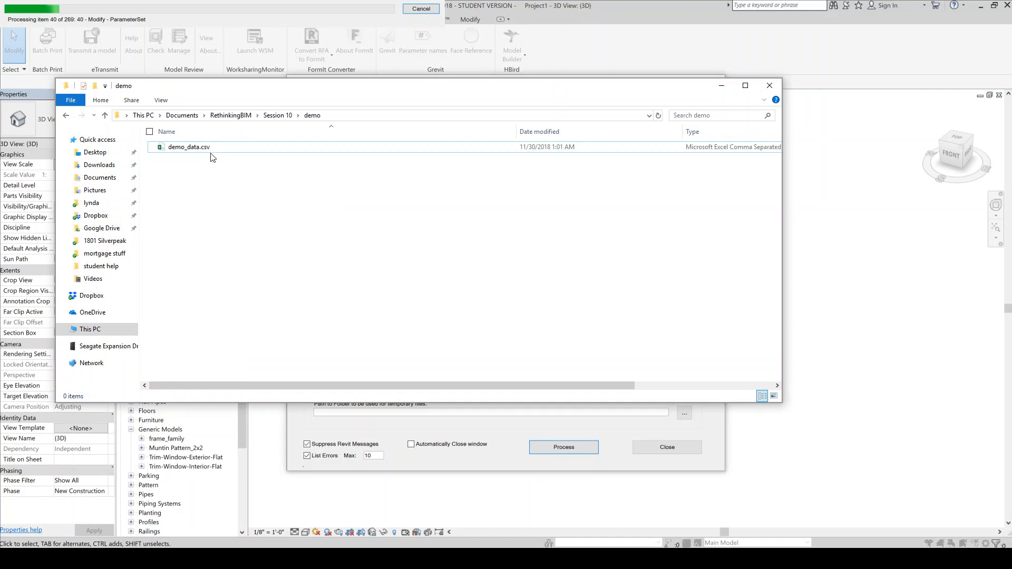
{"action": "right_click", "coordinate": [187, 147]}
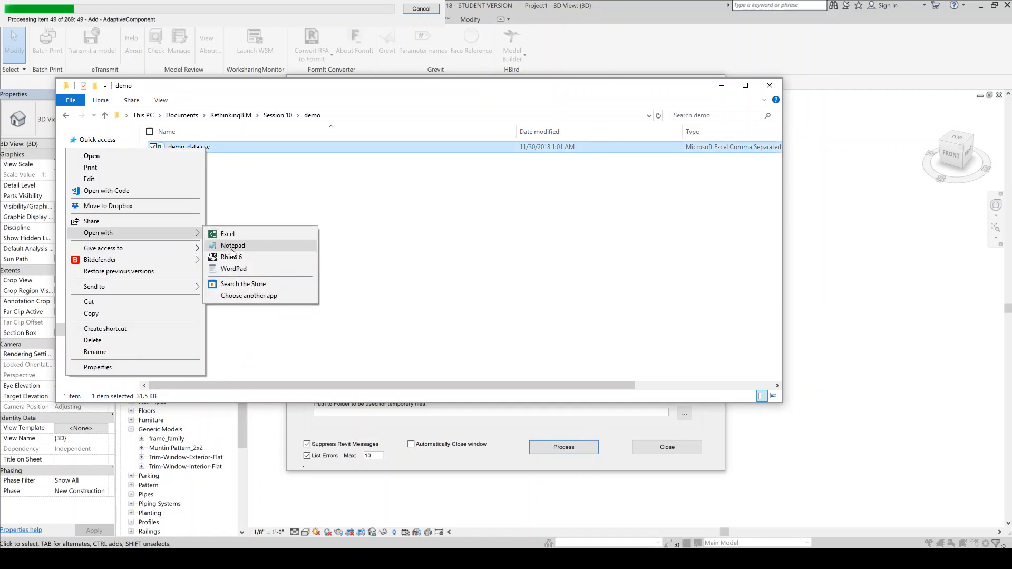
{"action": "left_click", "coordinate": [233, 246]}
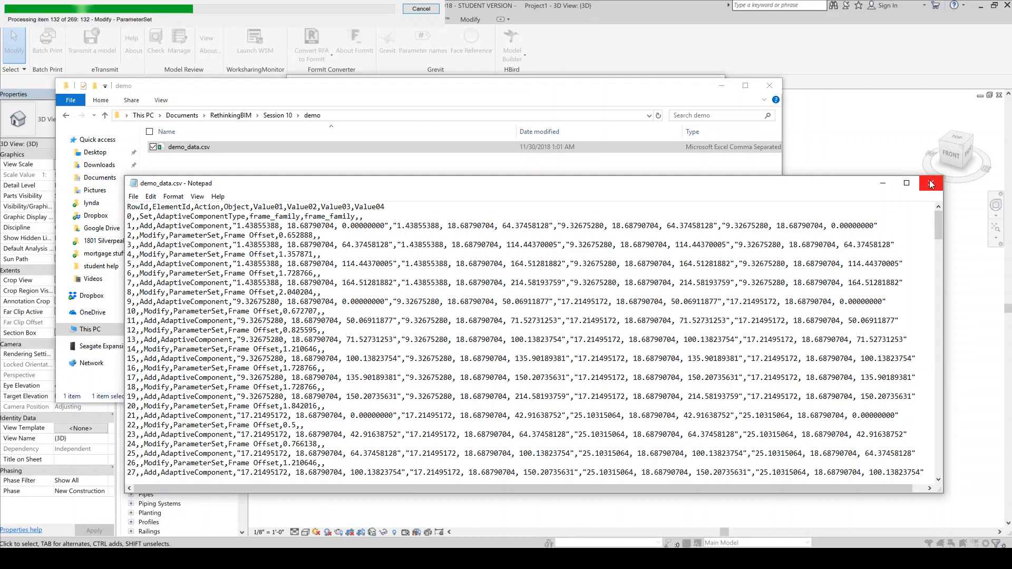
{"action": "mouse_move", "coordinate": [930, 184]}
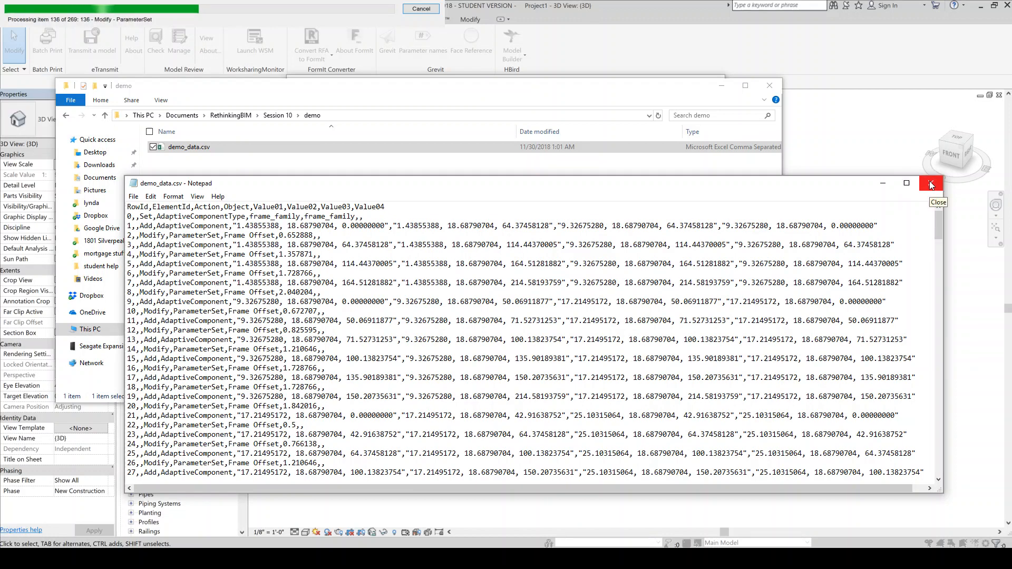
Close Notepad while the Revit import reaches 266 of 269 items.
{"action": "left_click", "coordinate": [930, 183]}
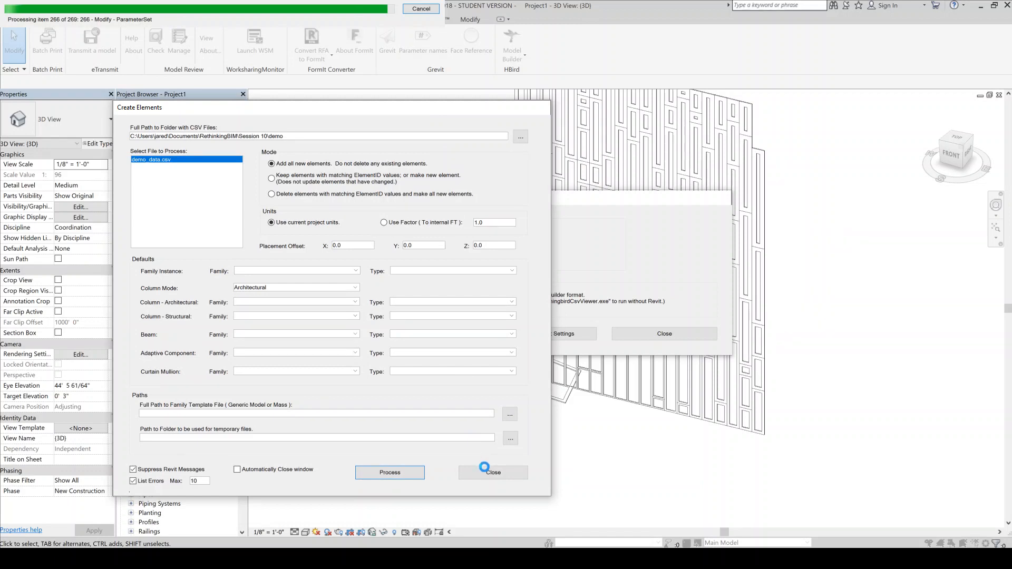
Close Create Elements and inspect panels, one showing Frame Offset 2' 9 237/256".
{"action": "left_click", "coordinate": [493, 472]}
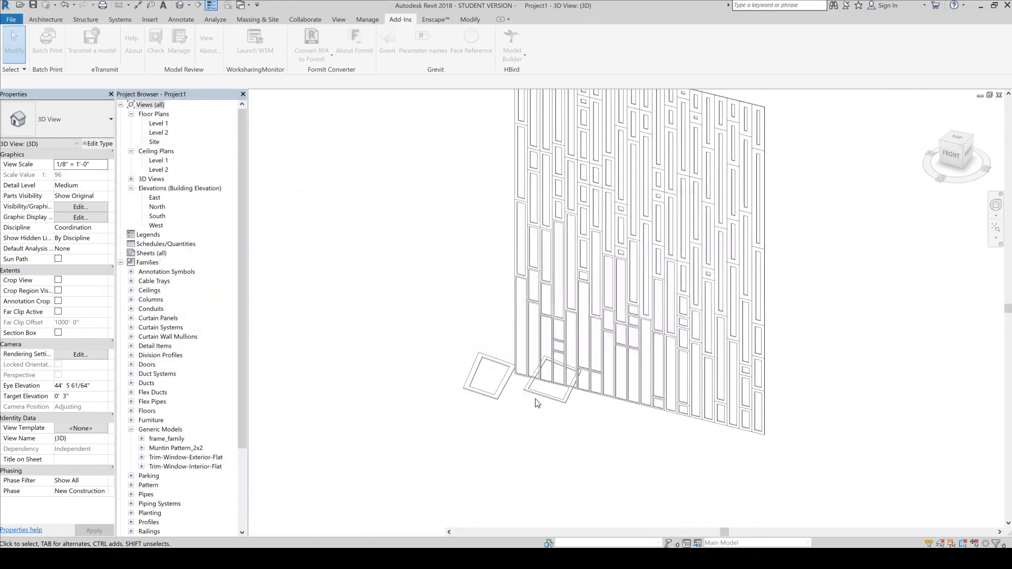
{"action": "left_click", "coordinate": [559, 388]}
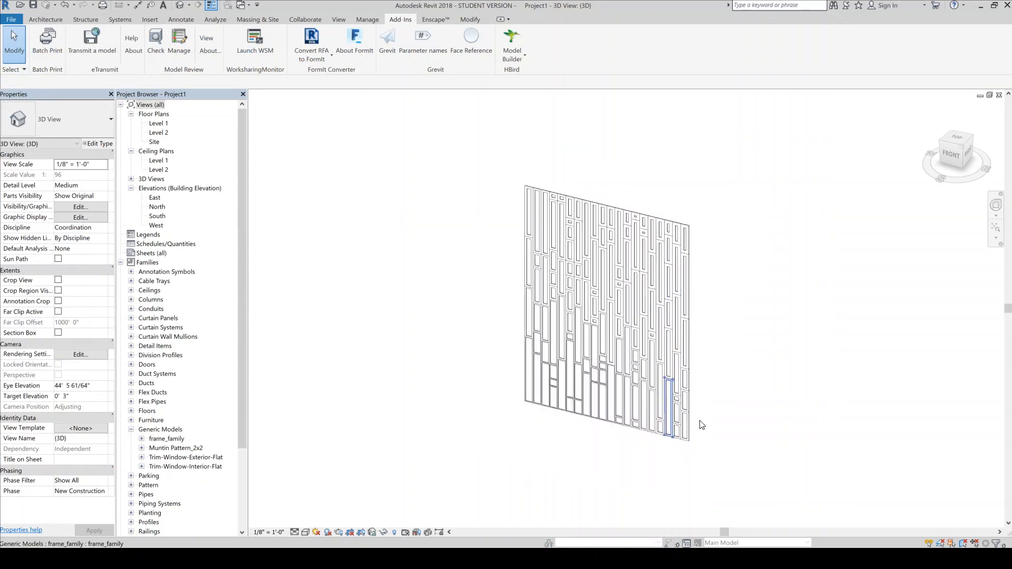
{"action": "left_click", "coordinate": [607, 310]}
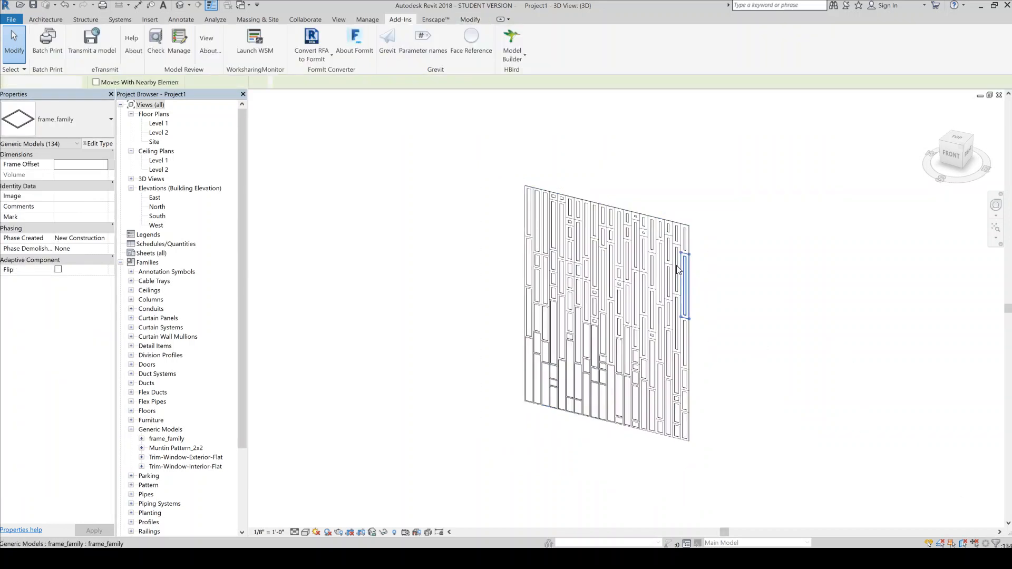
{"action": "left_click", "coordinate": [685, 284]}
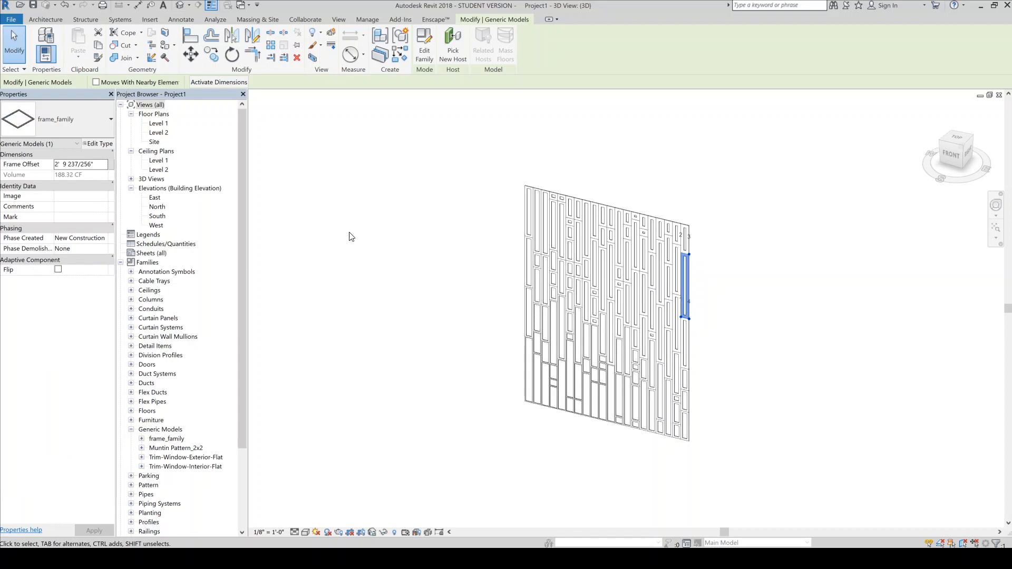
{"action": "left_click", "coordinate": [553, 399]}
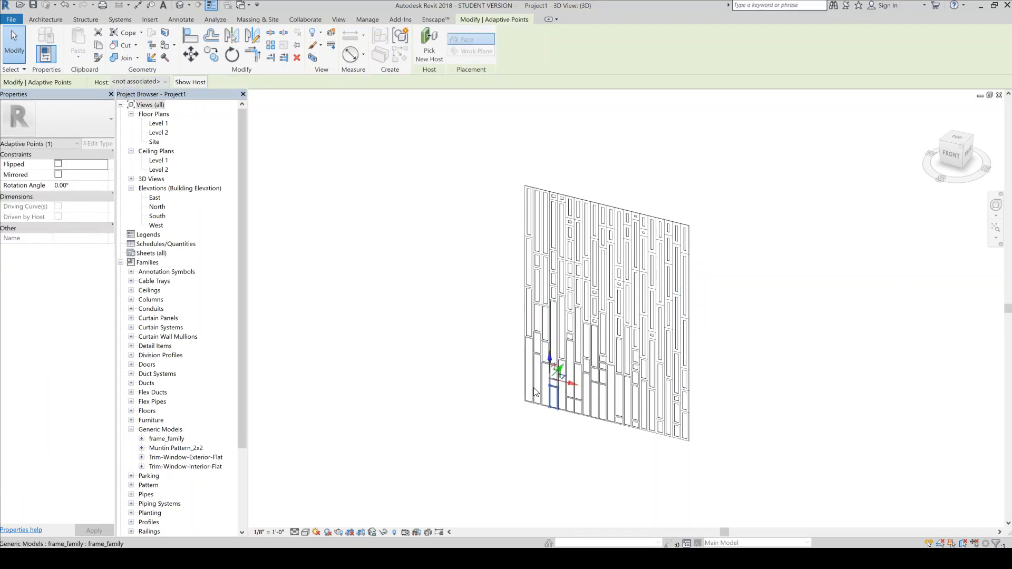